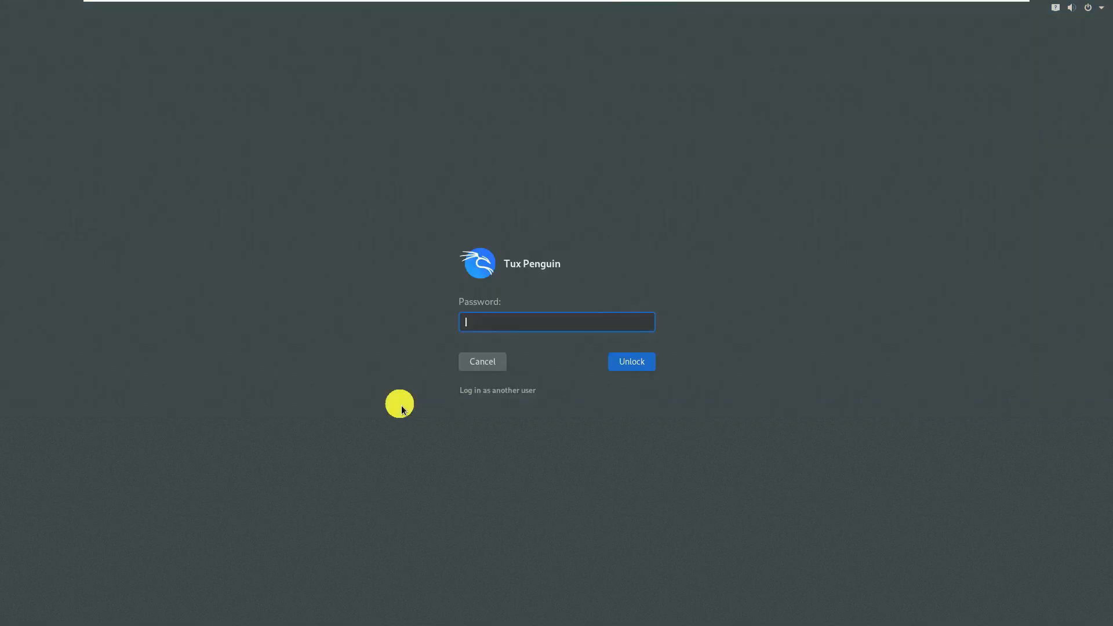
Enter the password on the lock screen and unlock the Kali session
text(•••)
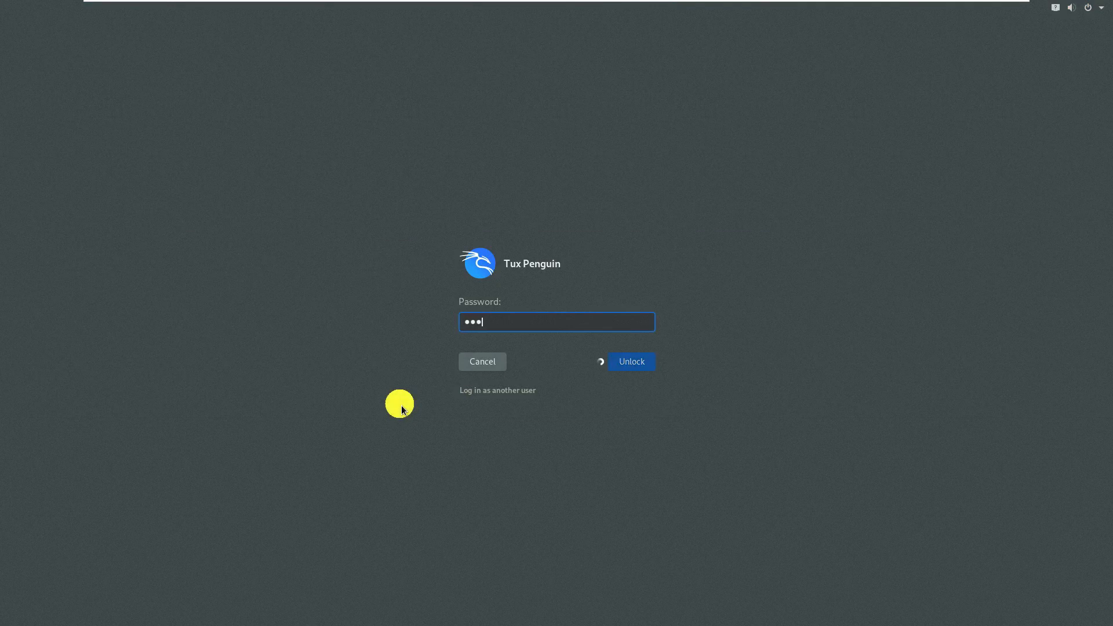
click(630, 361)
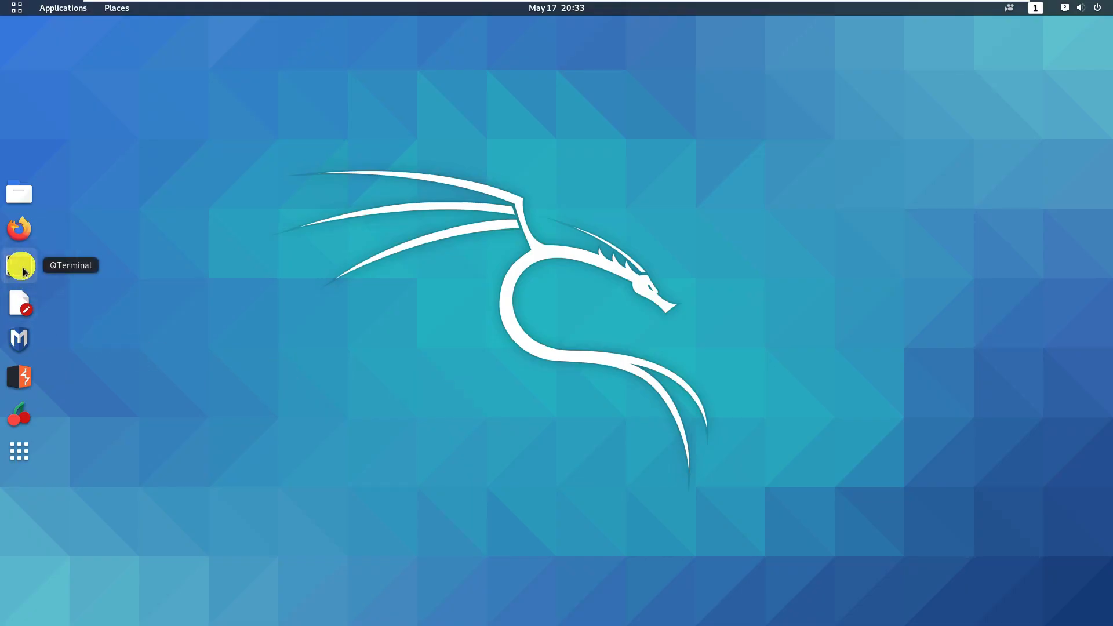
In a new terminal, ping 131.107.1.101 and stop it after six ttl=128 replies
click(19, 265)
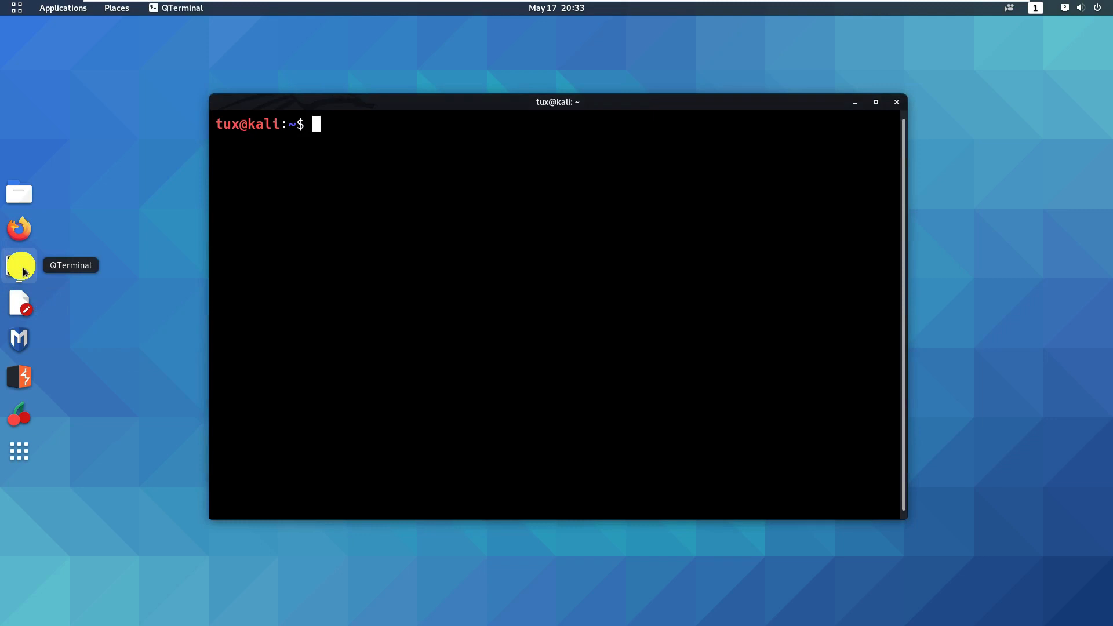
text(ping)
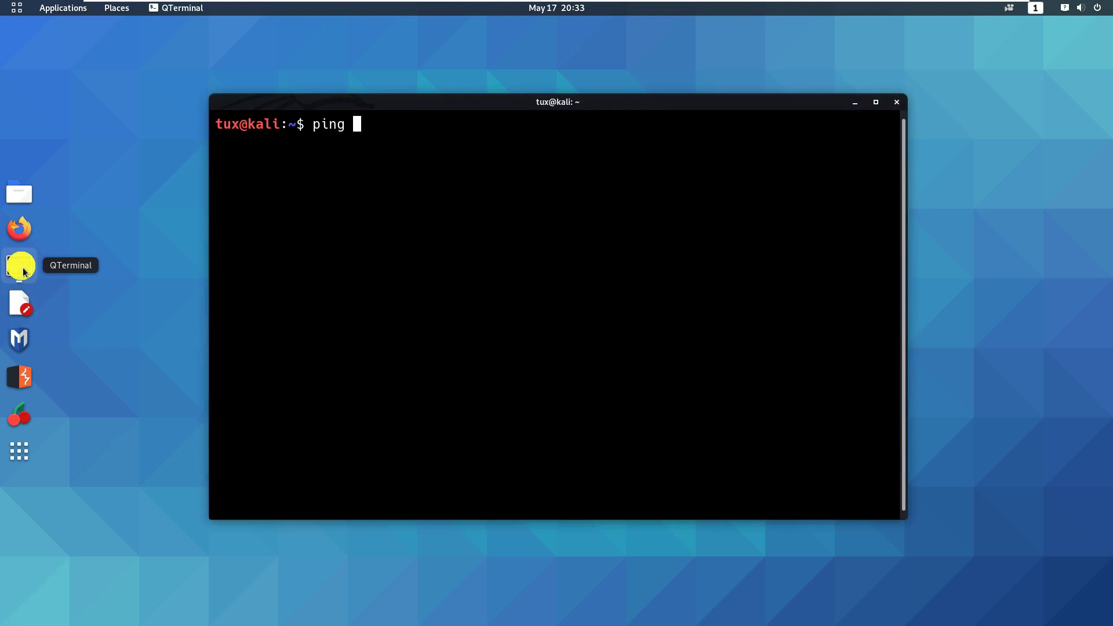
text(131.10)
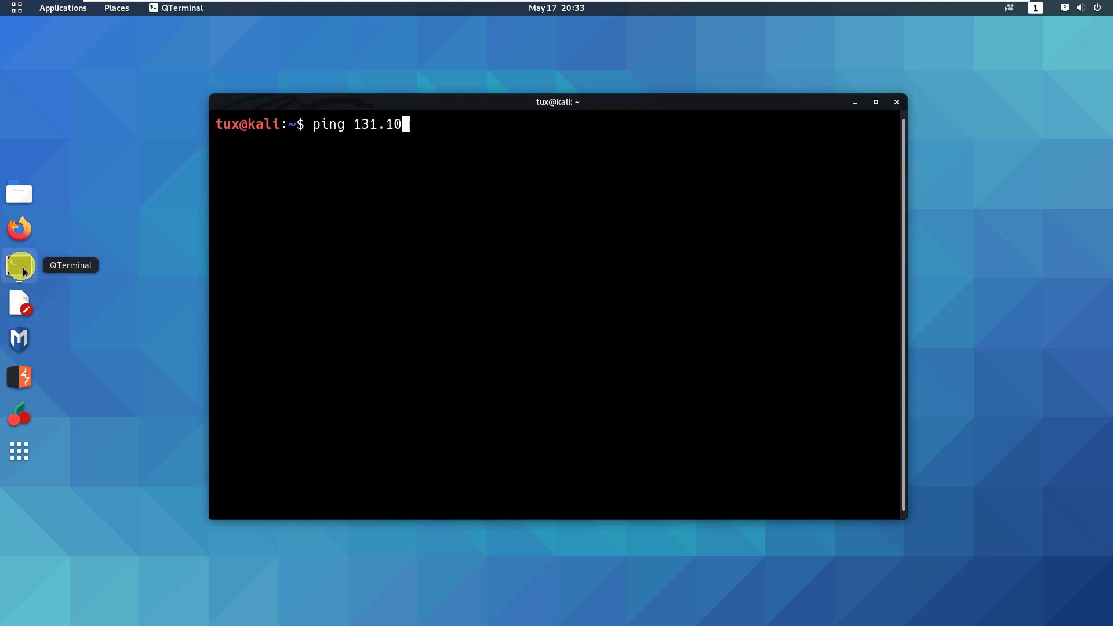
text(7)
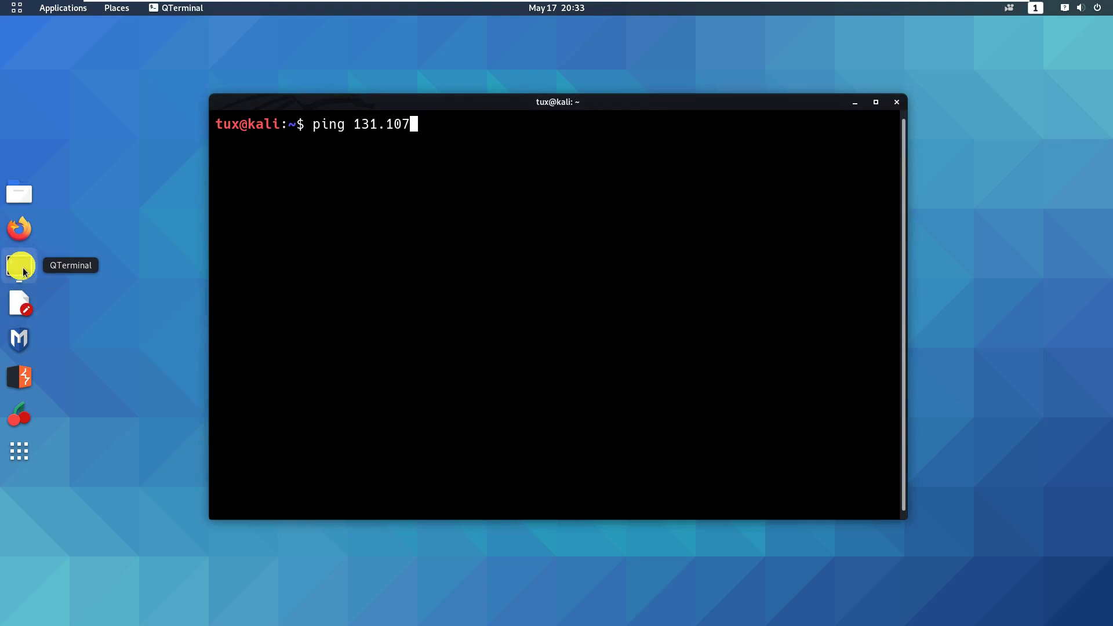
text(.1.101)
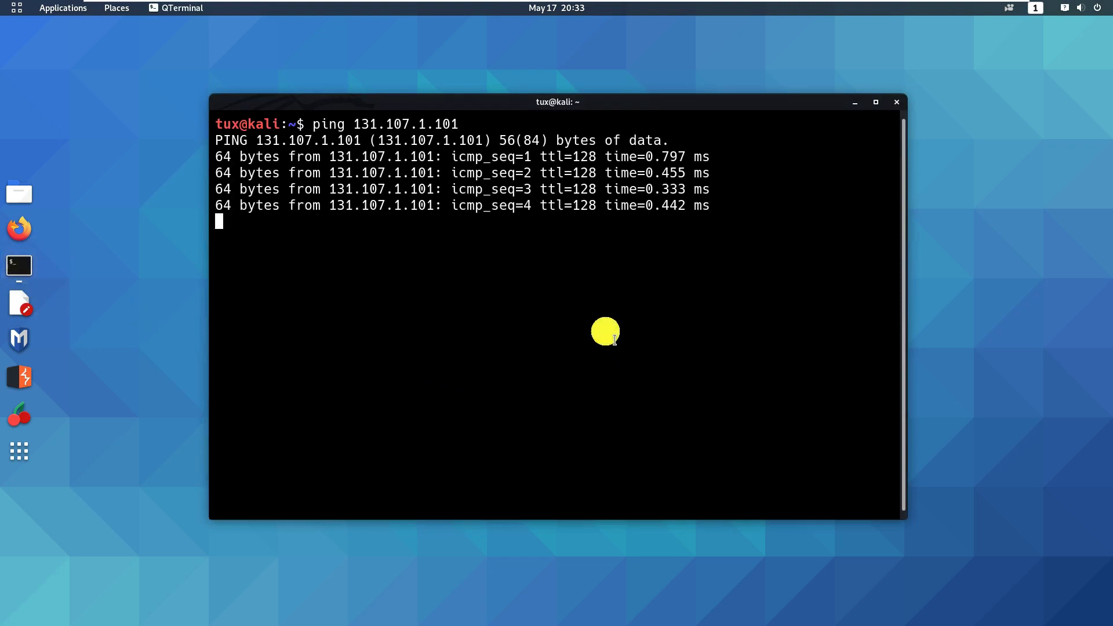
key(ctrl+c)
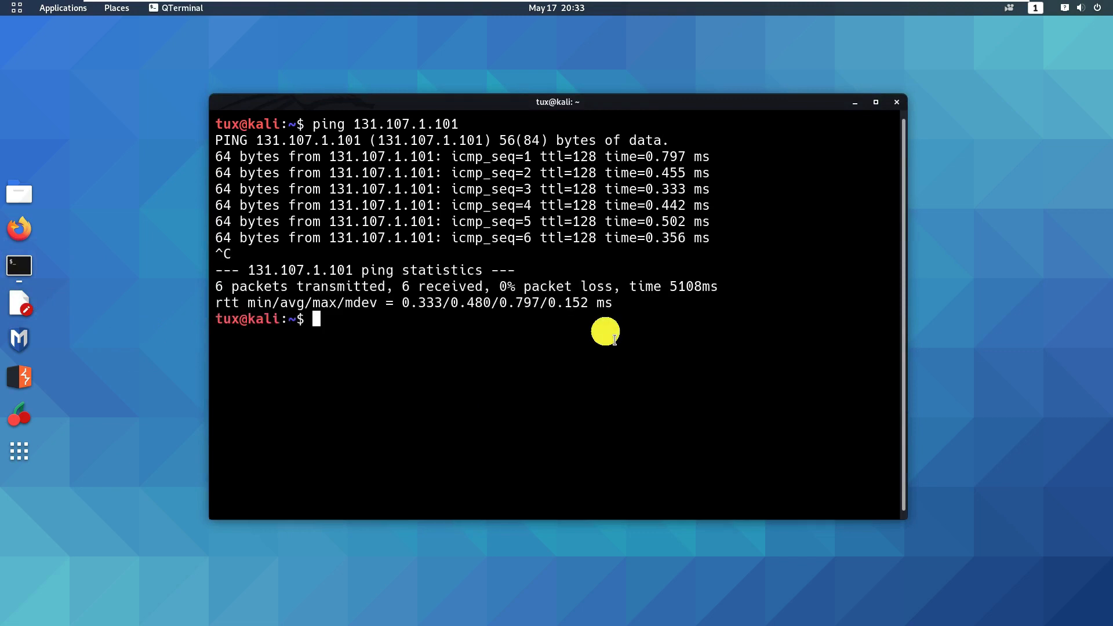
Ping 192.168.1.125 and see six ttl=63 replies with 0% packet loss
text(ping 131.)
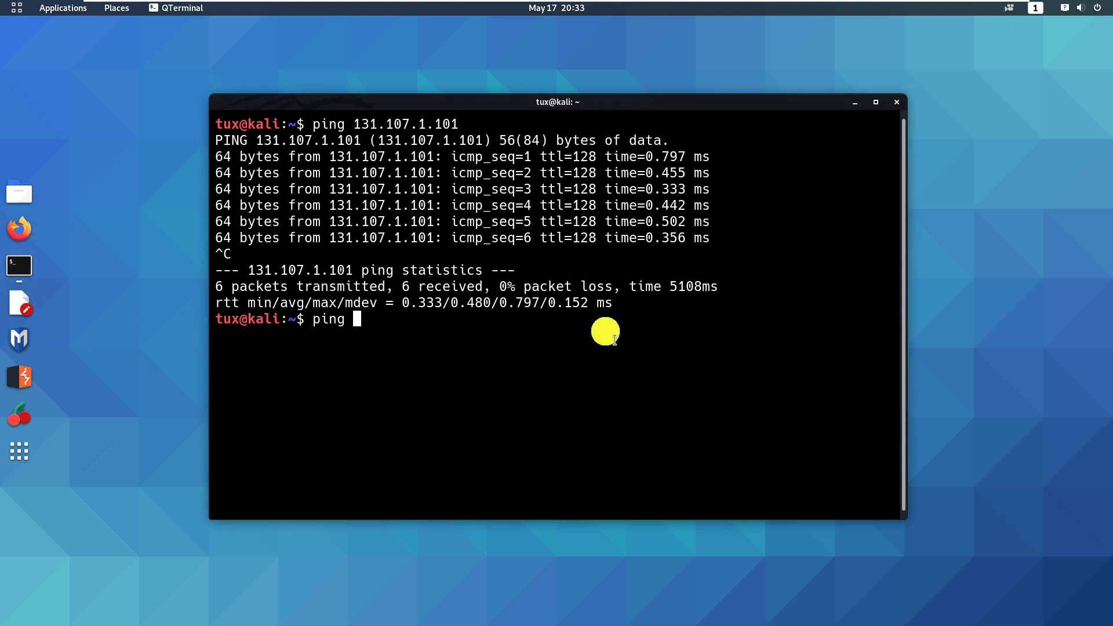
text(192.)
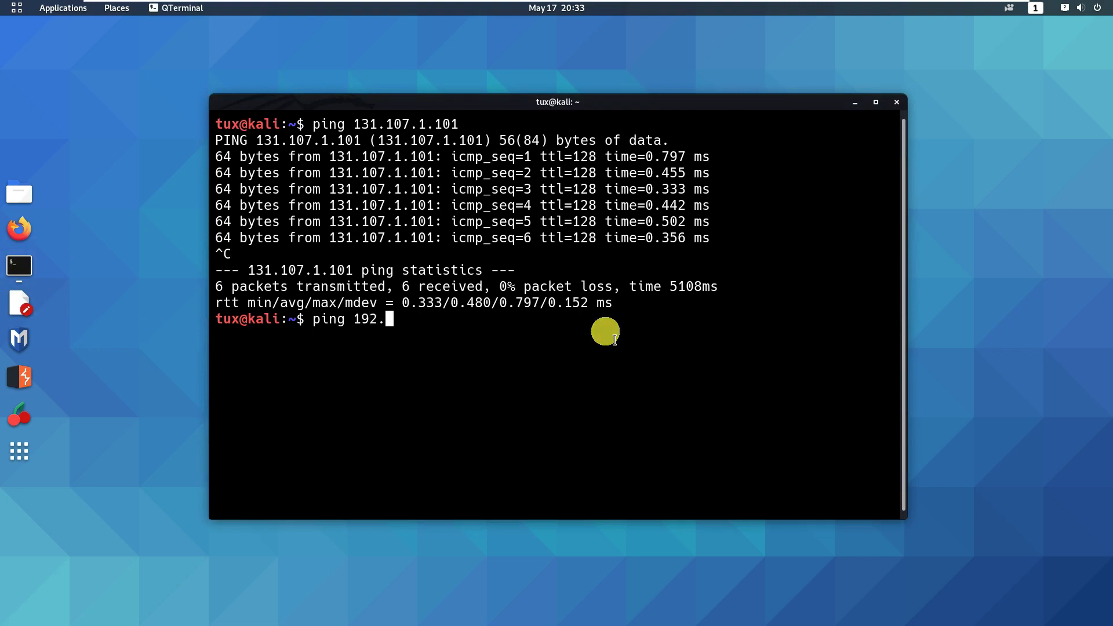
text(168.1.125)
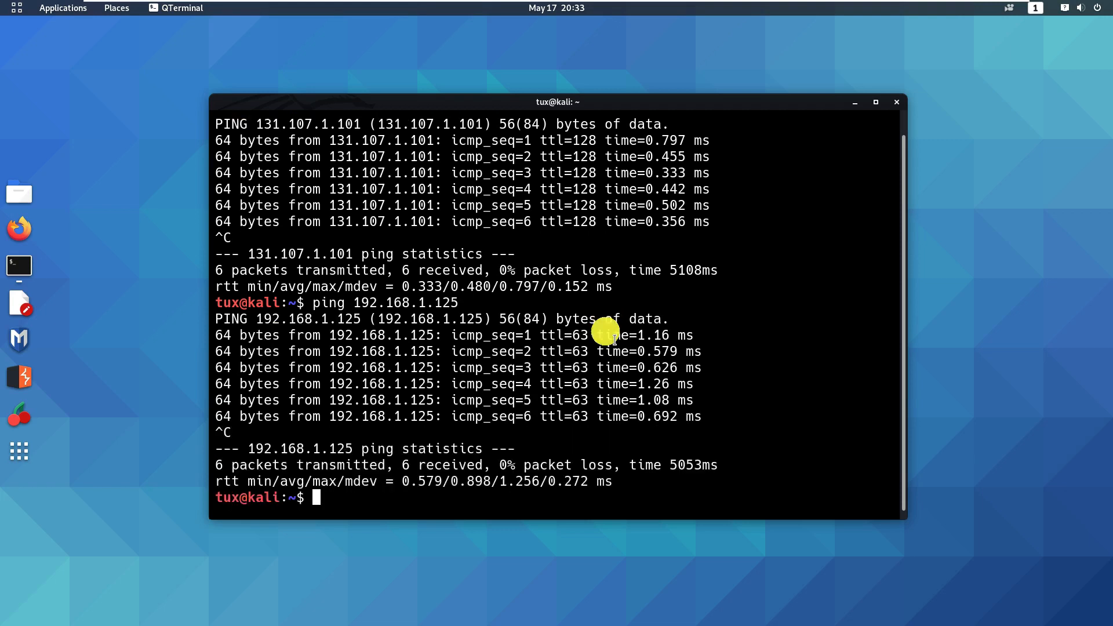
mouse_move(844, 154)
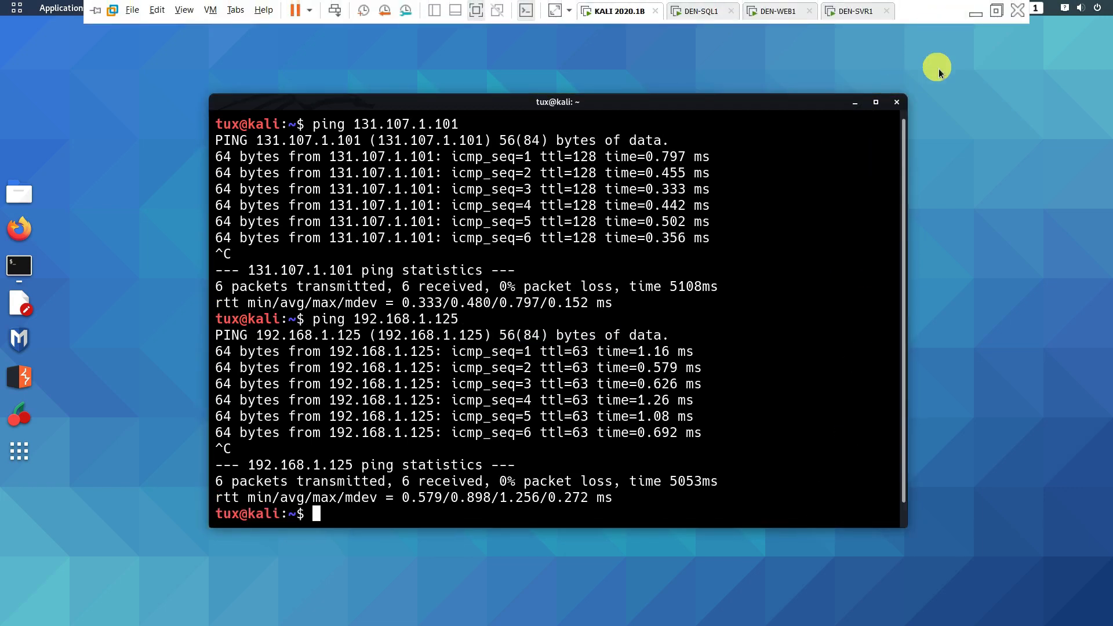
mouse_move(540, 368)
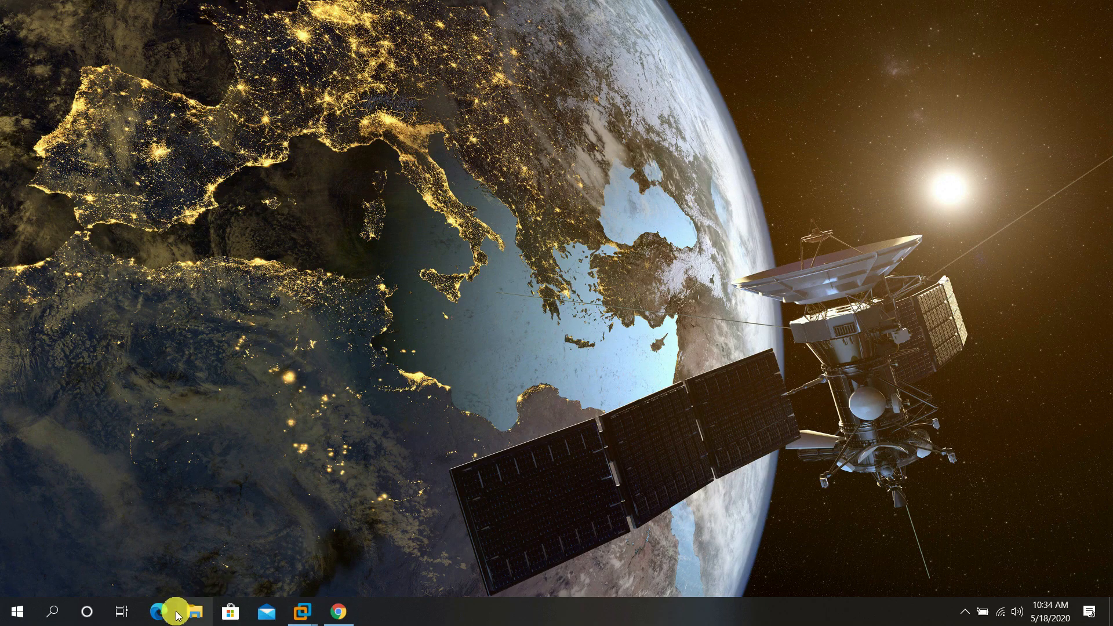
Open Windows File Explorer and browse into a folder on the DATA (D:) drive
click(193, 611)
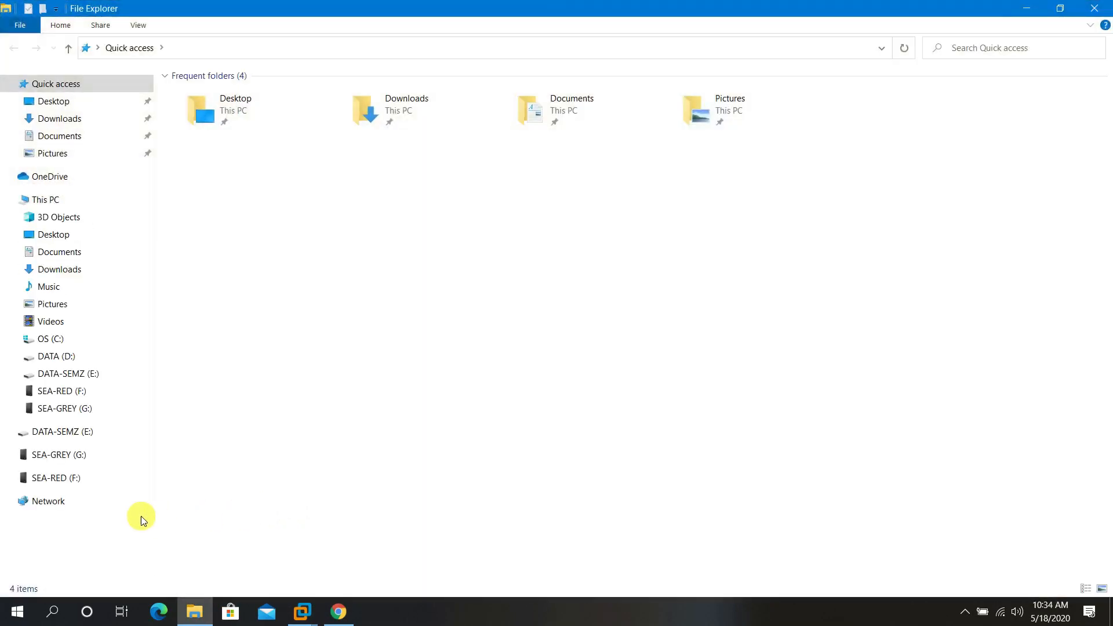
mouse_move(334, 607)
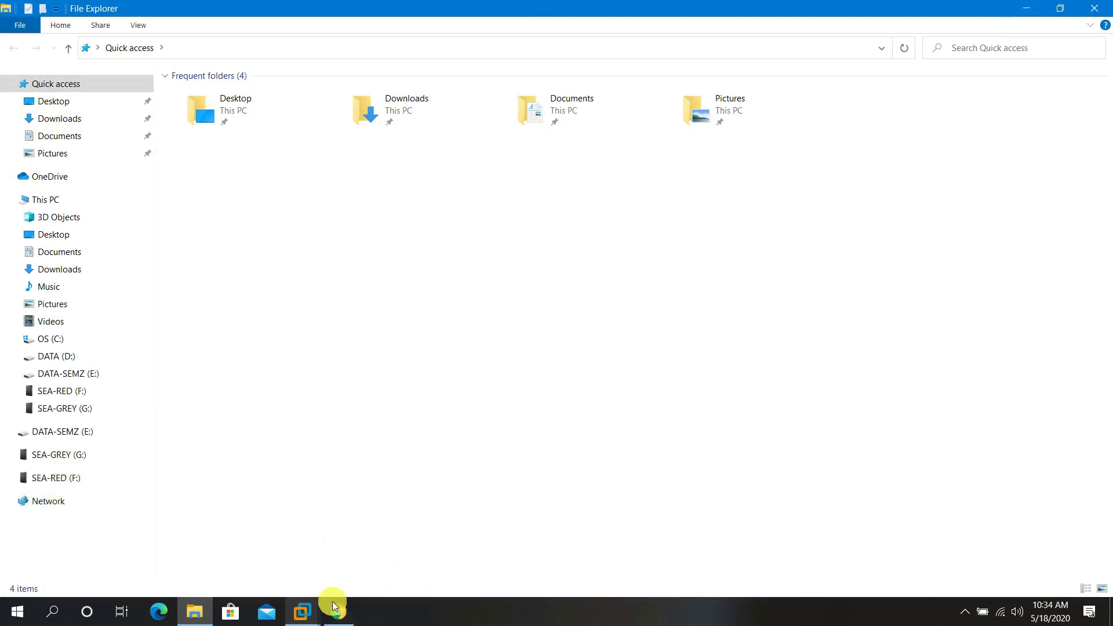
click(301, 611)
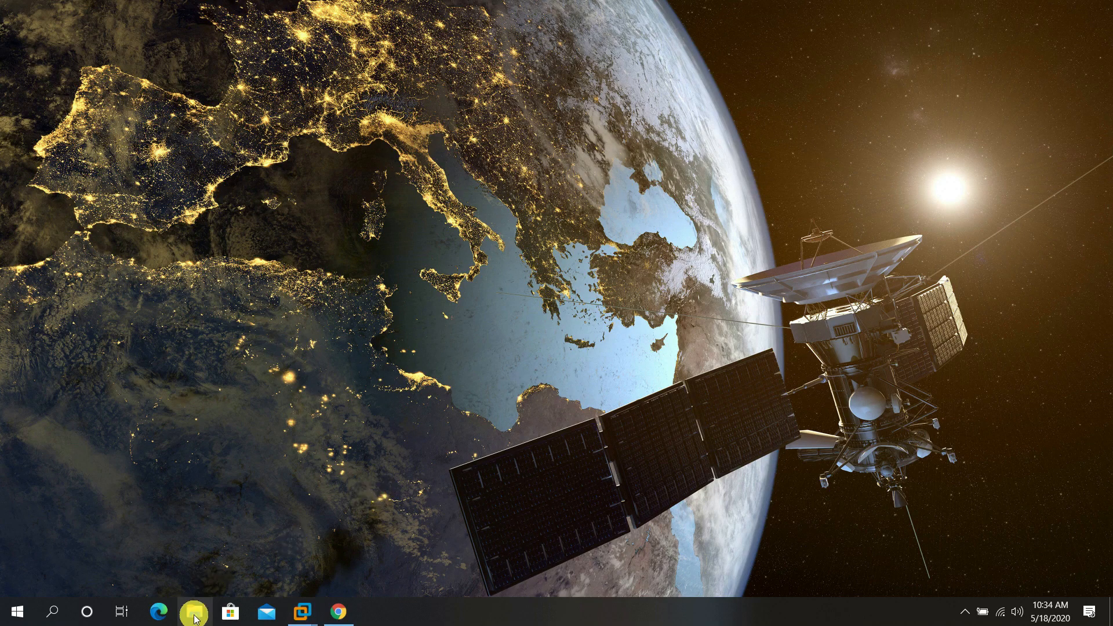
click(194, 610)
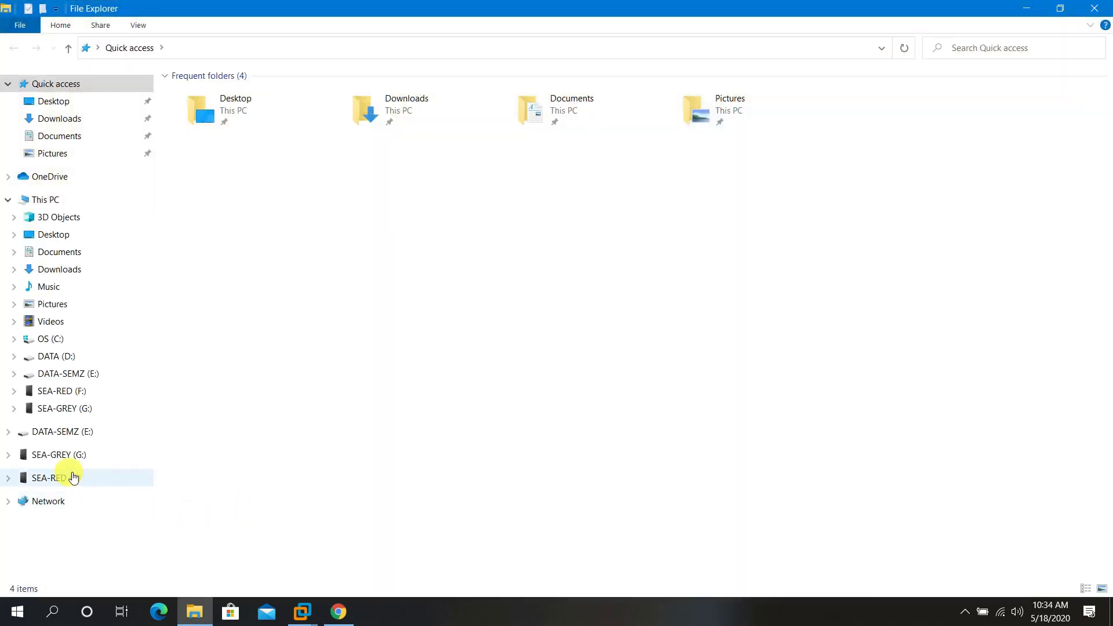
click(56, 355)
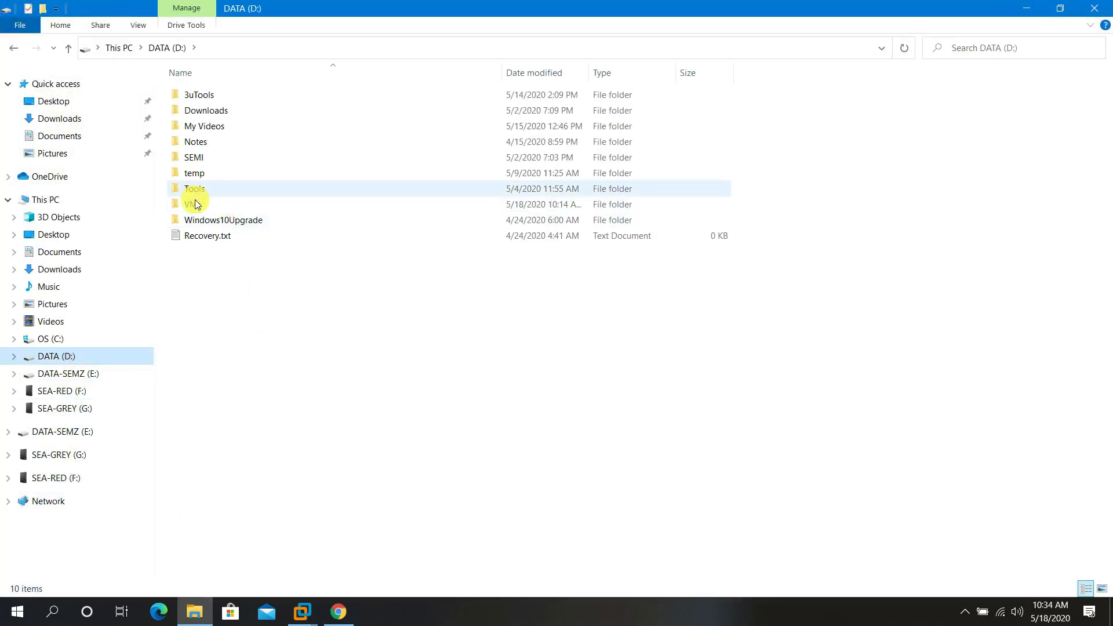
double_click(195, 188)
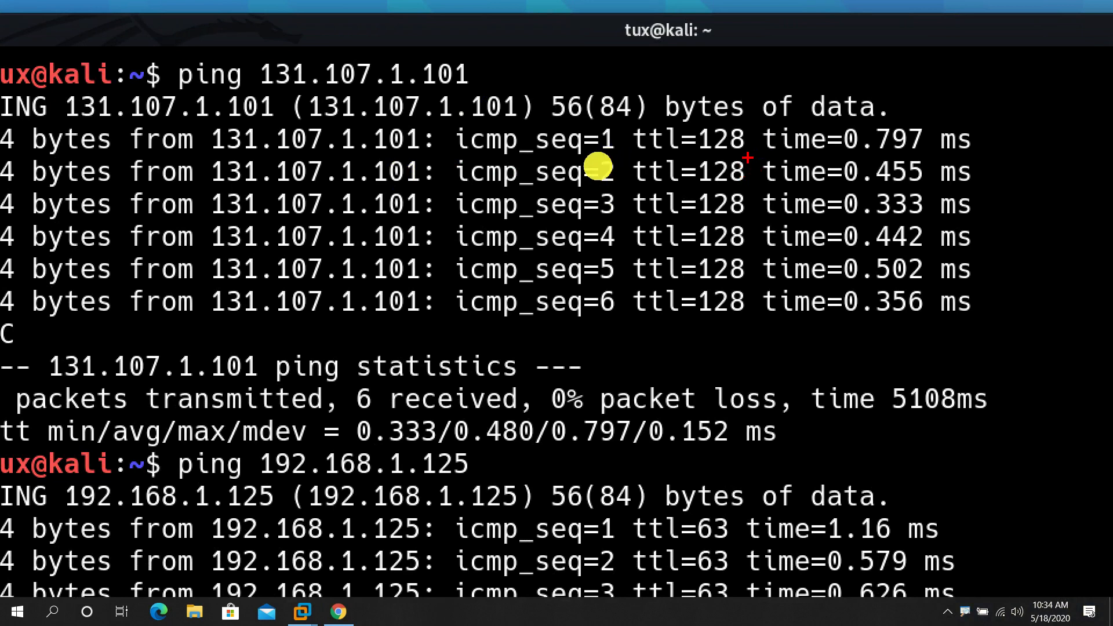
mouse_move(536, 149)
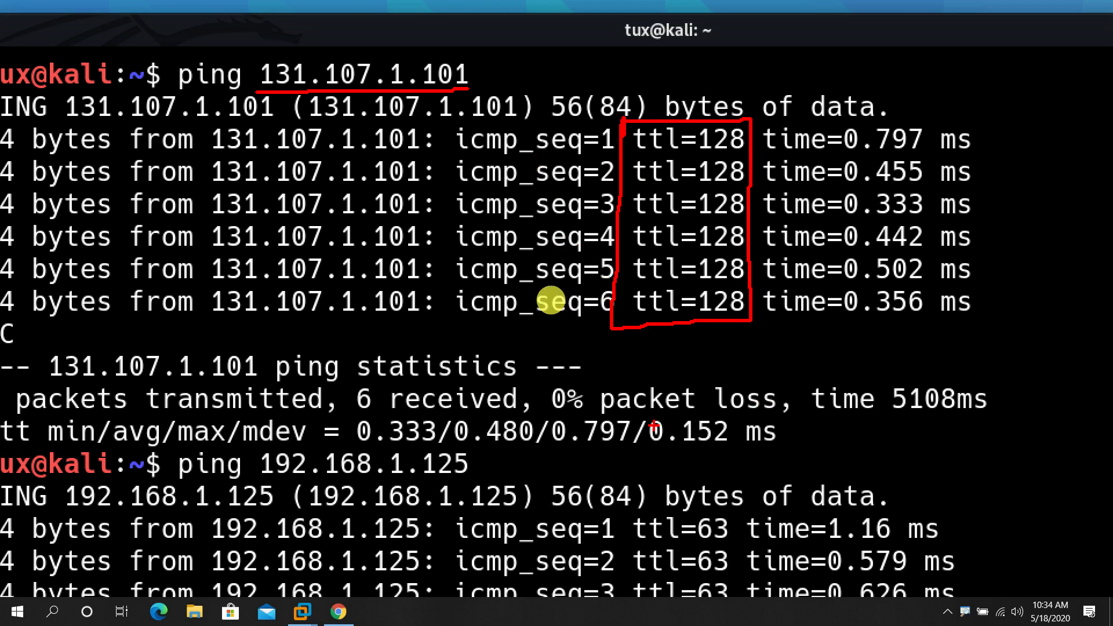
mouse_move(355, 327)
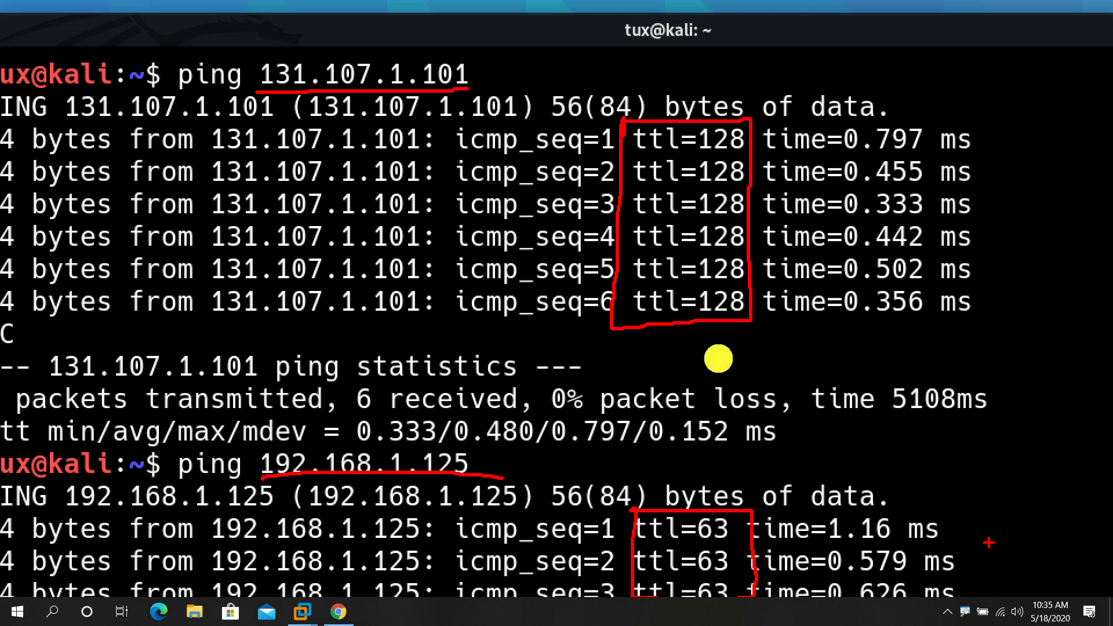
mouse_move(703, 376)
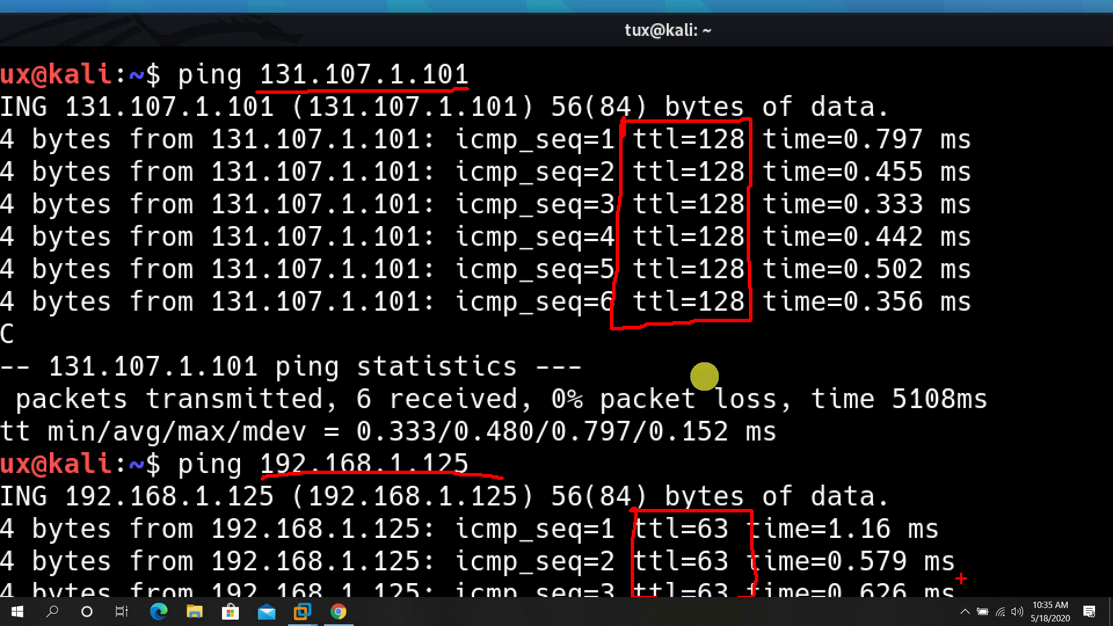
mouse_move(402, 397)
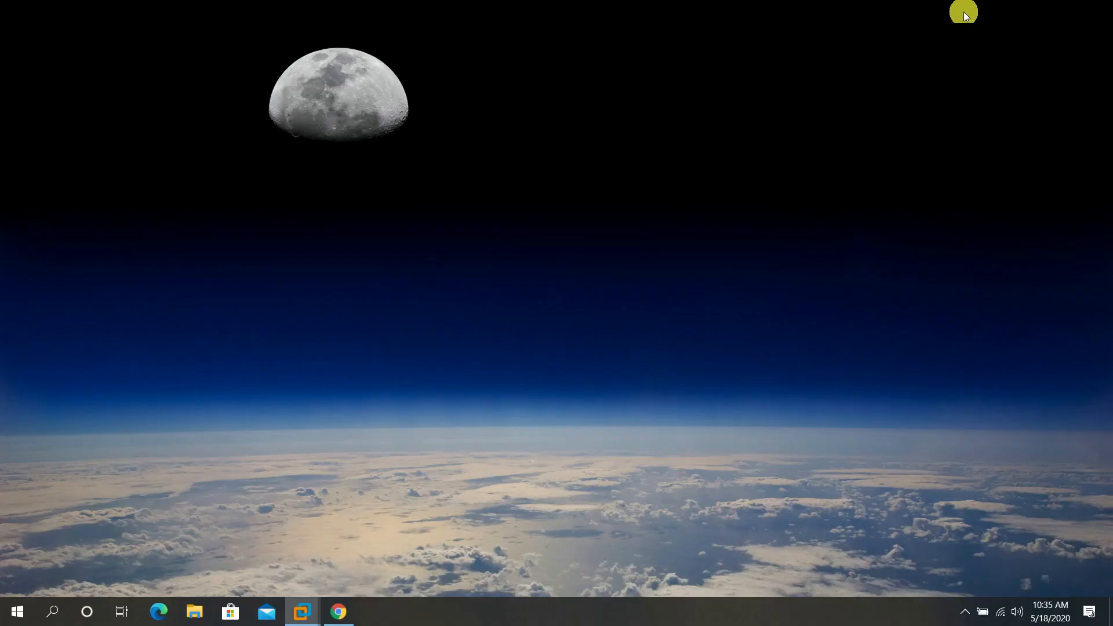
click(338, 611)
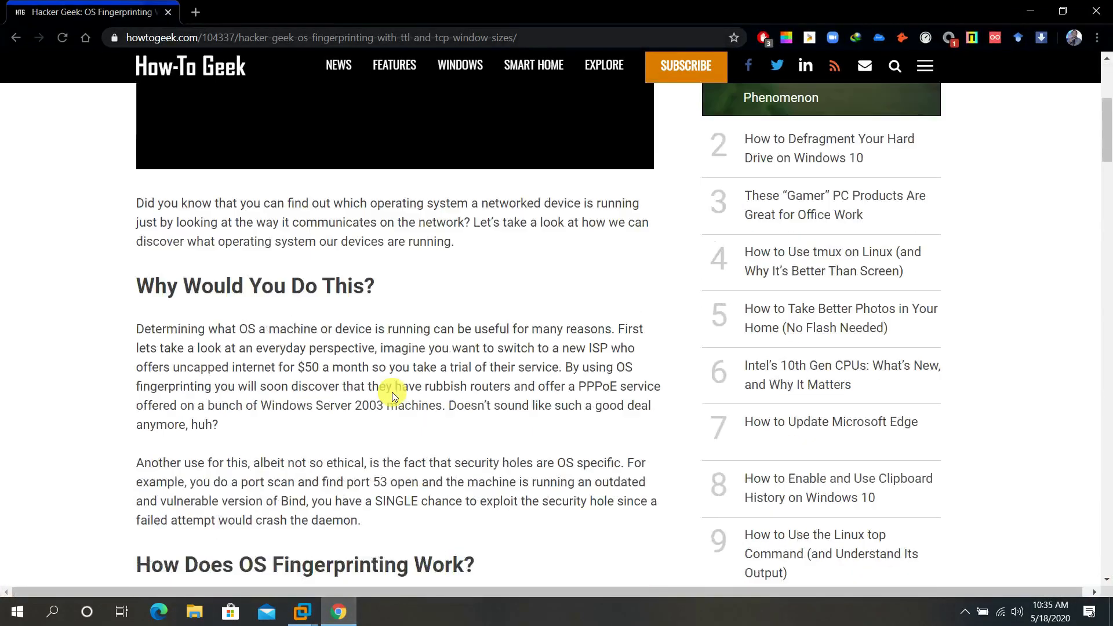
scroll(down, 3)
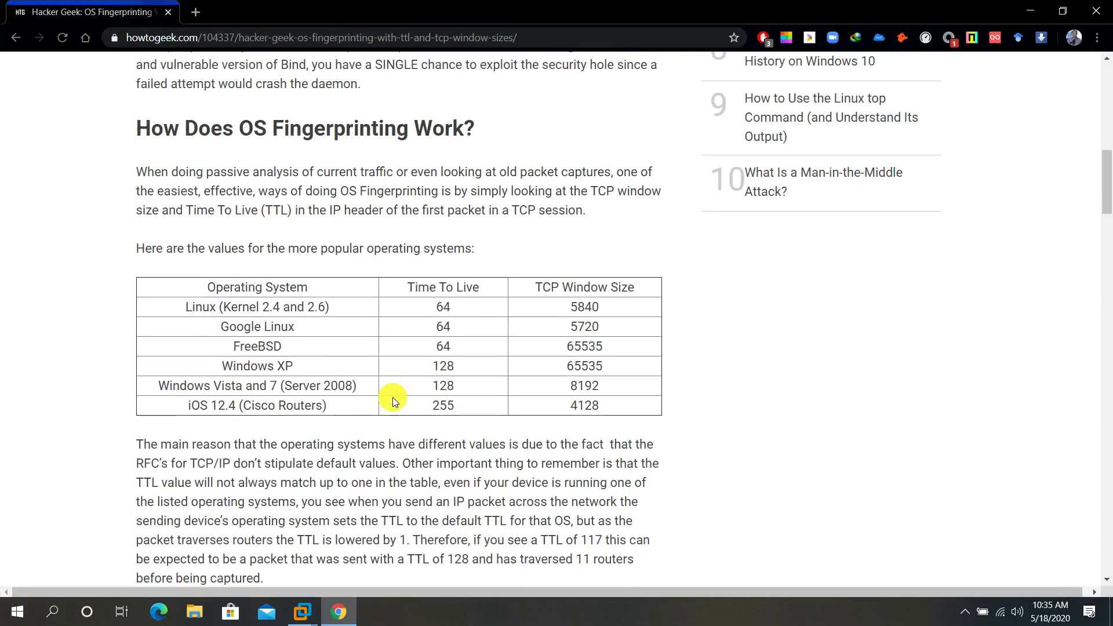
scroll(down, 3)
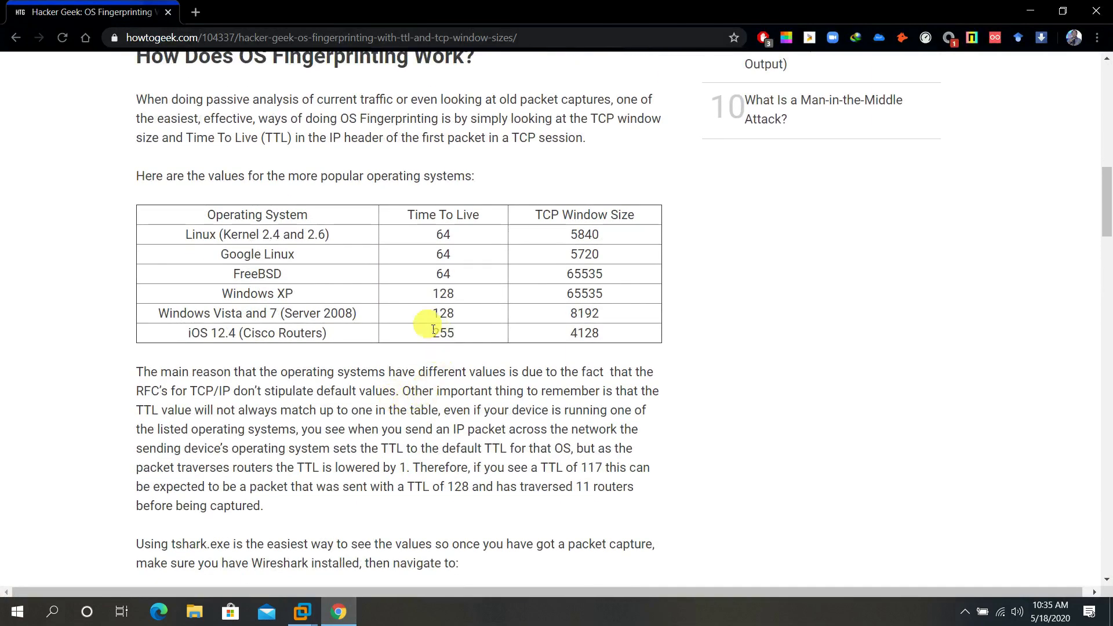
mouse_move(438, 296)
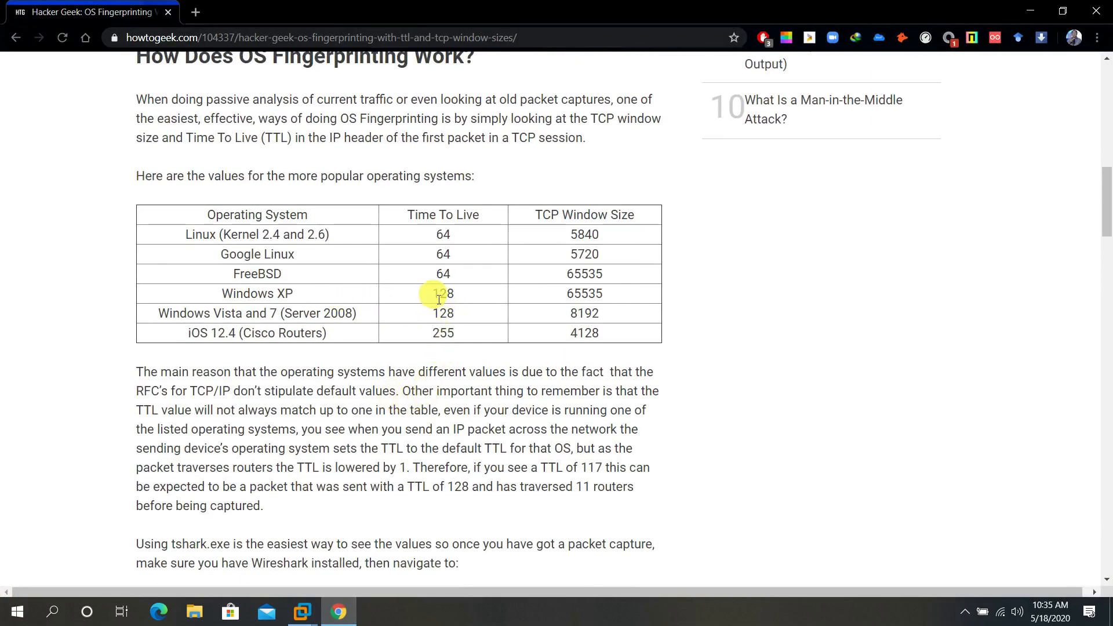
double_click(442, 294)
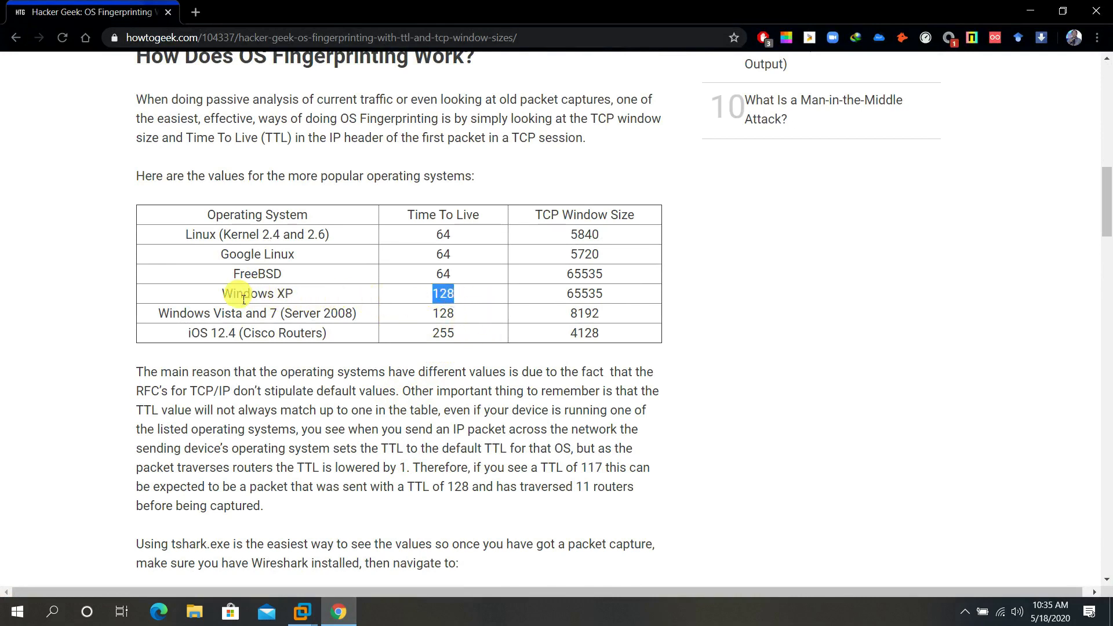
drag(241, 294, 518, 313)
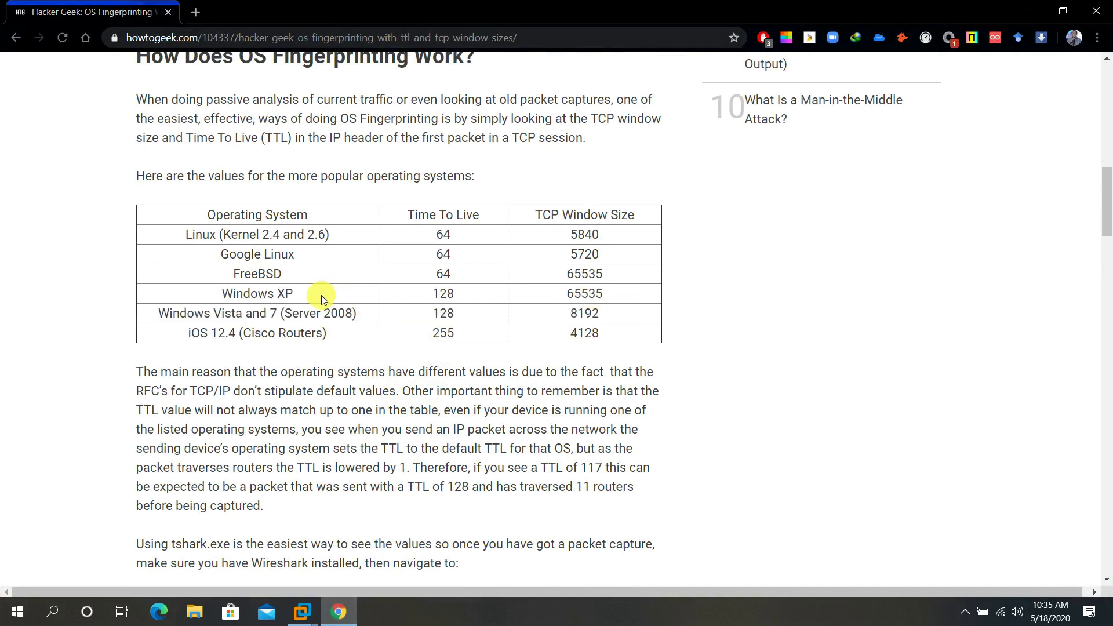
mouse_move(281, 323)
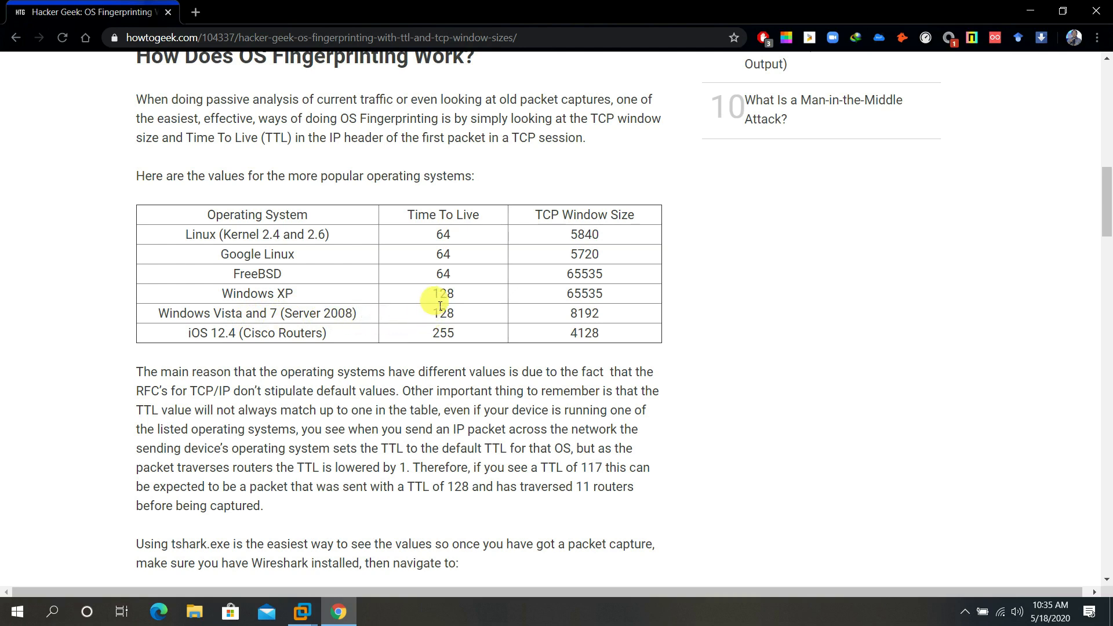
double_click(442, 293)
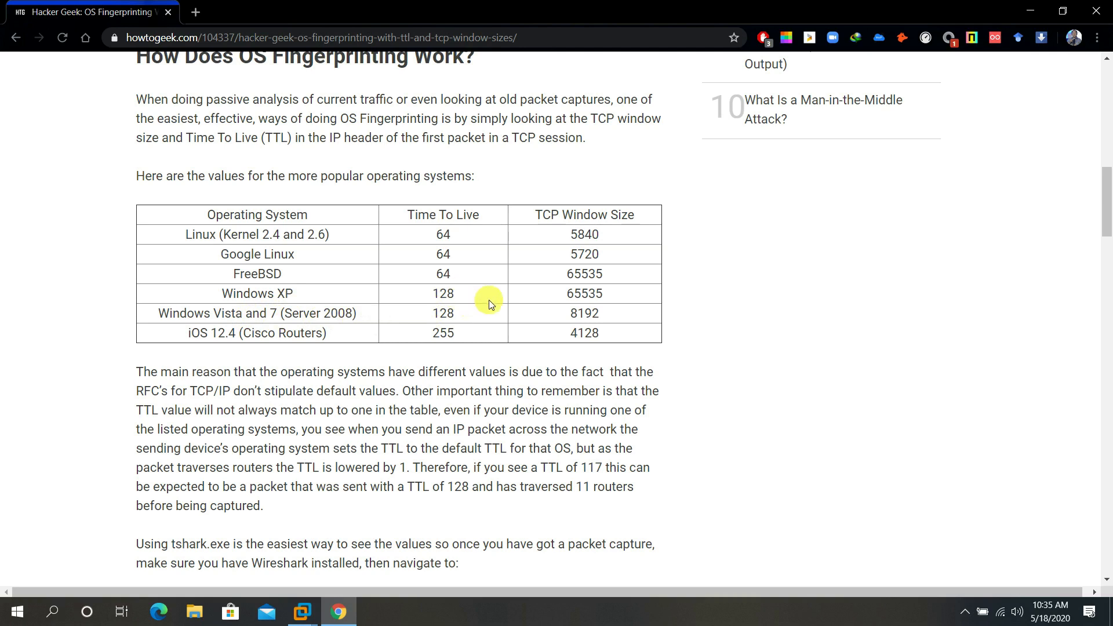
mouse_move(353, 506)
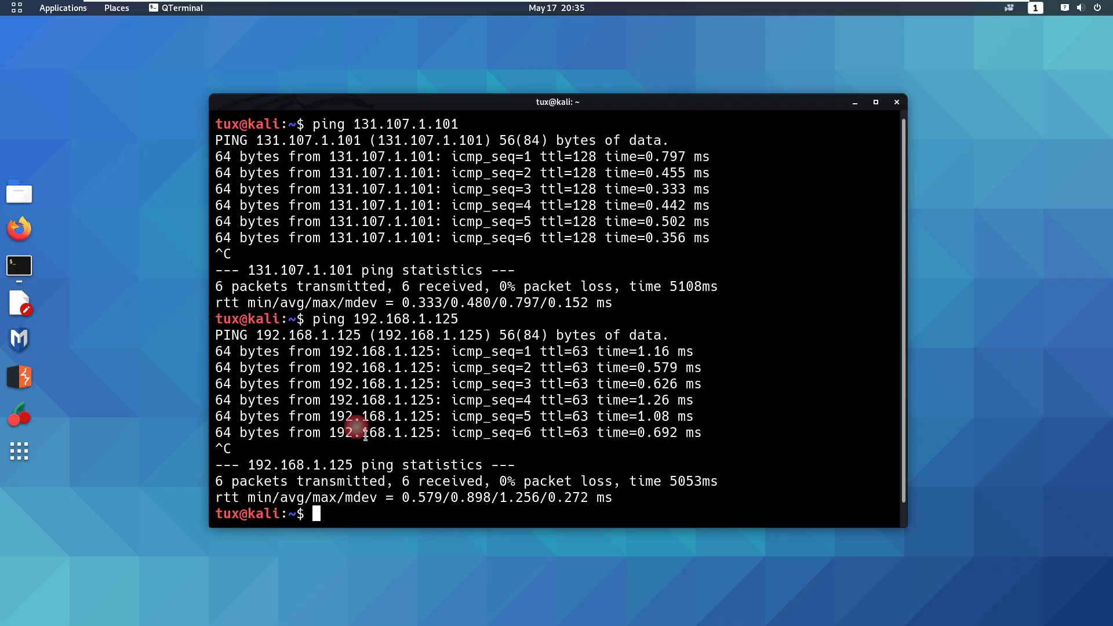
mouse_move(666, 237)
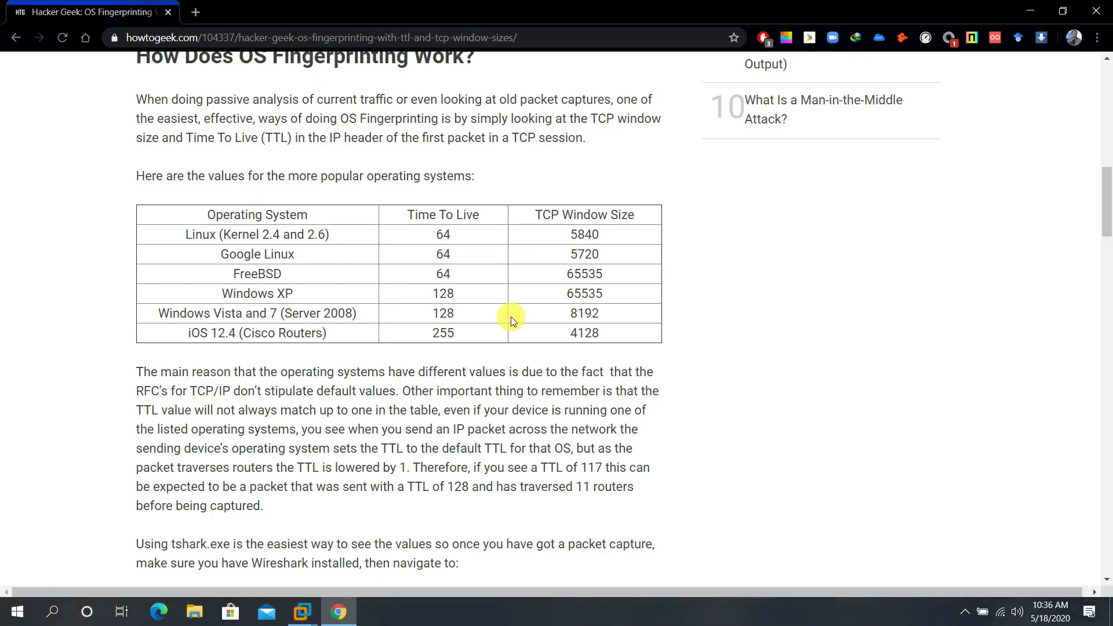
mouse_move(337, 294)
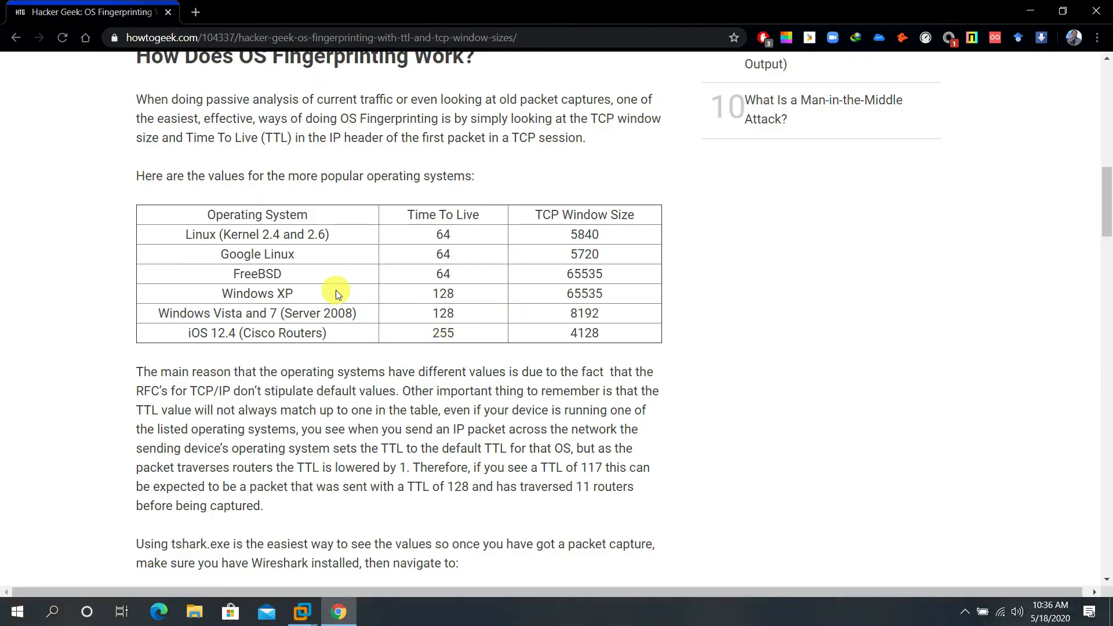
mouse_move(469, 292)
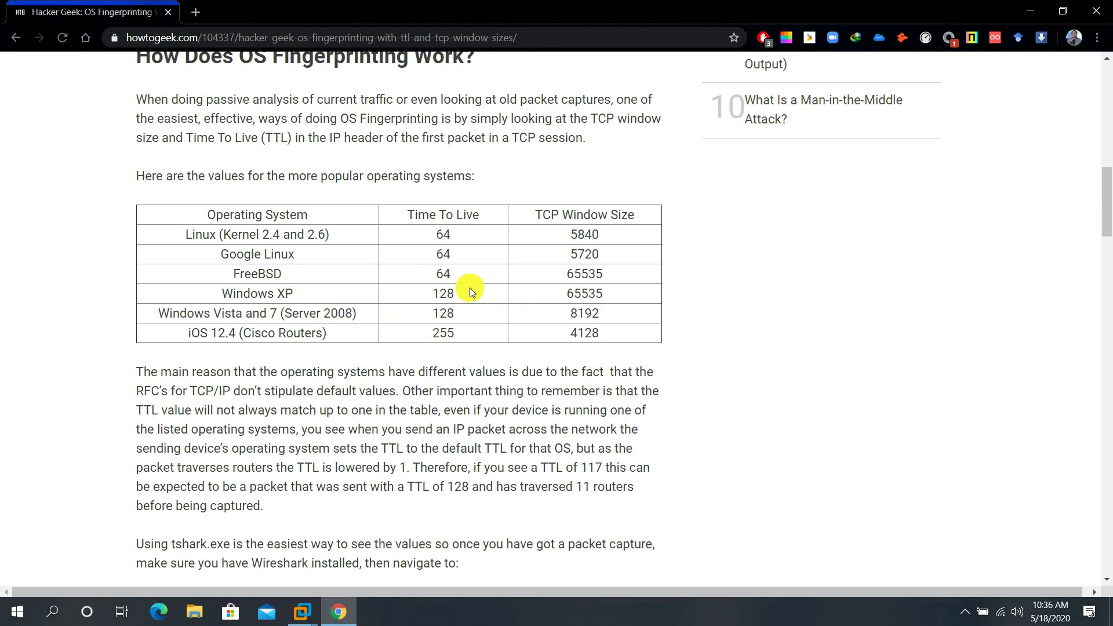
mouse_move(490, 257)
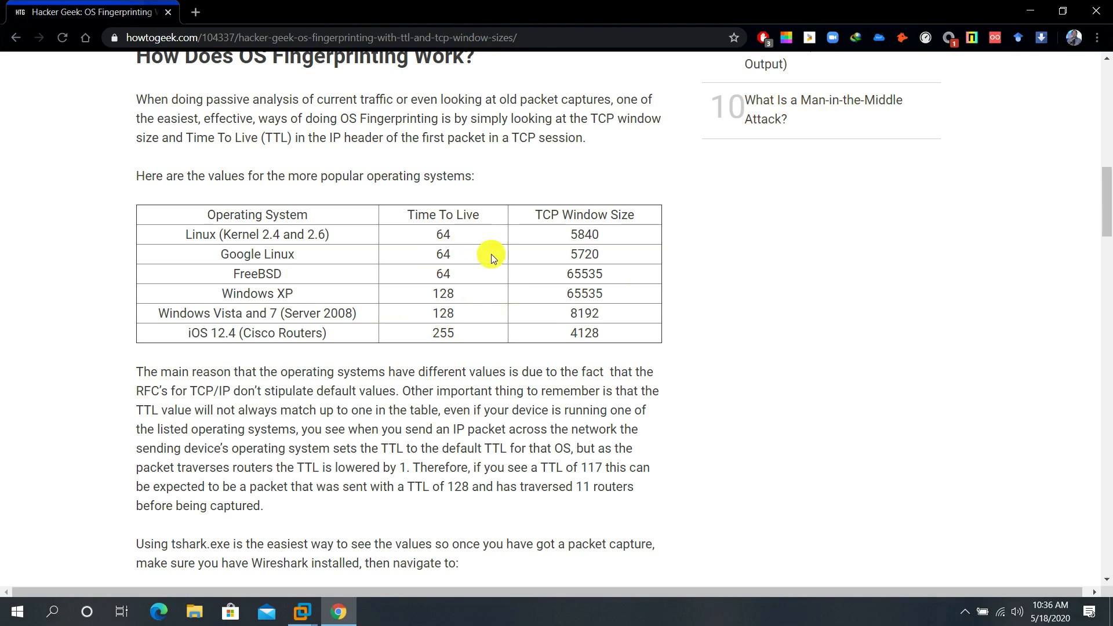
mouse_move(460, 278)
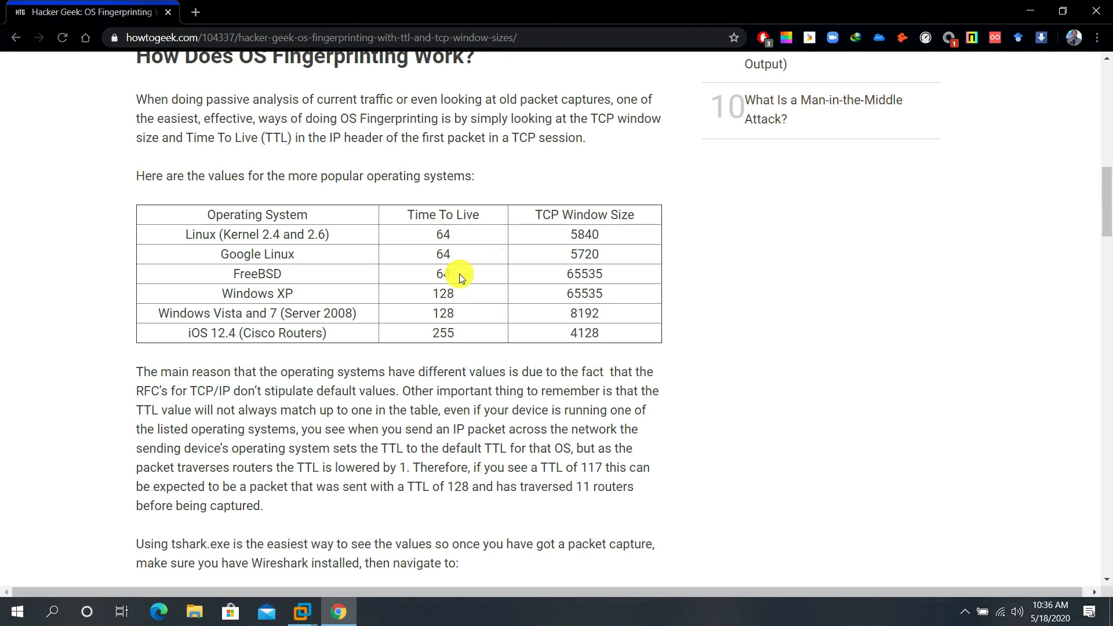
mouse_move(426, 270)
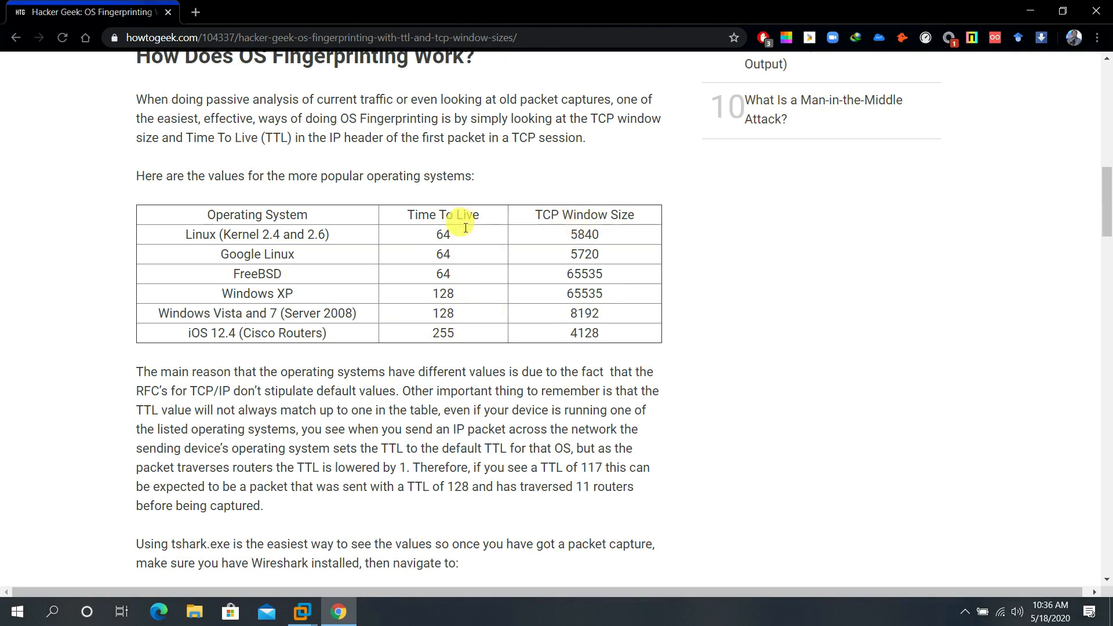
Review the How-To Geek TTL table, then minimize Chrome to return to Kali
drag(444, 220, 444, 273)
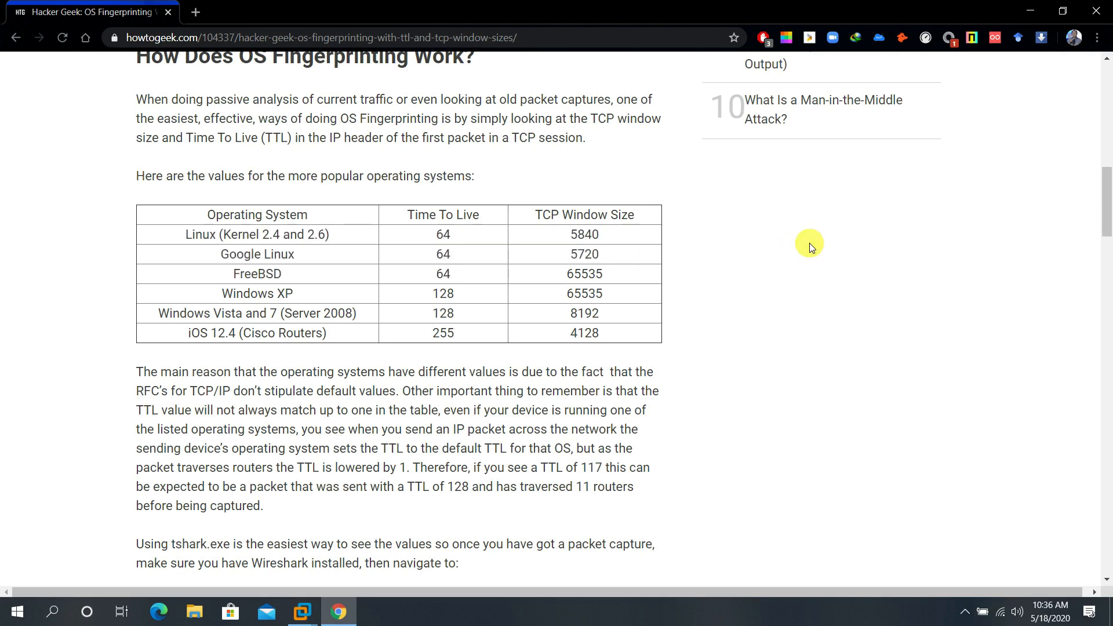
double_click(442, 235)
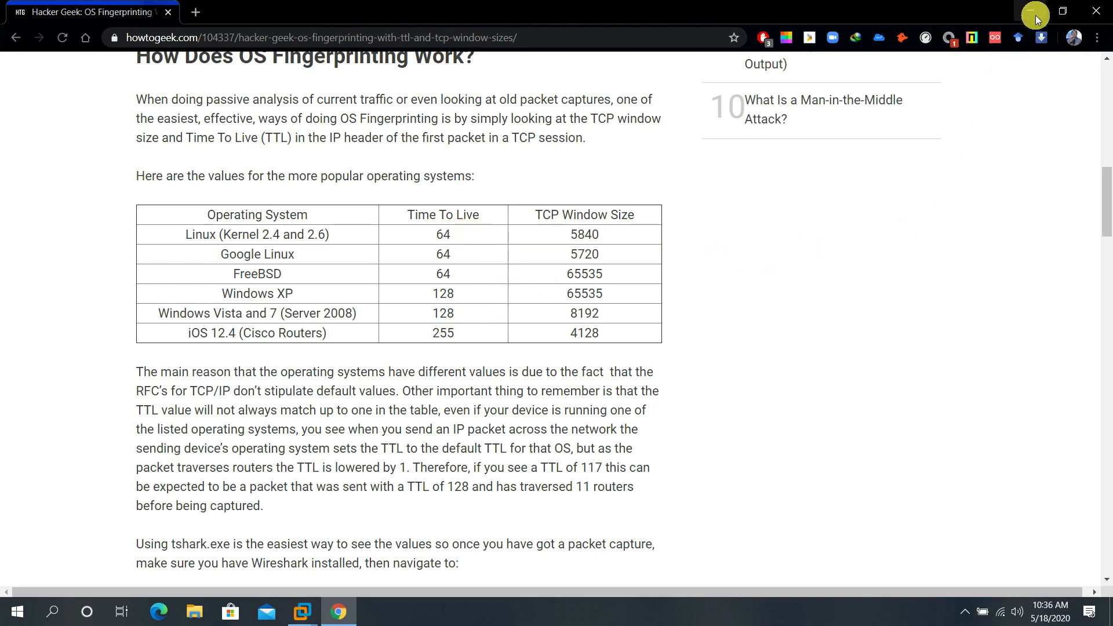
click(301, 611)
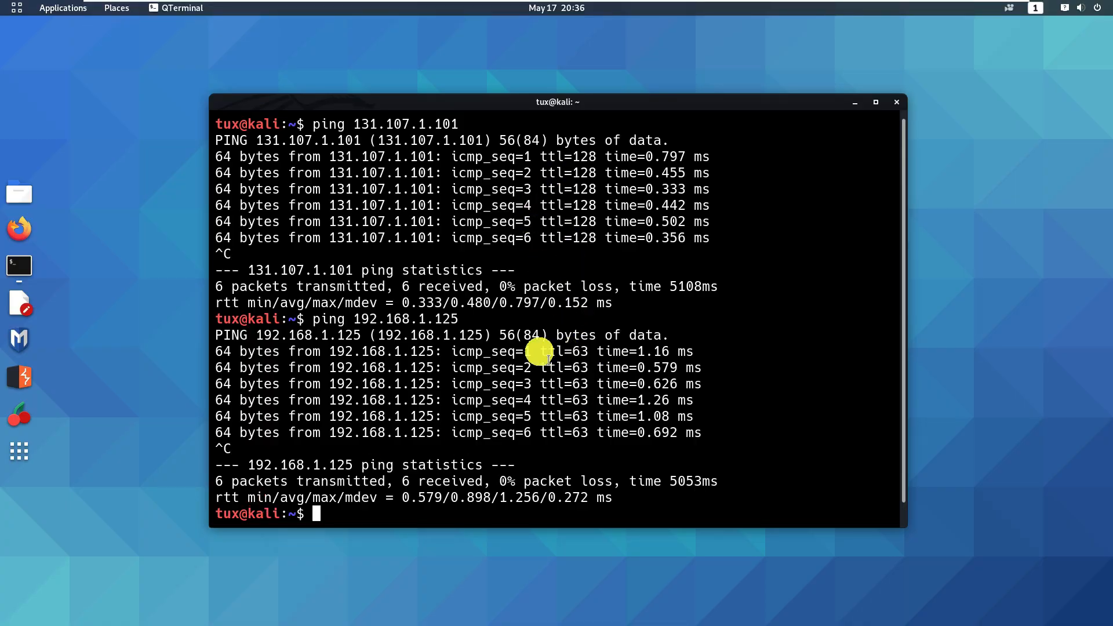
Minimize the QTerminal window holding the ping results
double_click(563, 351)
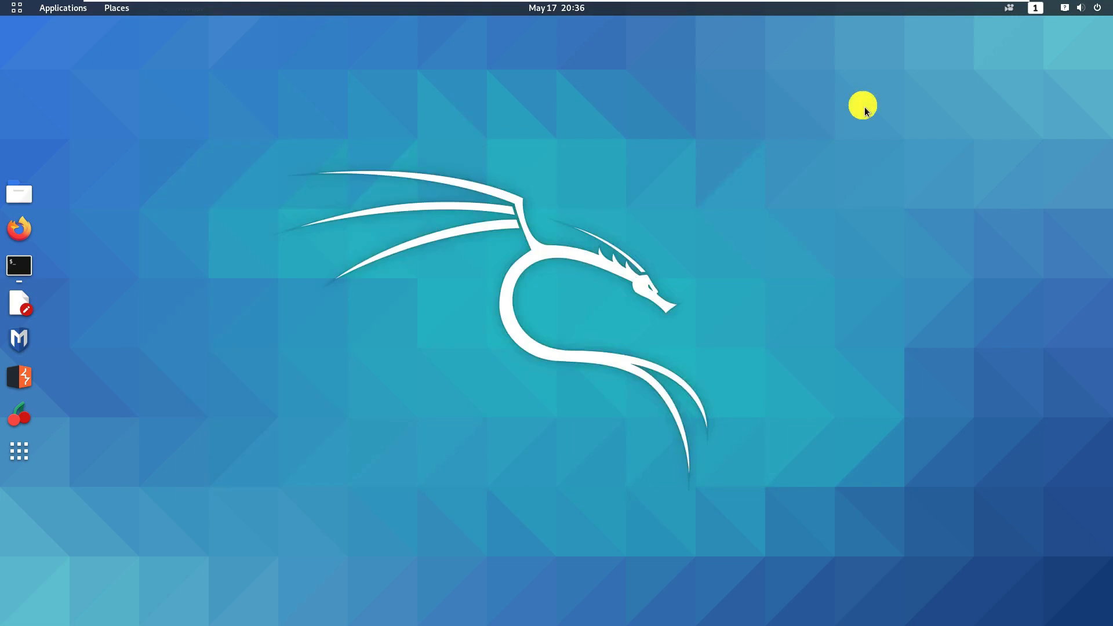
Run nmap -n -O 131.107.1.101 in a new maximized terminal and highlight 'Windows 2000|XP'
right_click(19, 265)
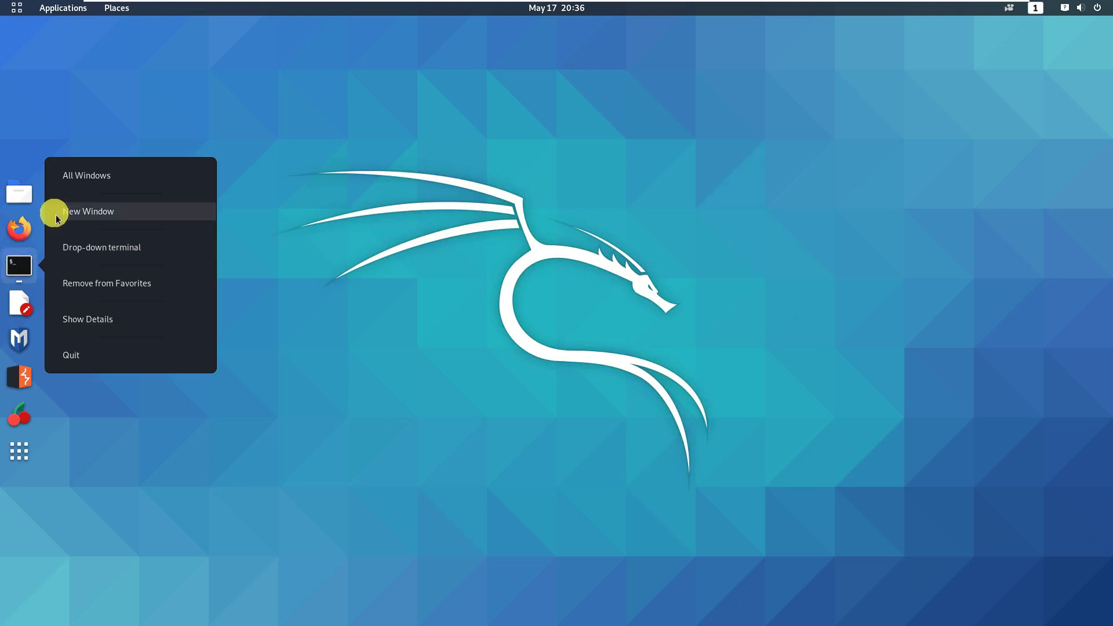
click(89, 212)
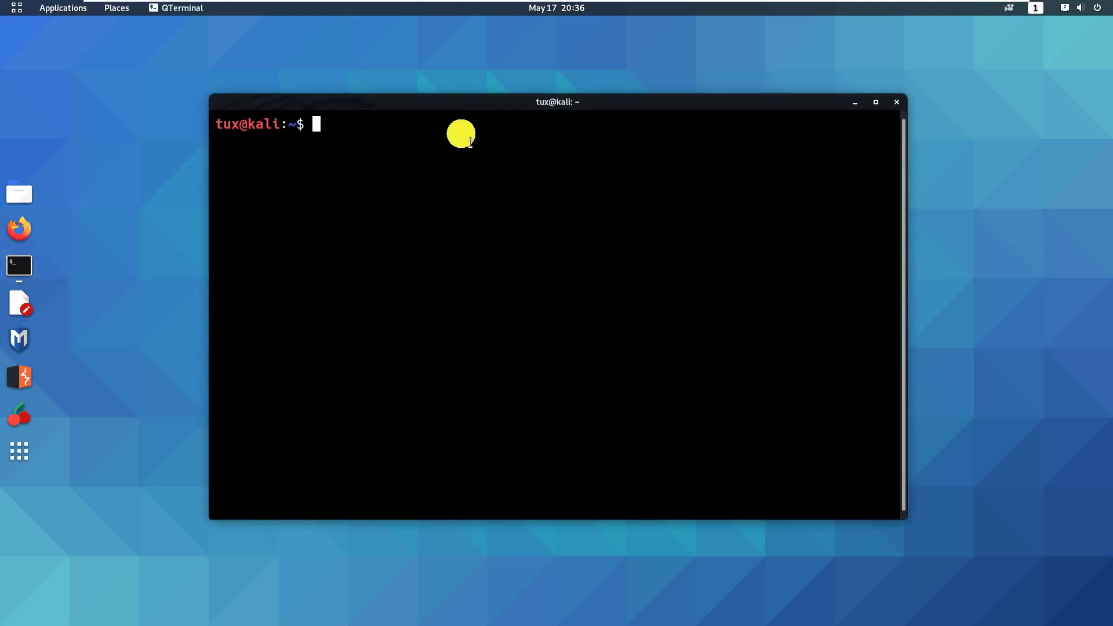
text(nmap -n -)
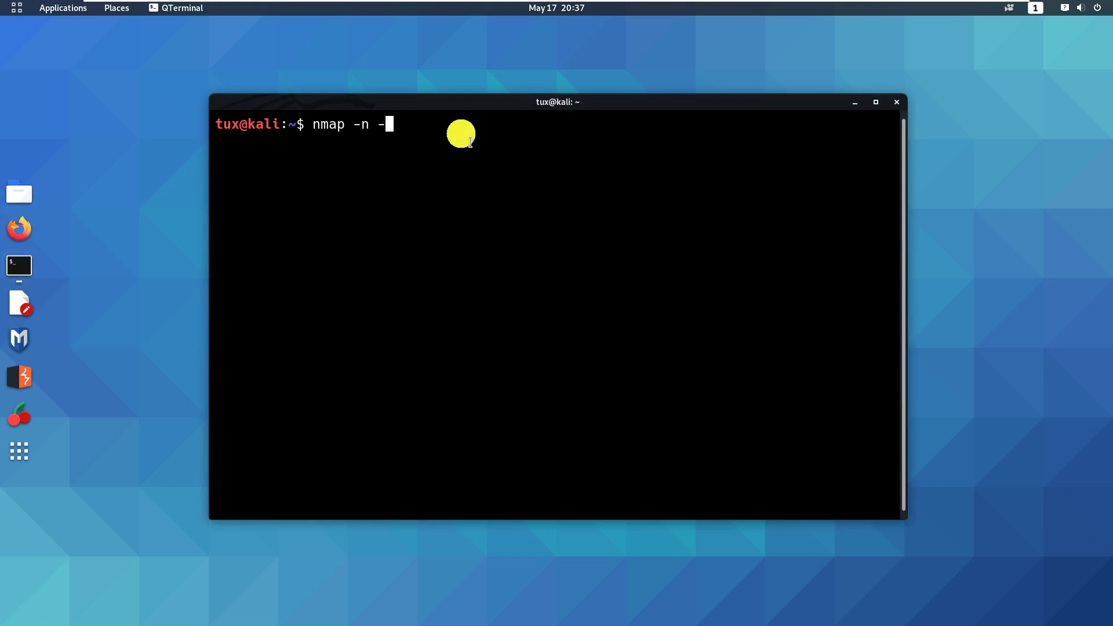
text(O)
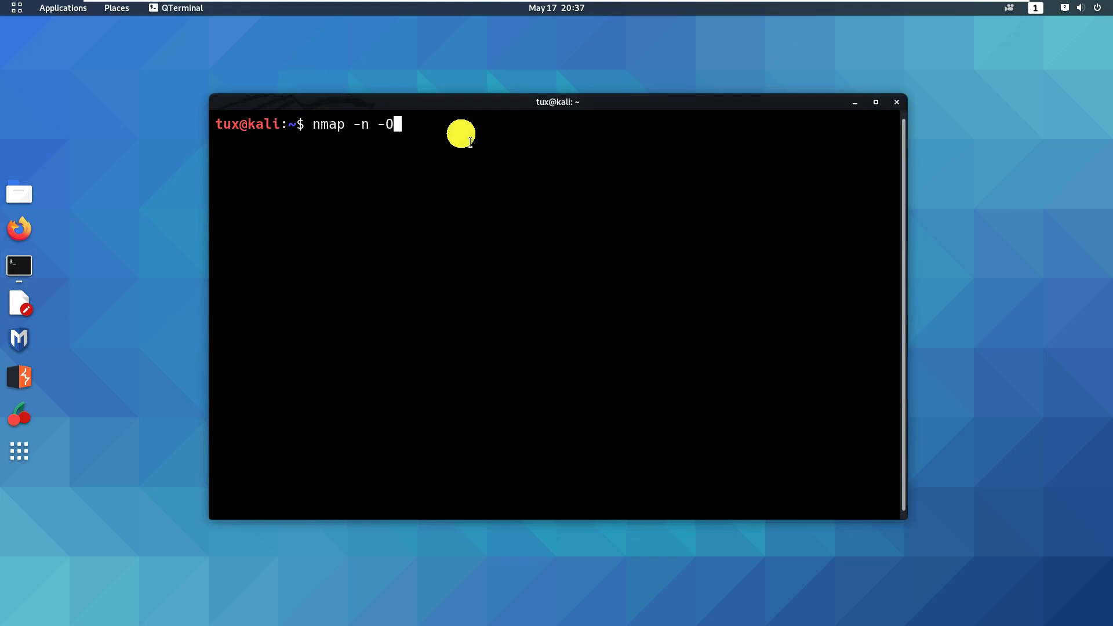
text(1)
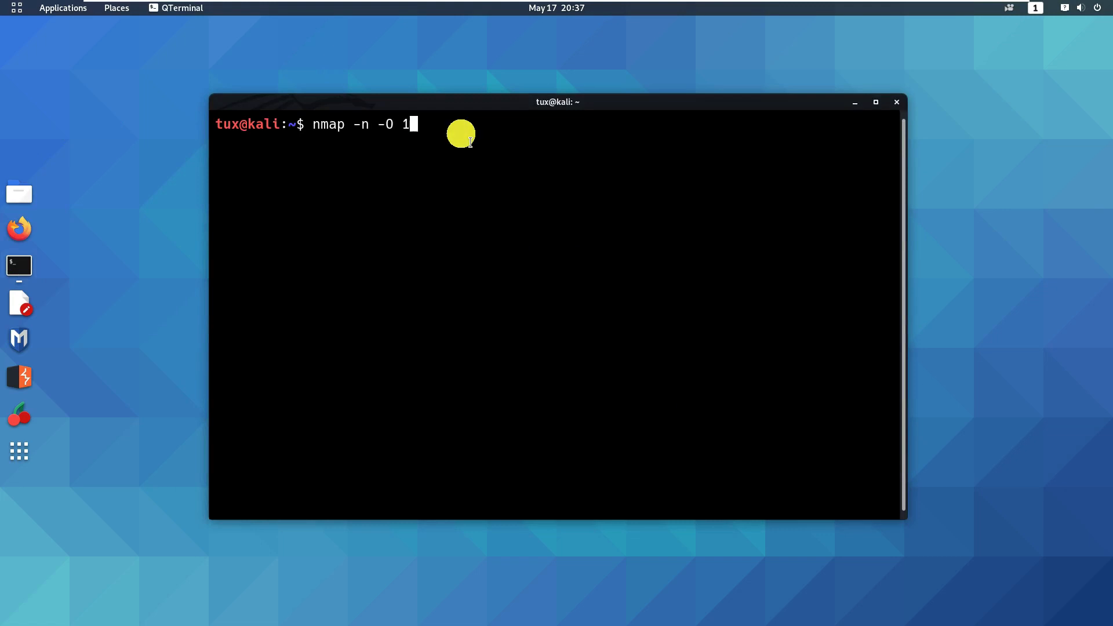
text(31.107.1.101)
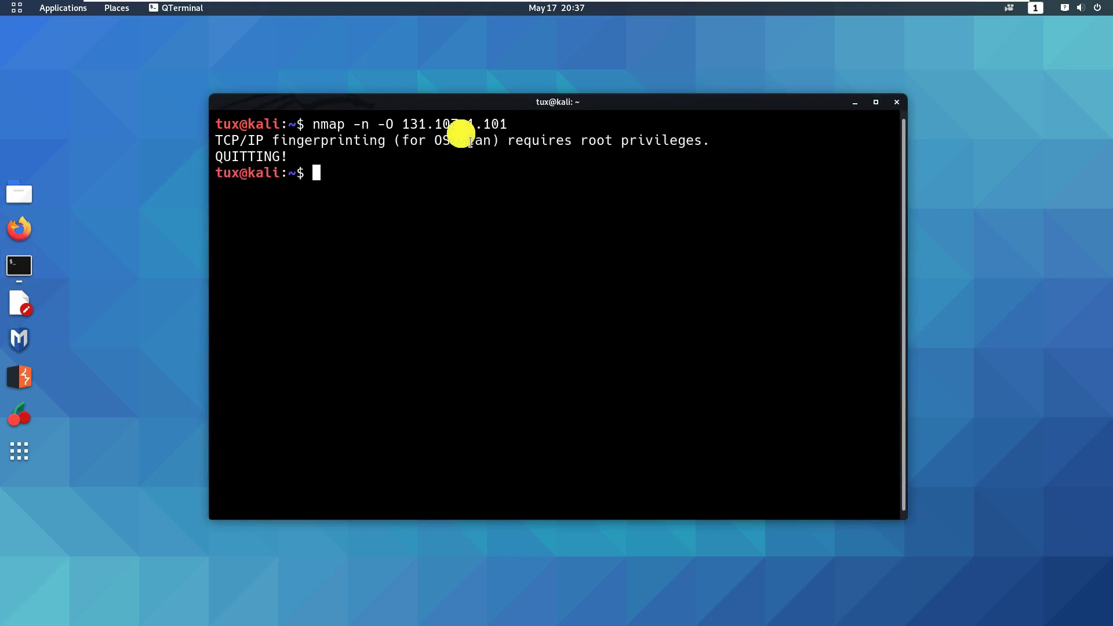
text(nmap -n -O 131.107.1.101)
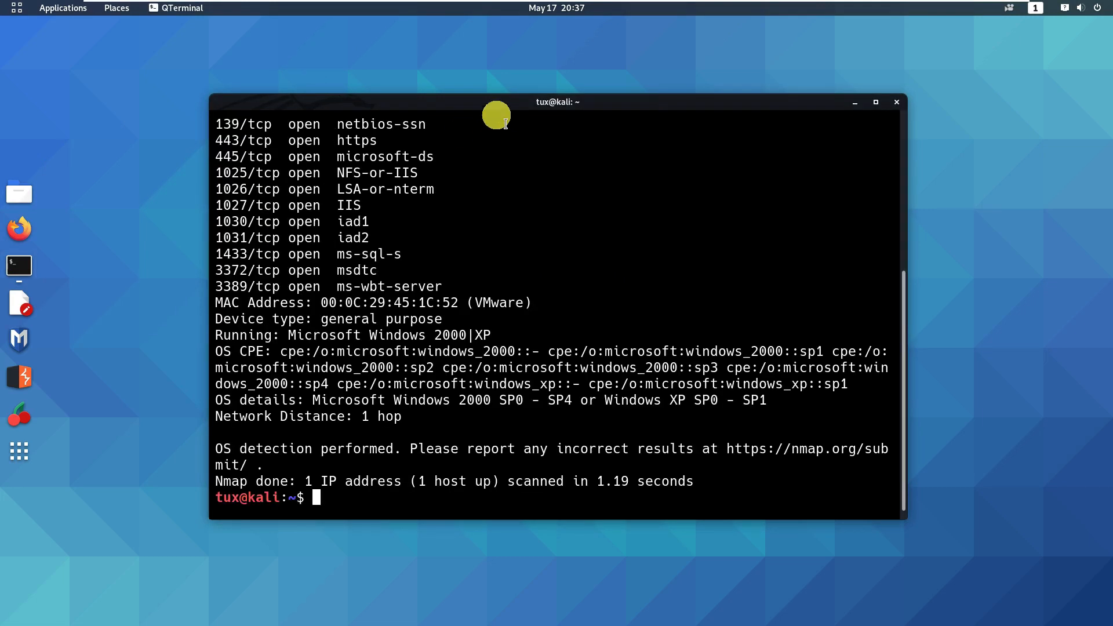
click(875, 102)
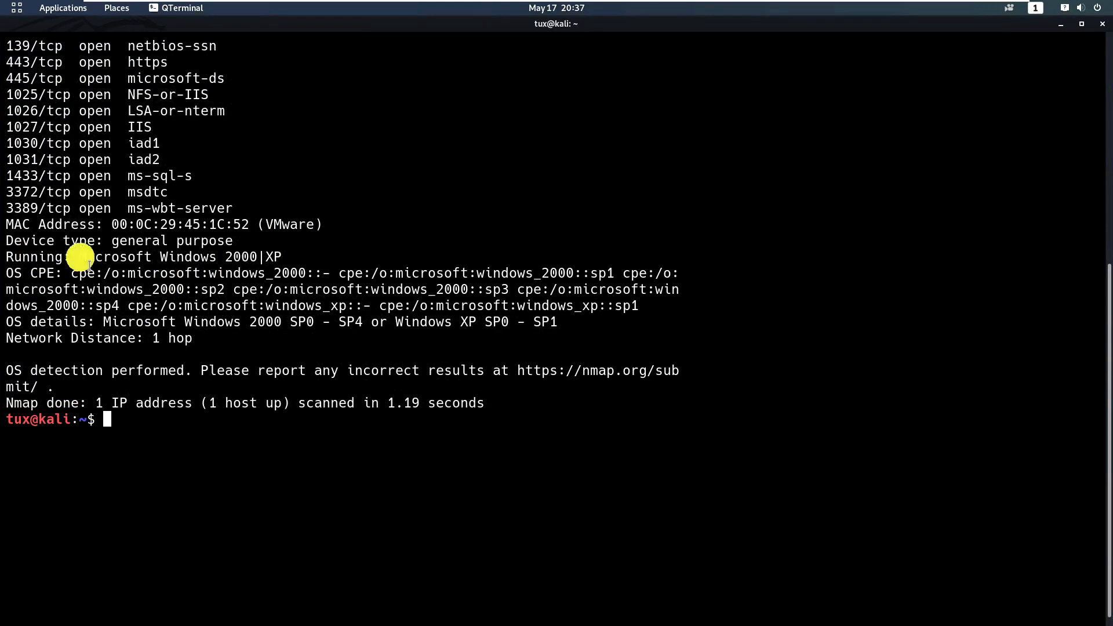
drag(79, 256, 266, 256)
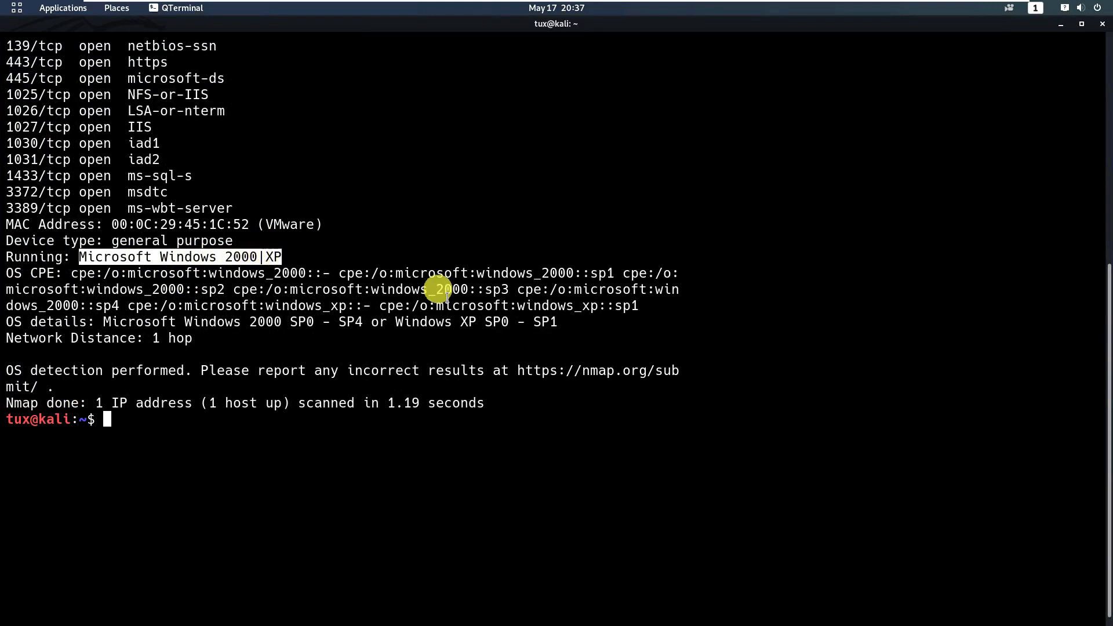
mouse_move(859, 311)
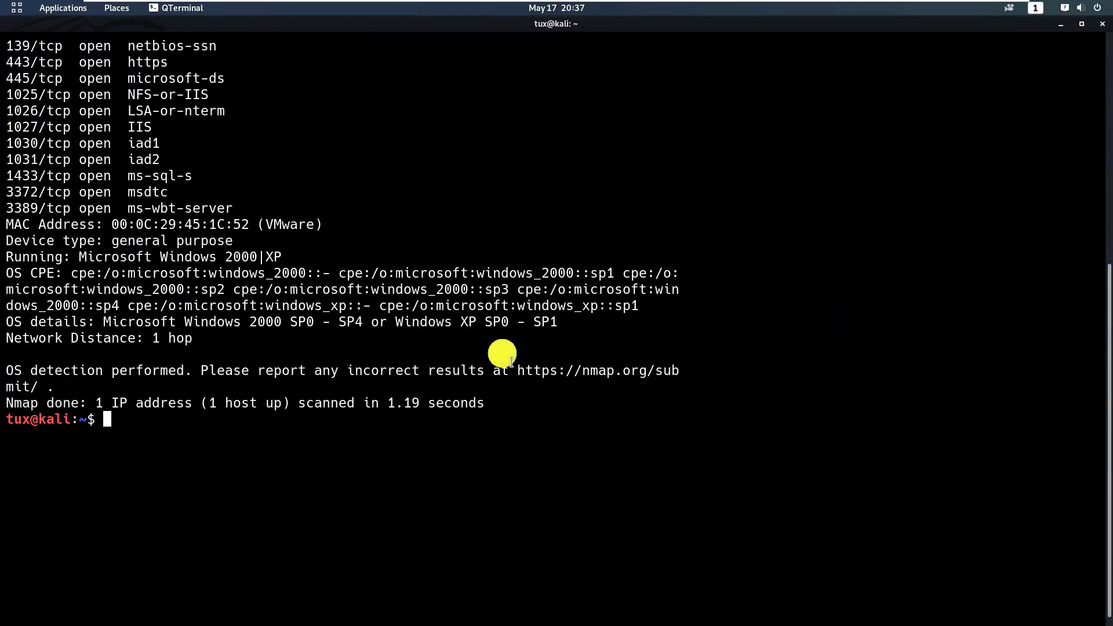
Run sudo nmap -n -O 192.168.1.125, which reports Linux 2.4.X (Linux 2.4.18)
text(sudo nmap -n -O)
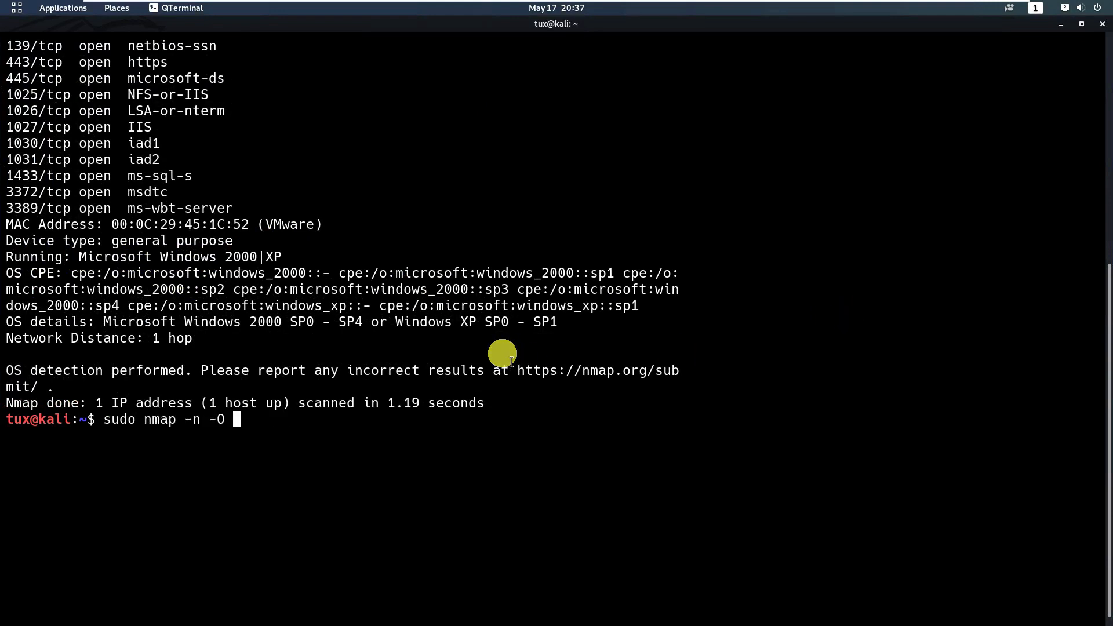
text(192.168.1.125)
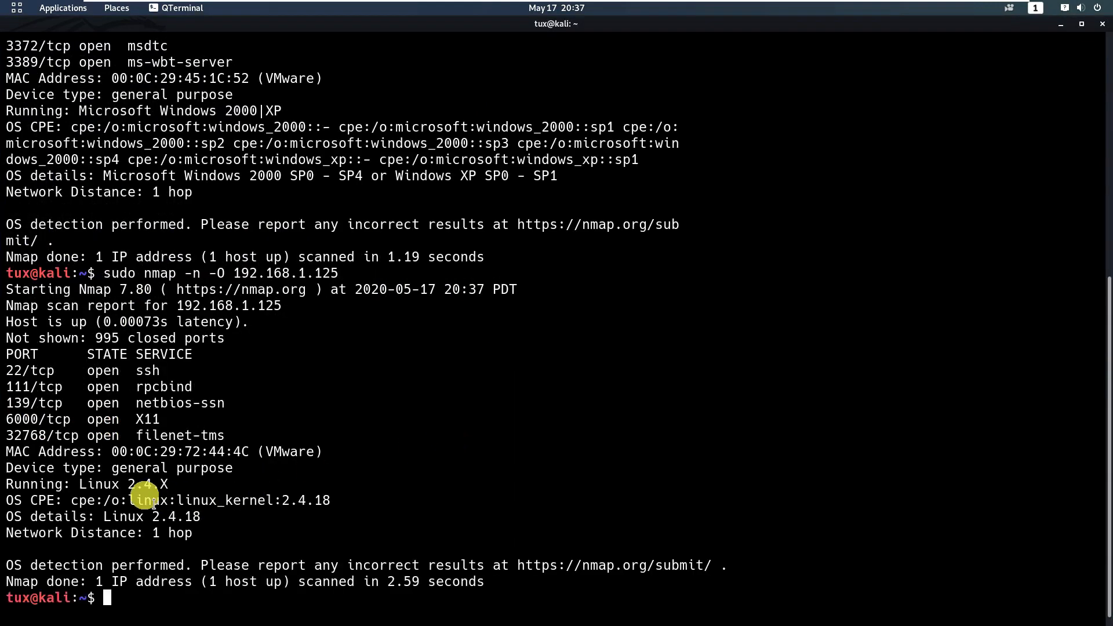
double_click(121, 484)
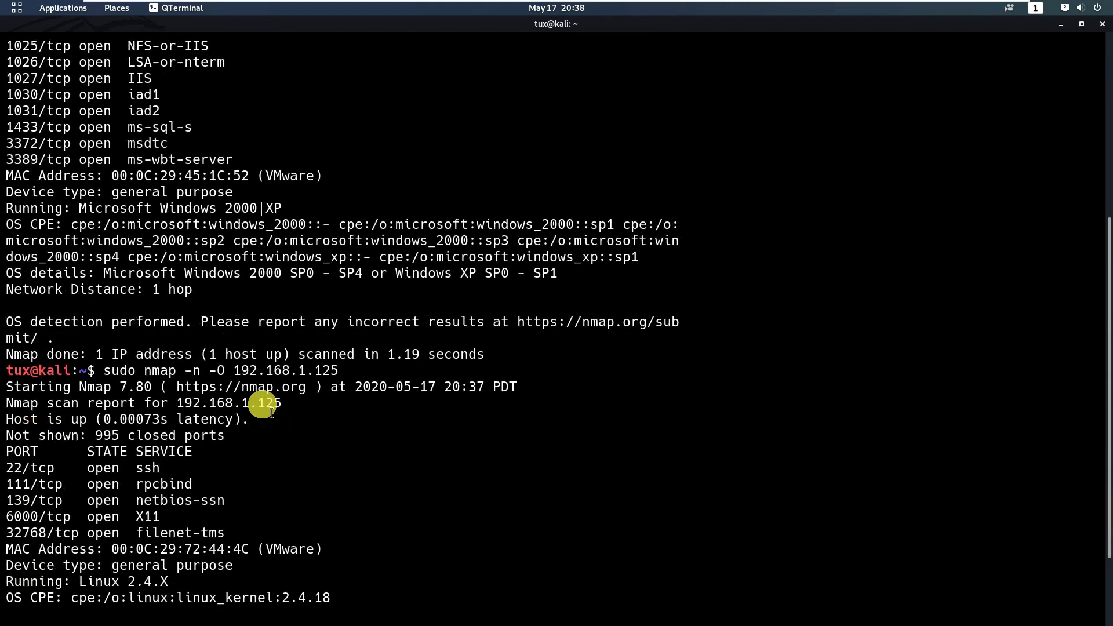
key(Return)
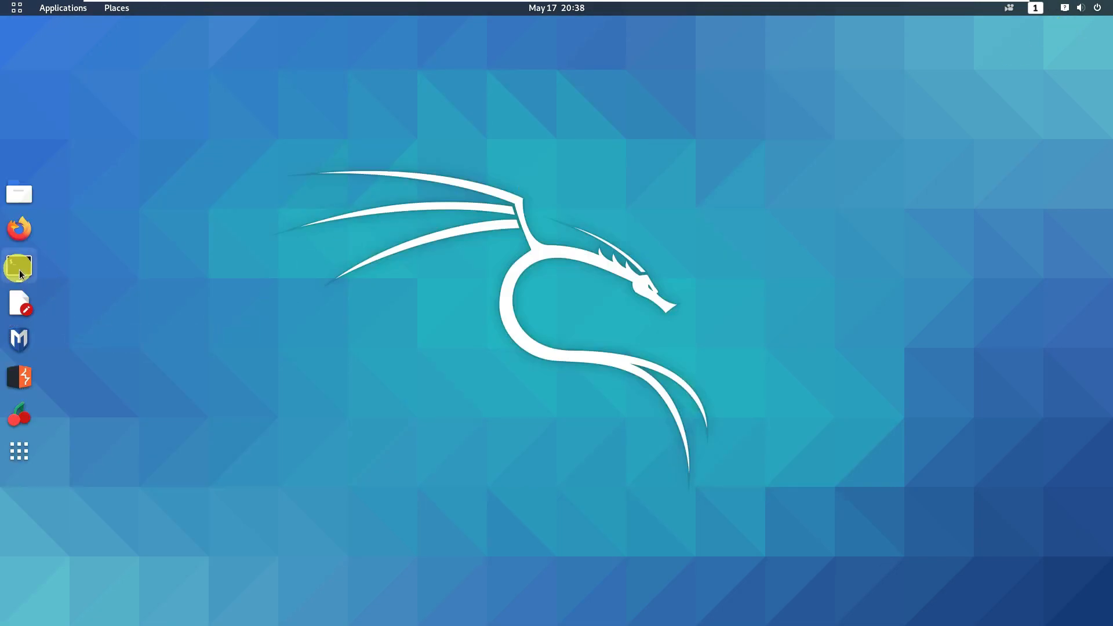
Launch msfconsole in a new terminal window
click(19, 267)
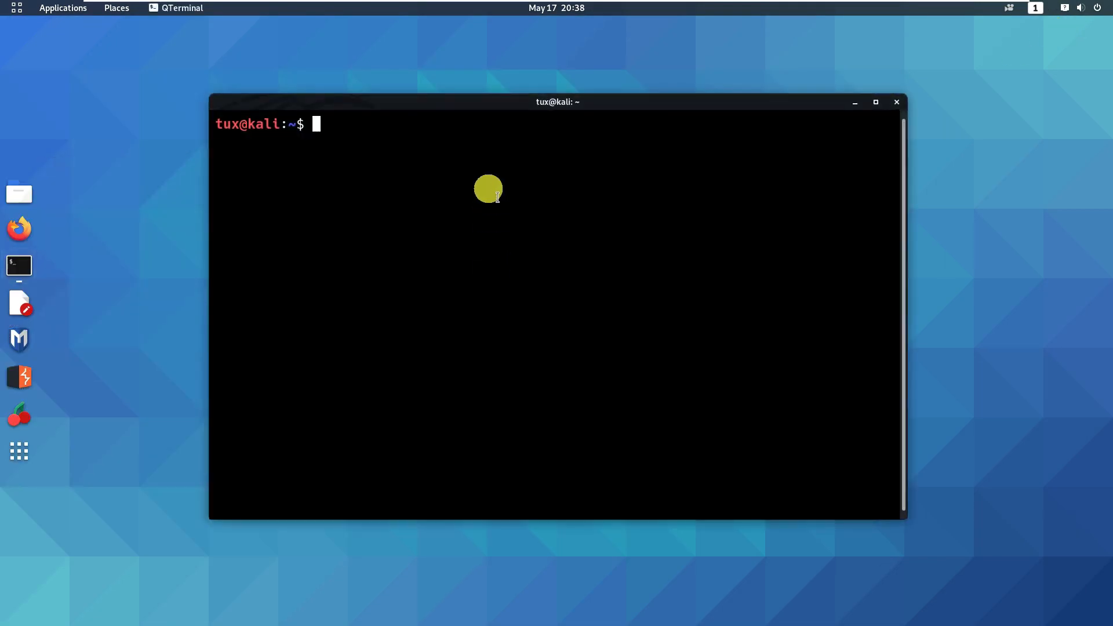
text(m)
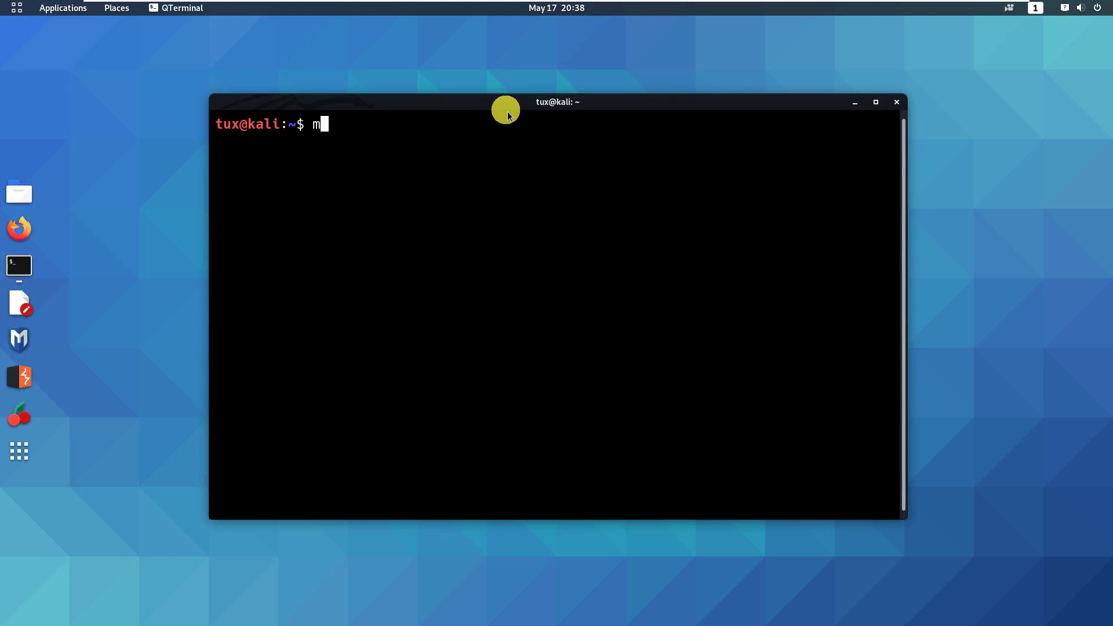
text(sf)
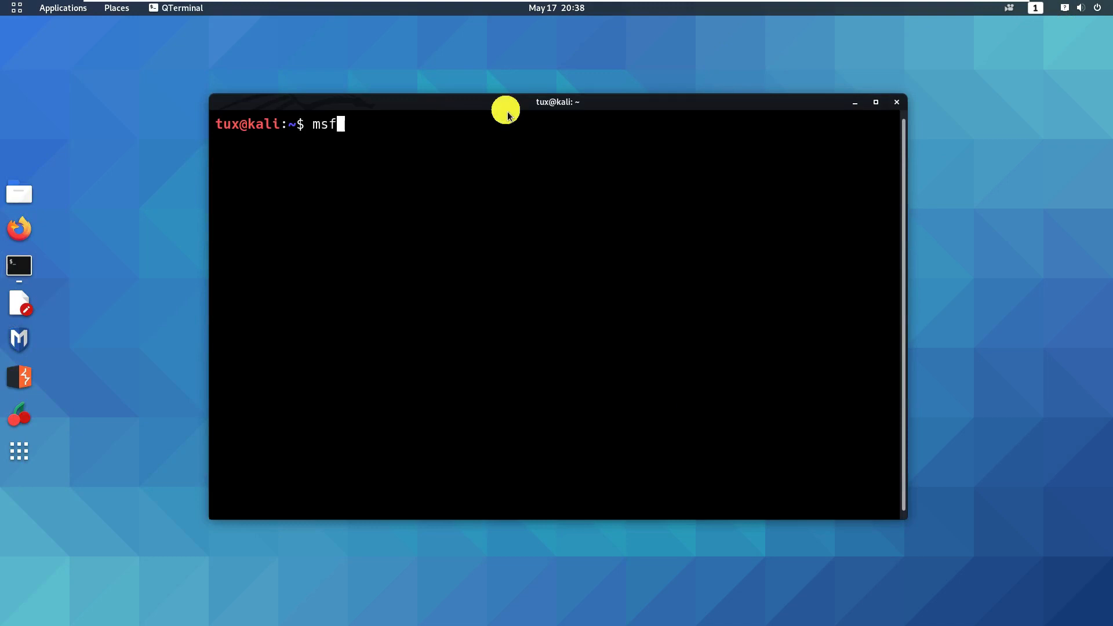
text(console)
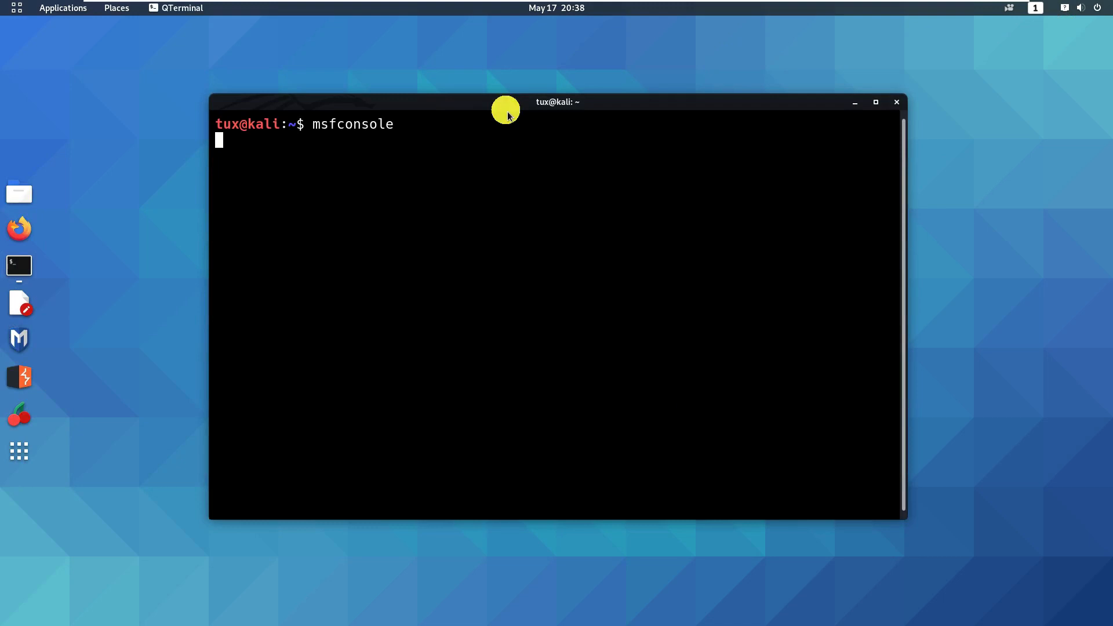
key(Return)
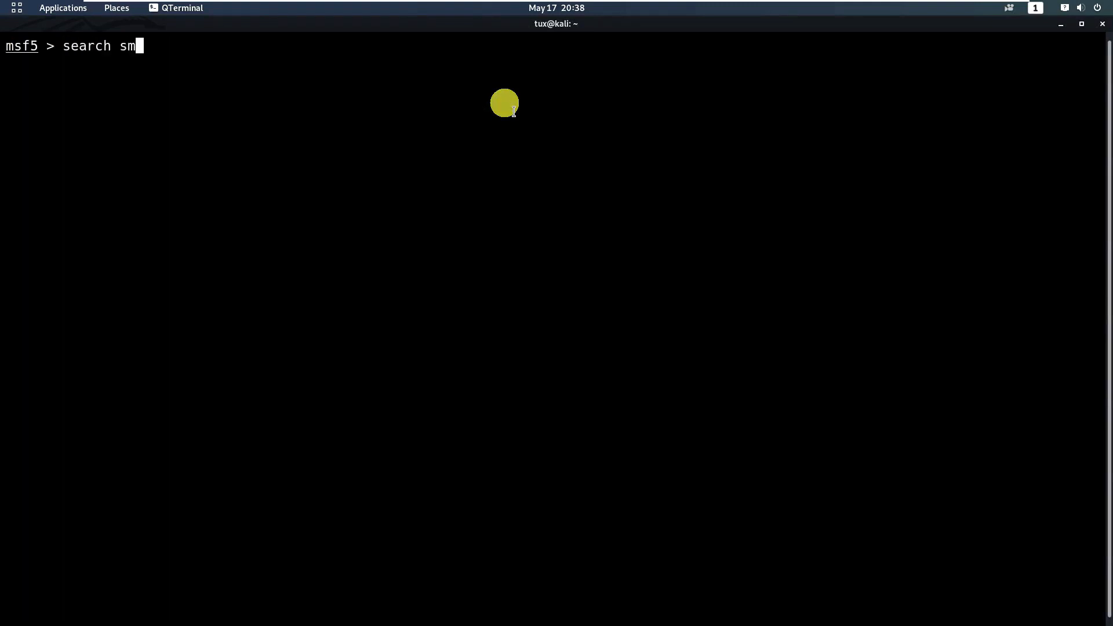
Search Metasploit for smb modules and copy the smb_version module path
key(Return)
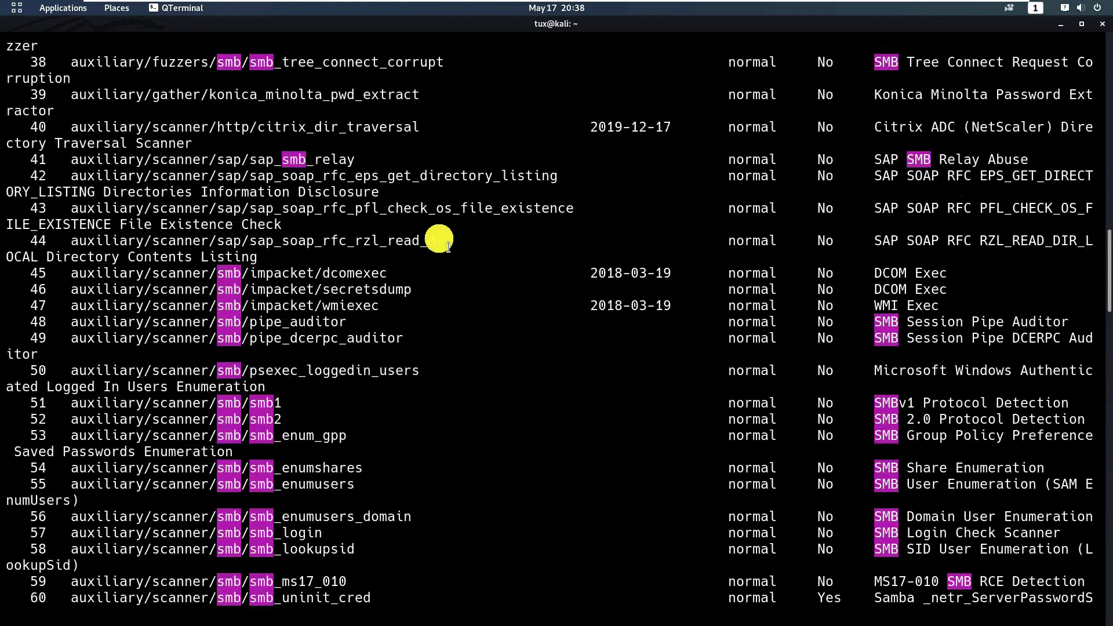
scroll(down, 3)
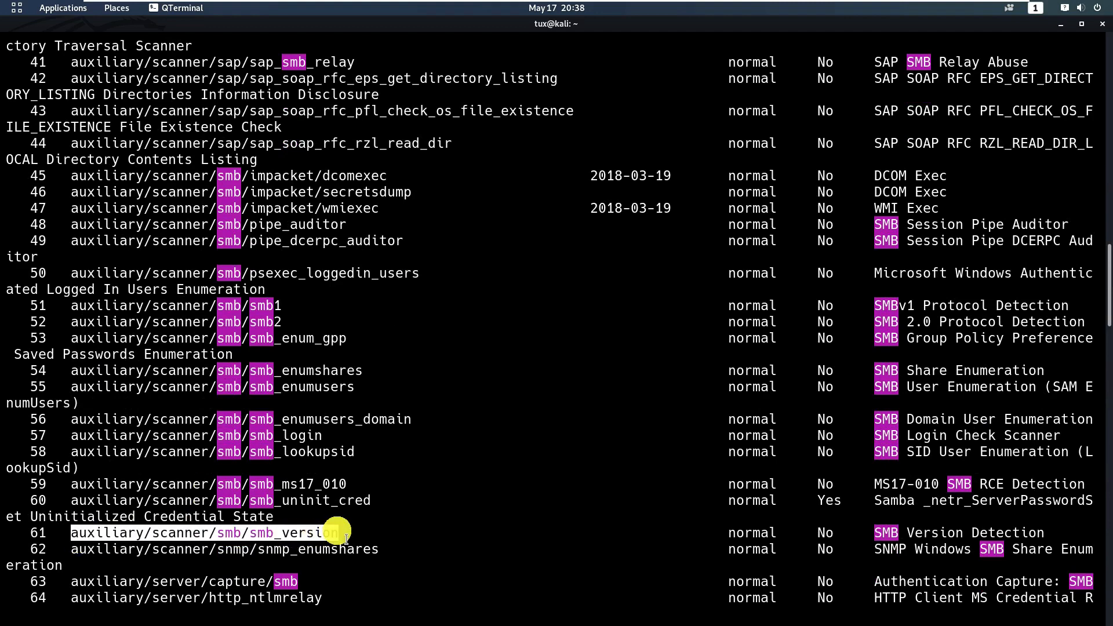
right_click(338, 533)
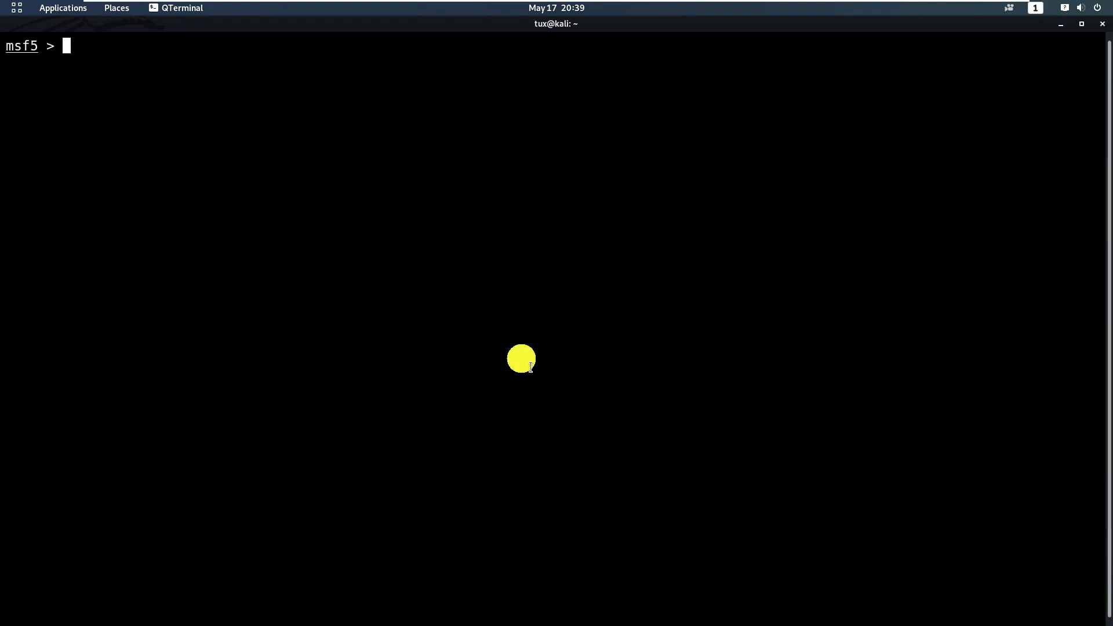
Load auxiliary/scanner/smb/smb_version and set RHOSTS to 131.107.1.101
text(use)
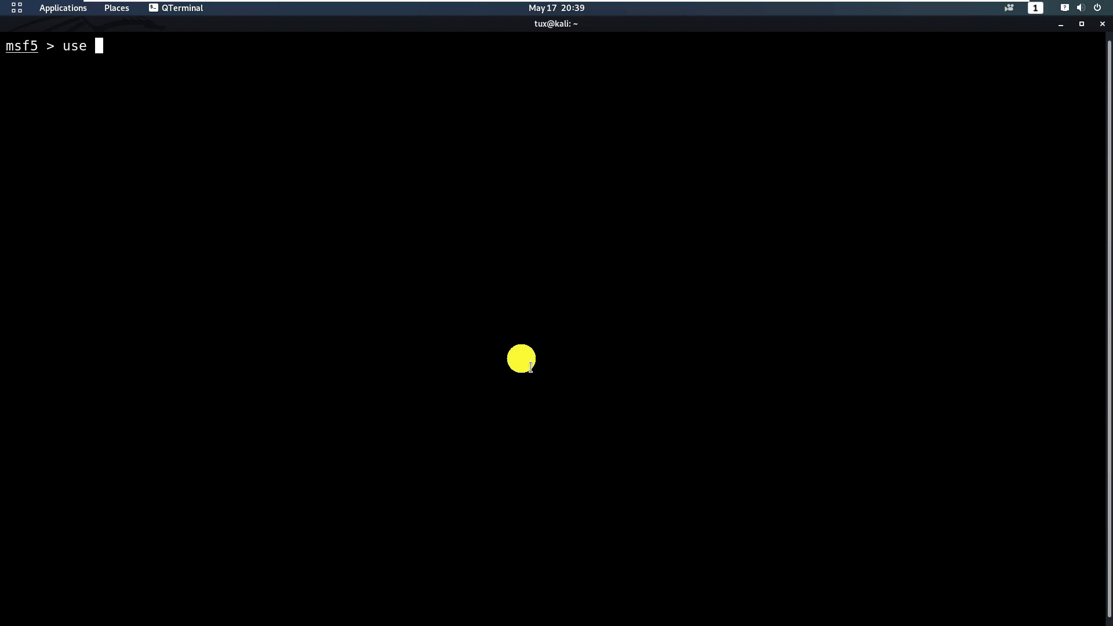
text(auxiliary/scanner/smb/smb_version)
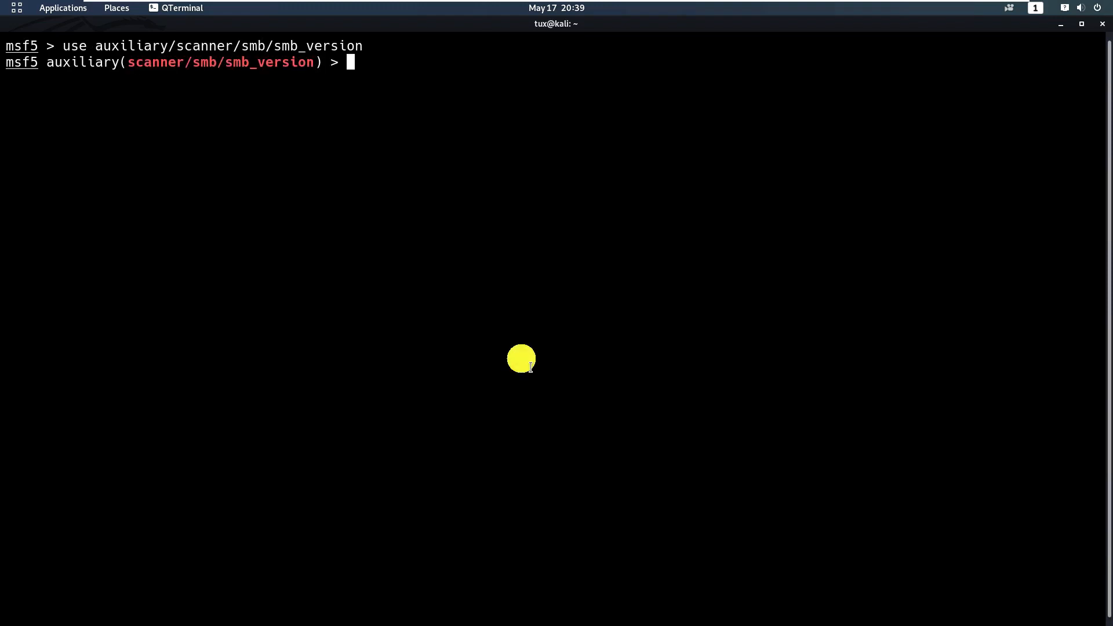
text(set RHOSTS)
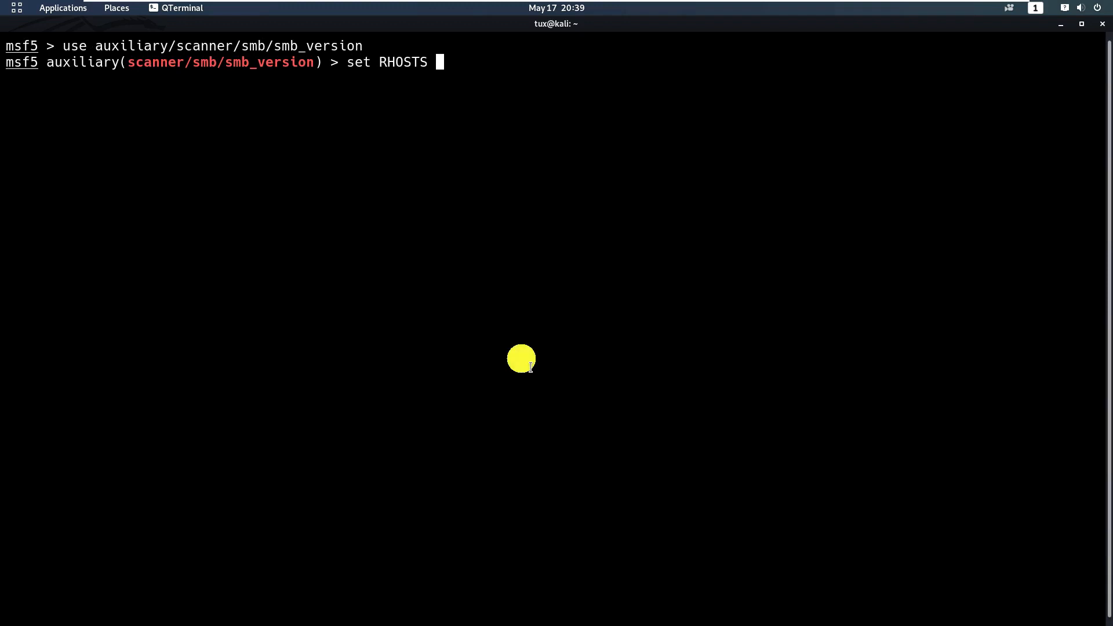
text(131.107.1.101)
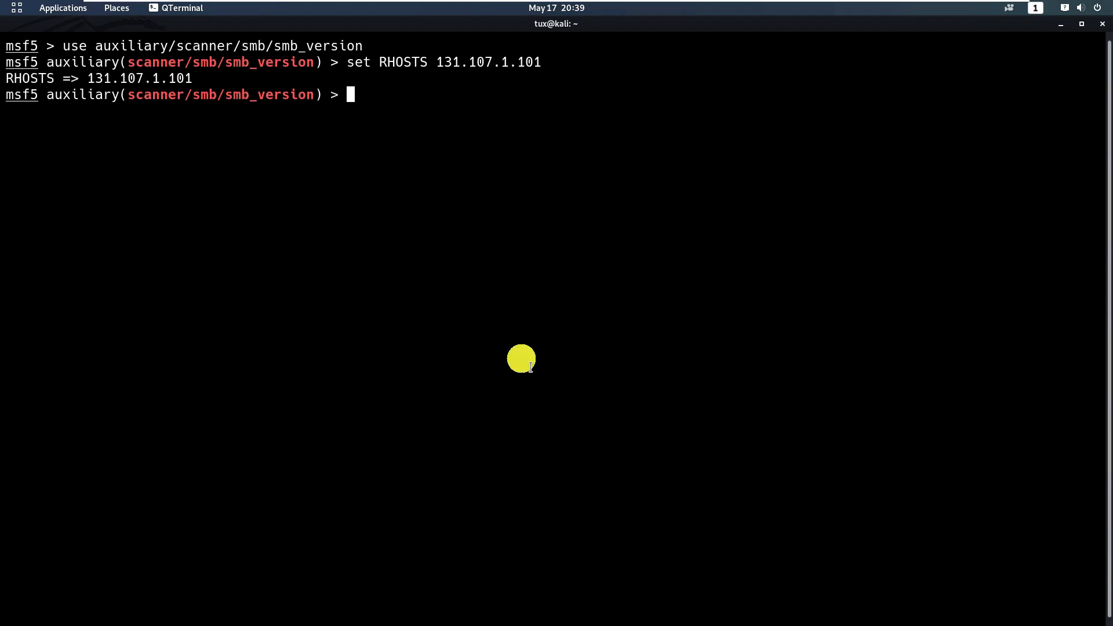
Run the scanner and highlight the Windows 2000 SP0 - 4 result
text(run)
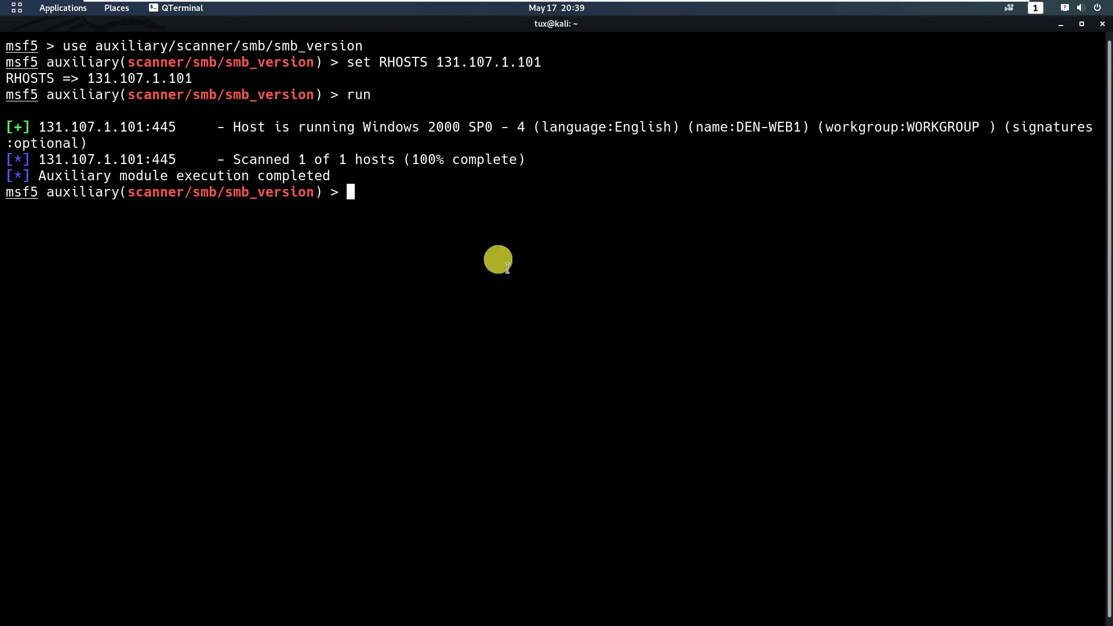
mouse_move(373, 135)
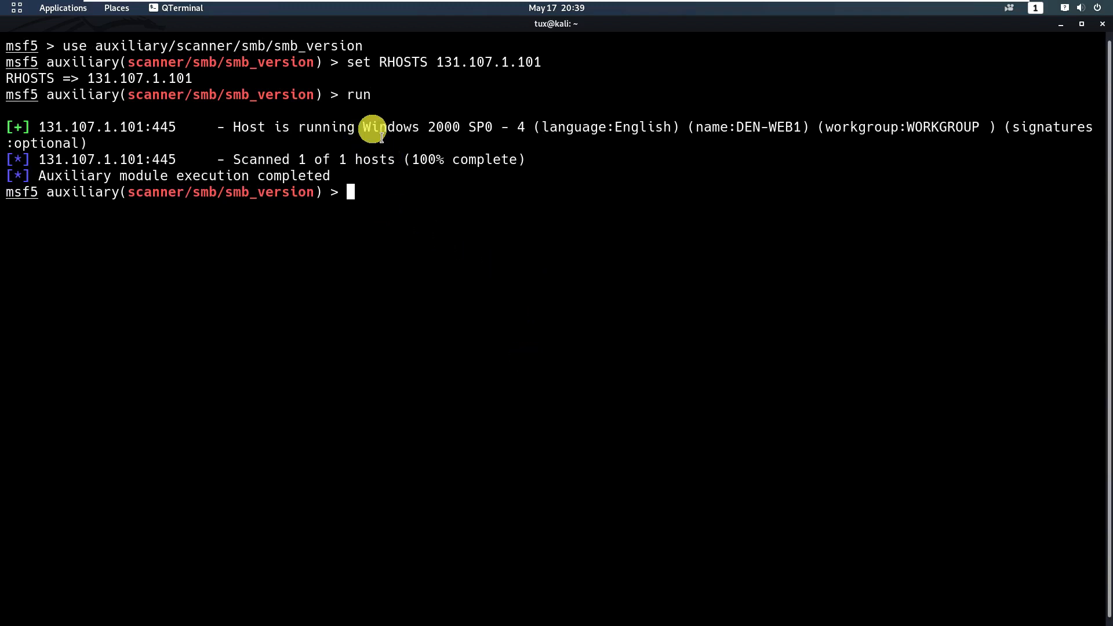
drag(362, 127, 490, 127)
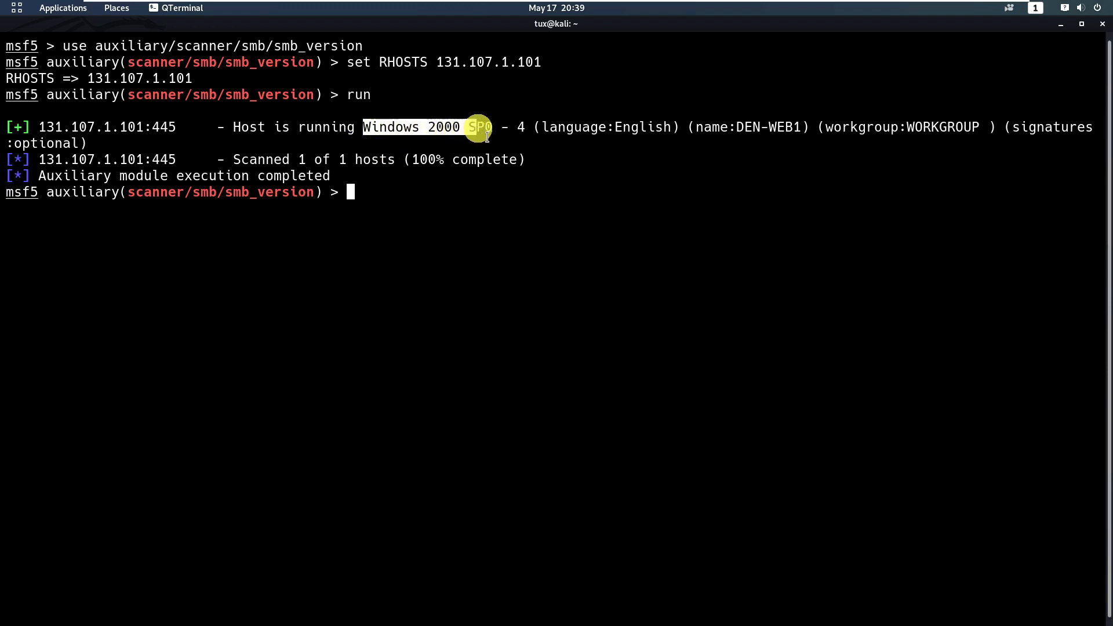
drag(482, 135, 656, 142)
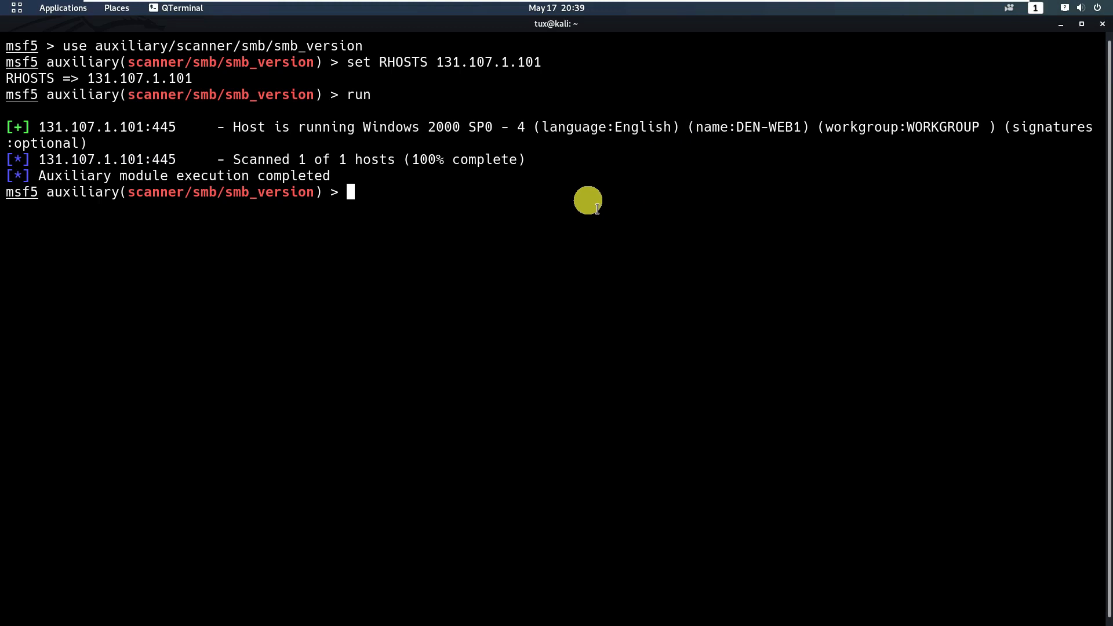
Retarget the smb_version scanner by setting RHOSTS to 192.168.1.125
text(set RHO)
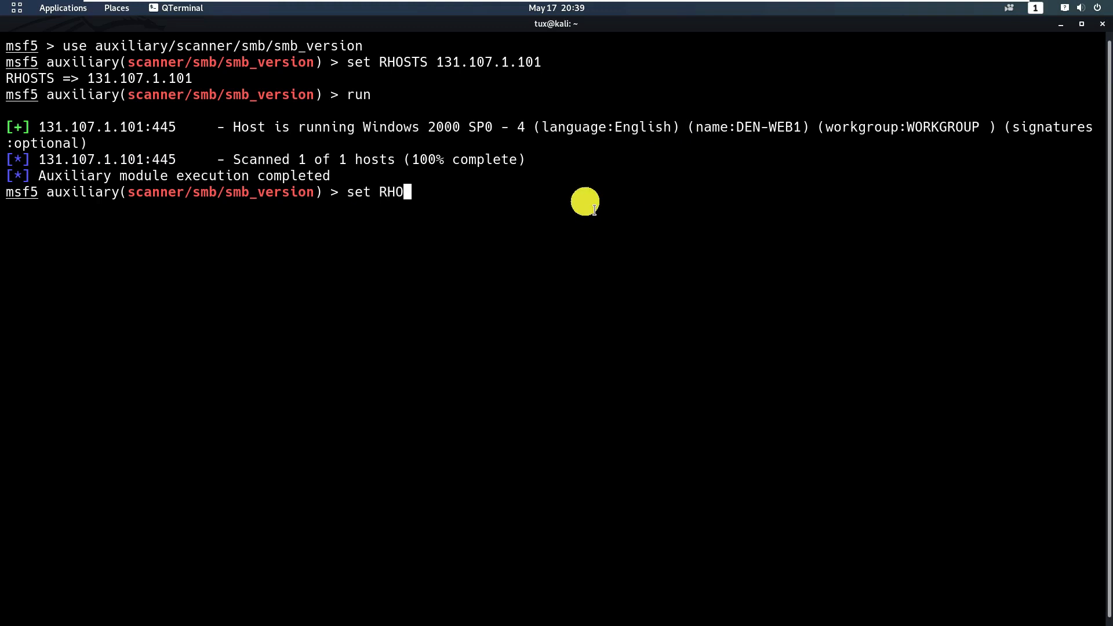
text(TS)
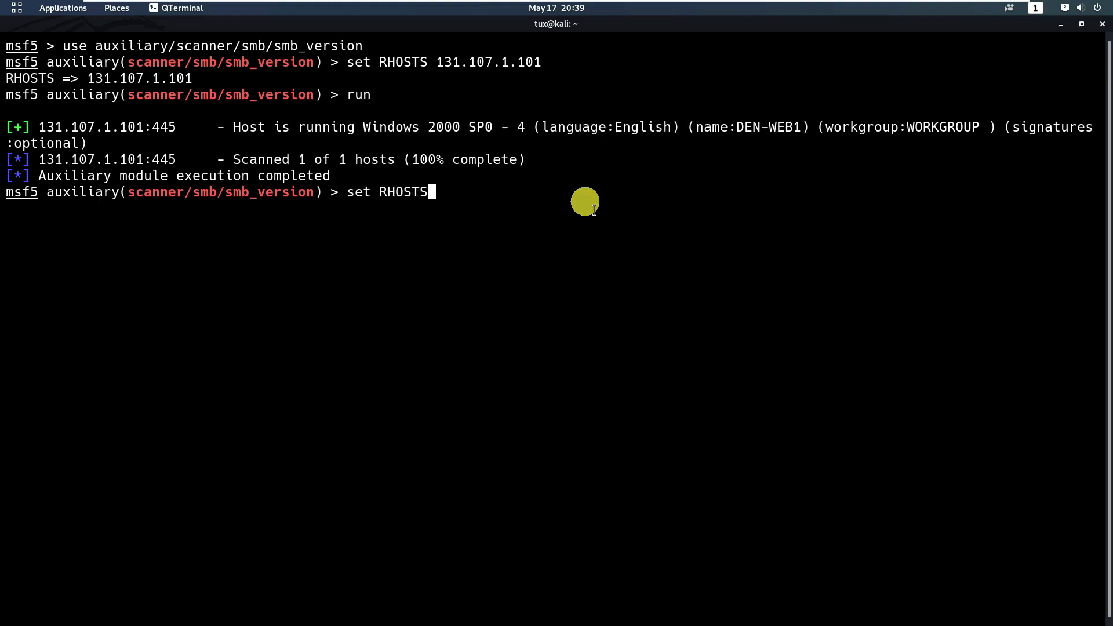
text(192.1)
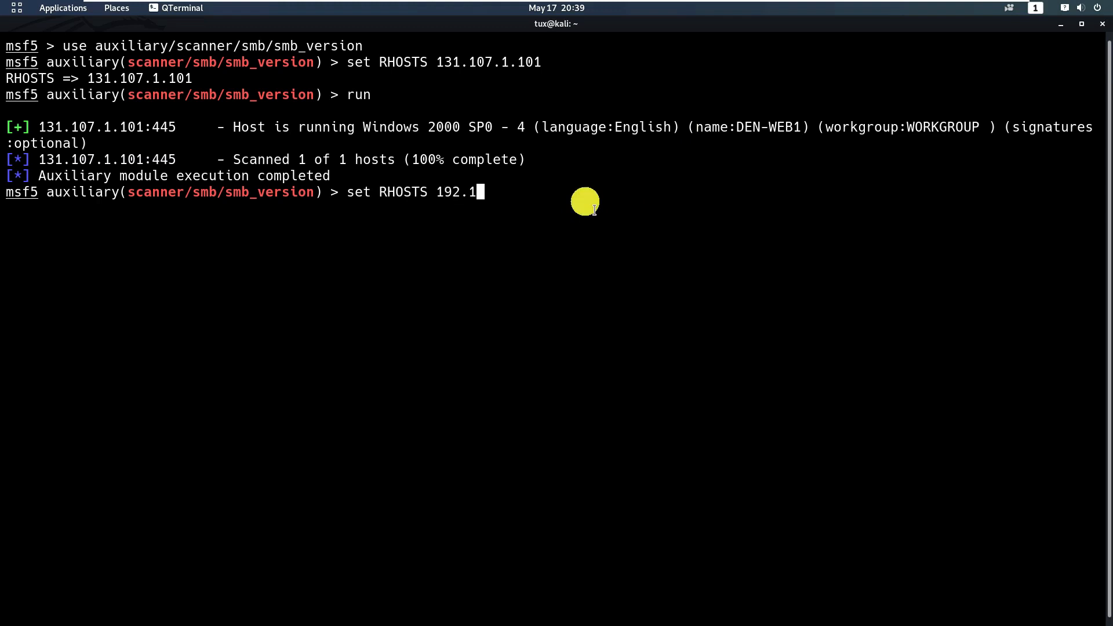
key(Return)
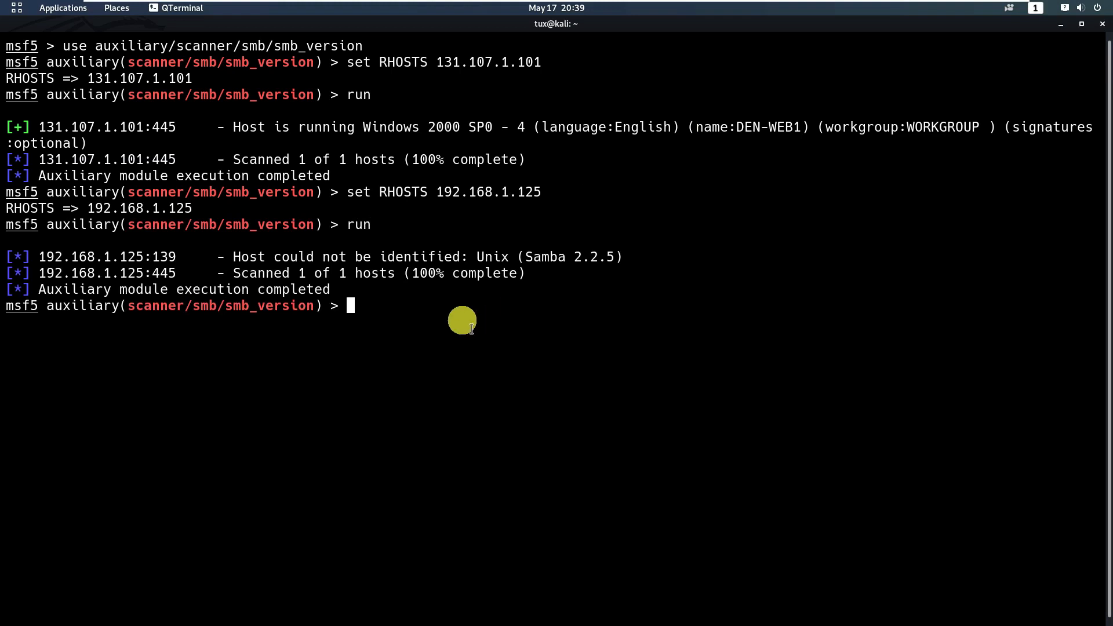
mouse_move(478, 256)
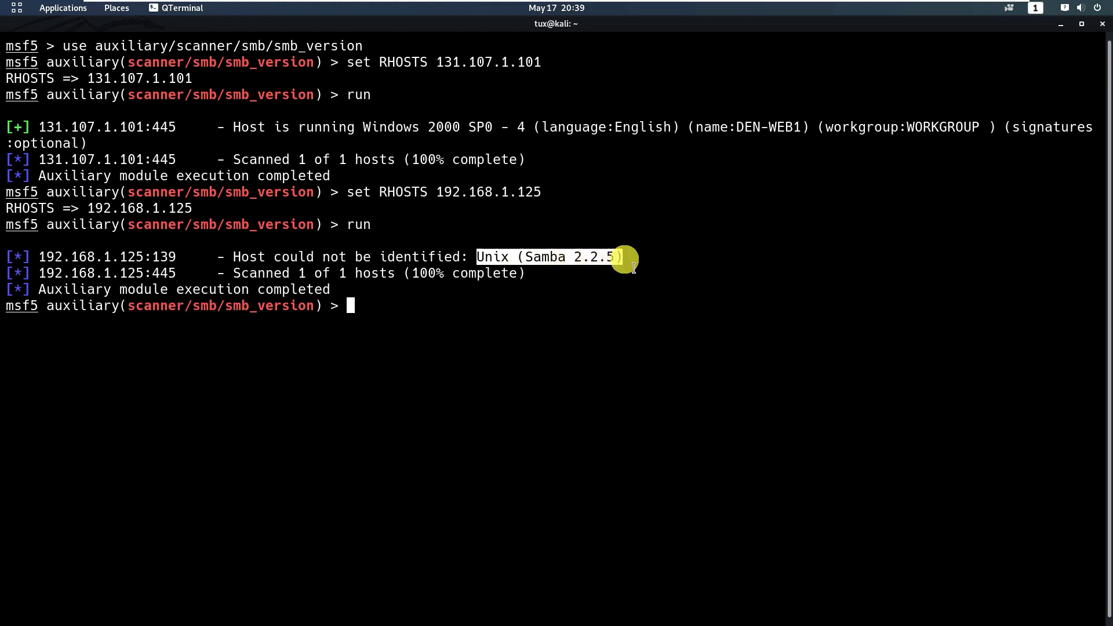
mouse_move(860, 206)
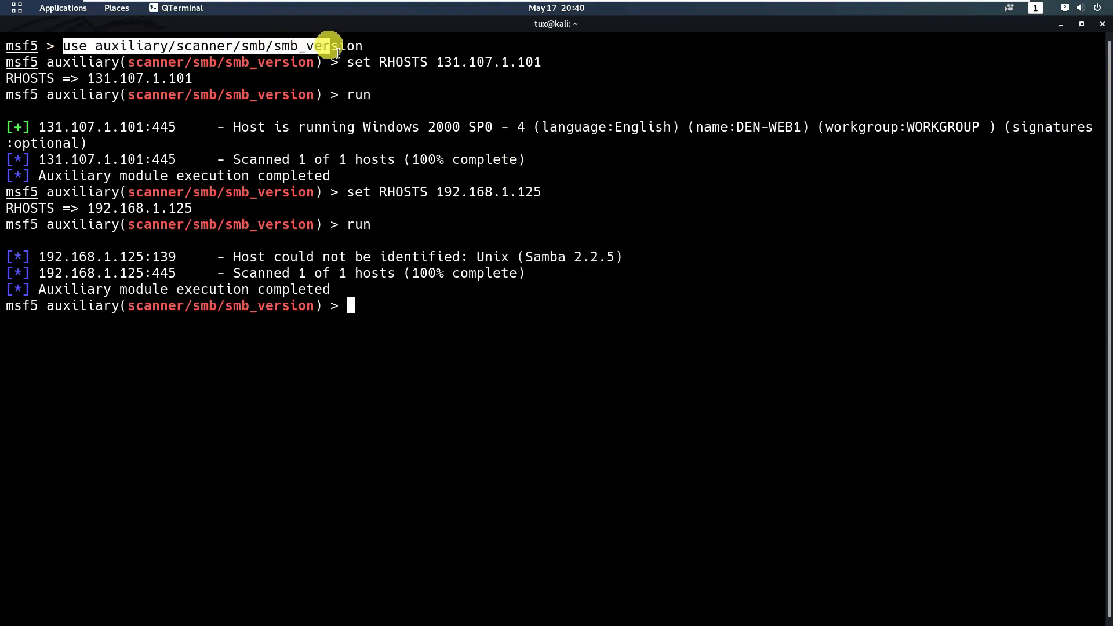
mouse_move(618, 275)
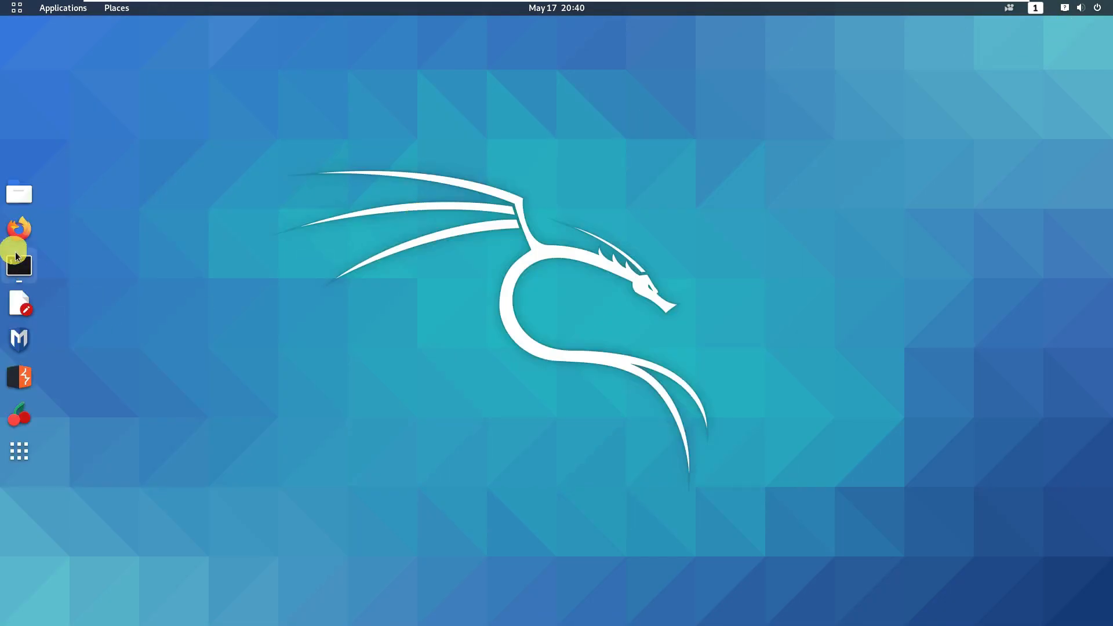
Start p0f with sudo in a new, maximized terminal, then uncover the desktop
click(19, 265)
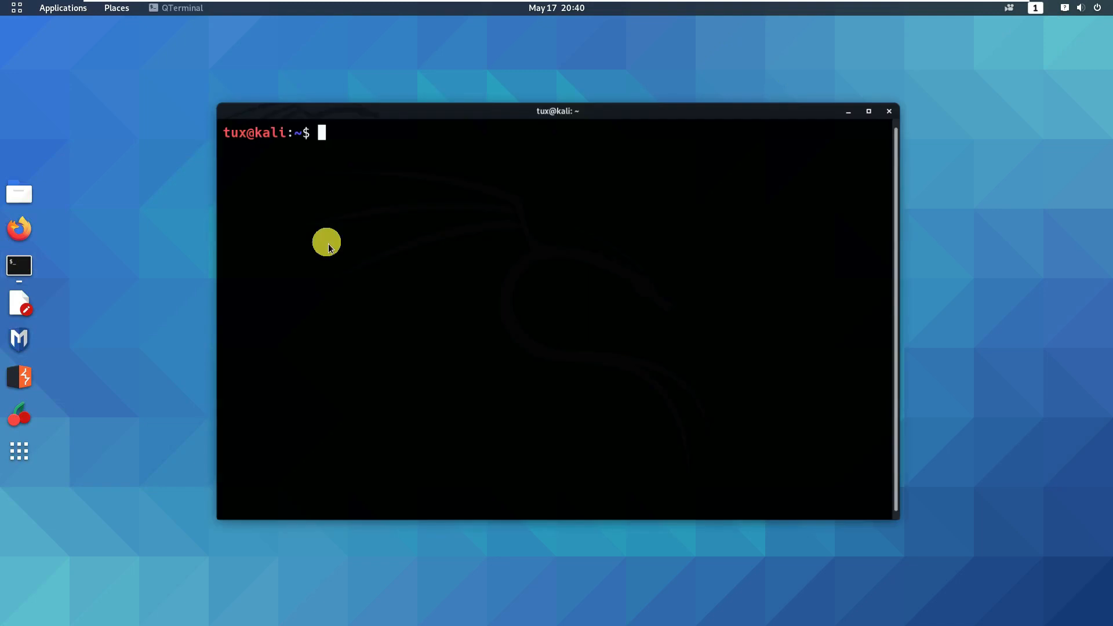
text(p0f)
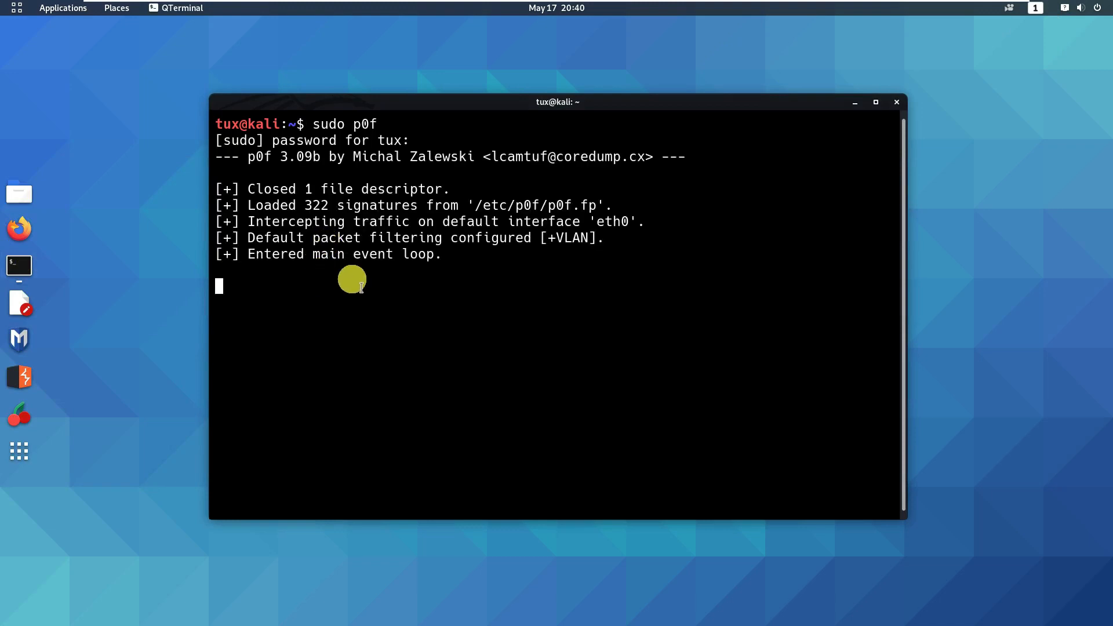
mouse_move(875, 102)
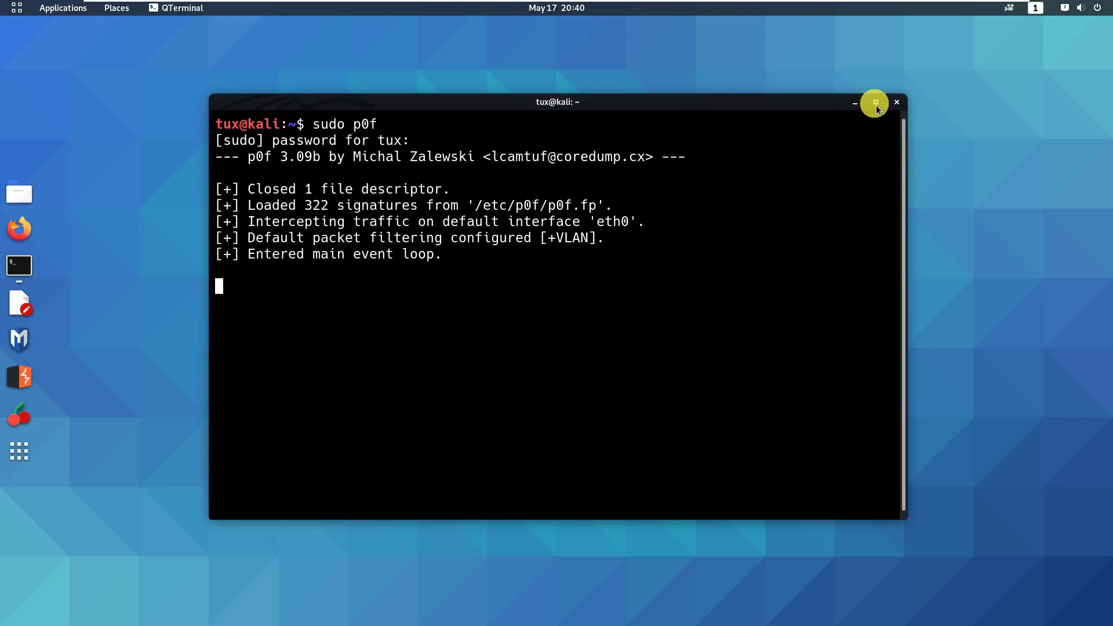
click(874, 102)
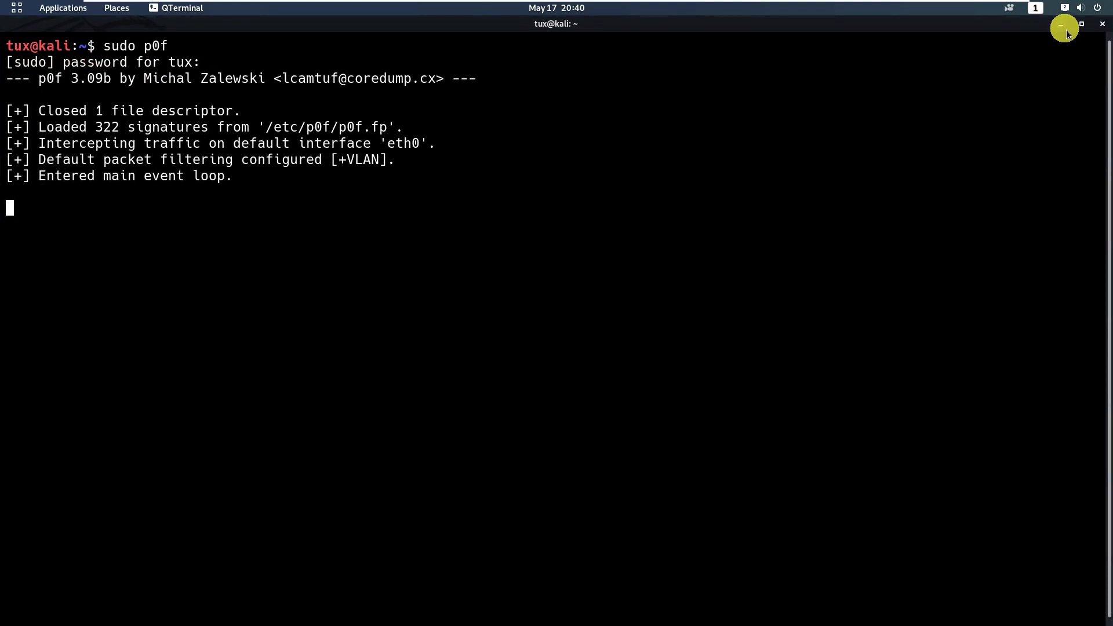
click(1064, 28)
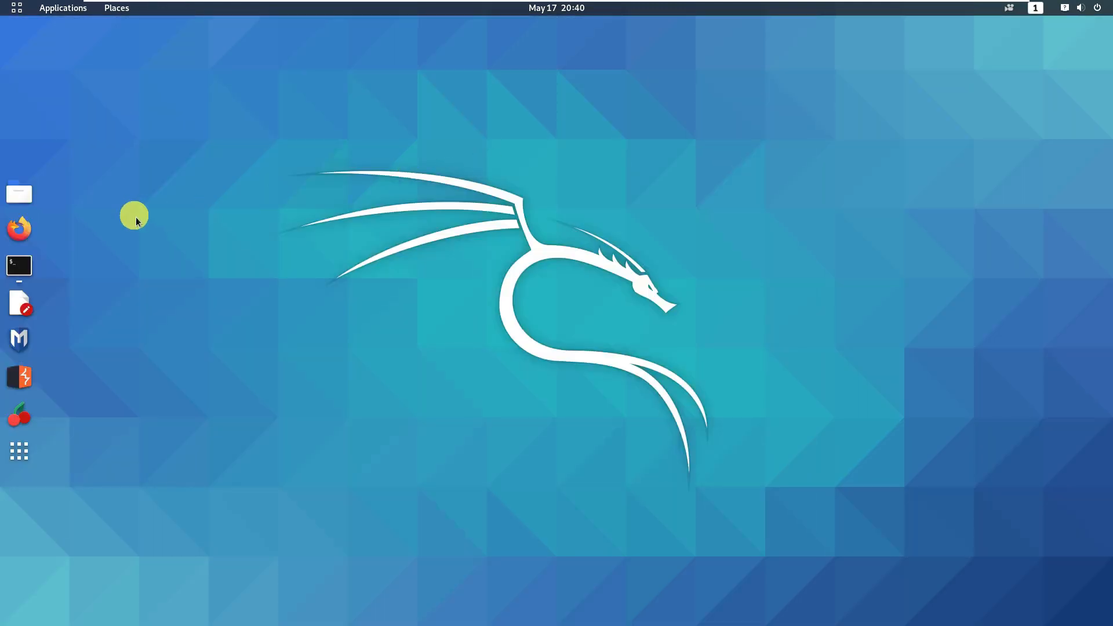
Launch Firefox and browse to the web server at 131.107.1.101
click(19, 229)
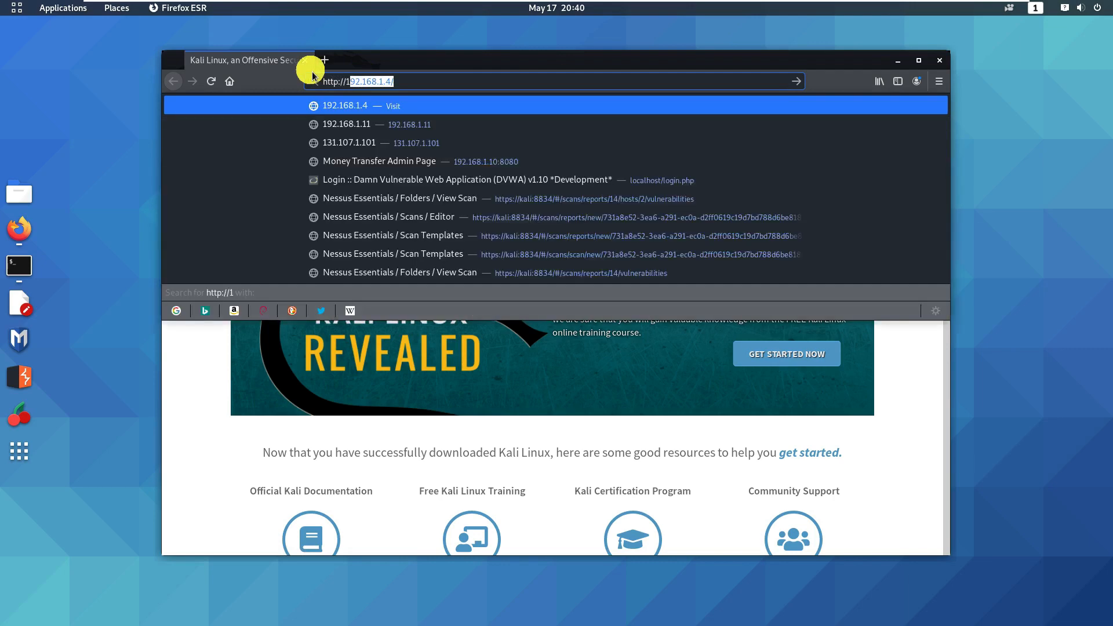
text(13)
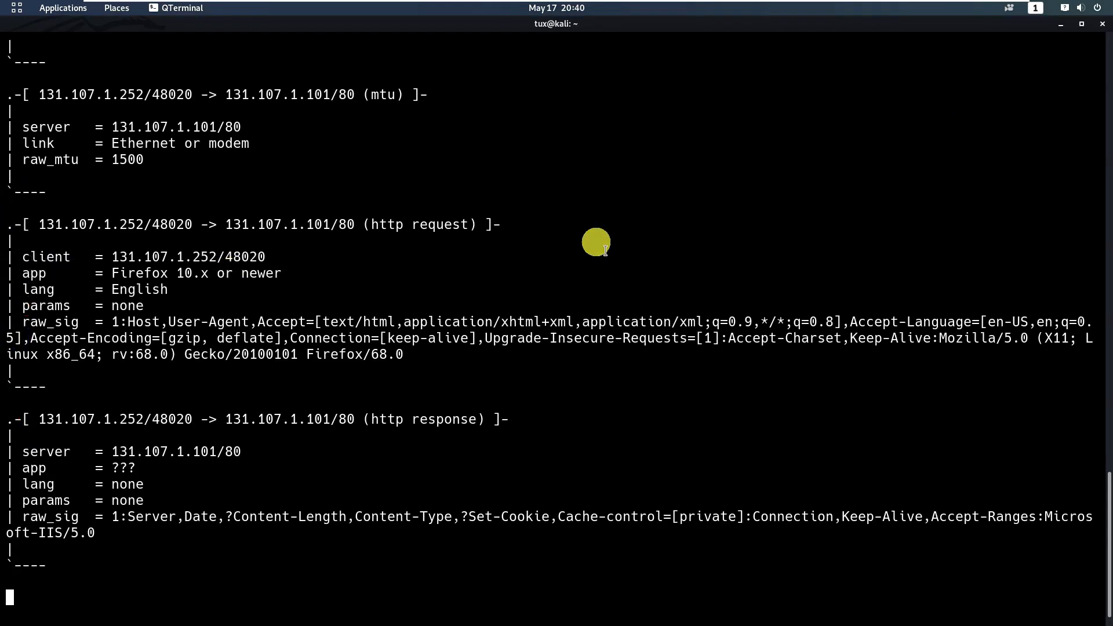
mouse_move(589, 389)
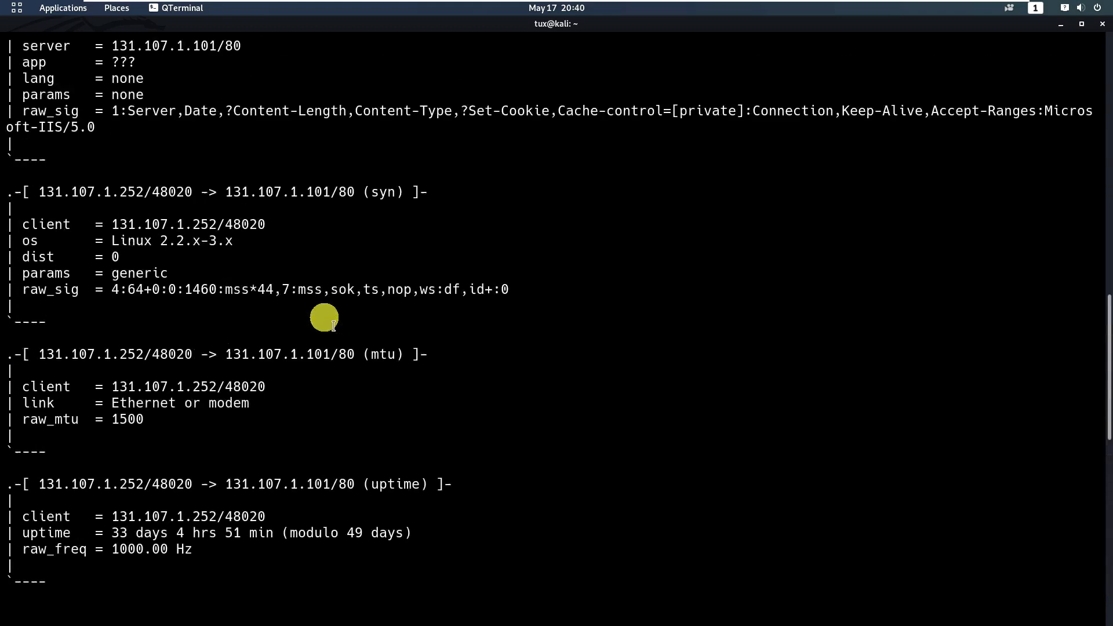
Review p0f's Microsoft-IIS/5.0 and Linux 2.2.x-3.x fingerprints, then step out of the Kali VM
scroll(down, 3)
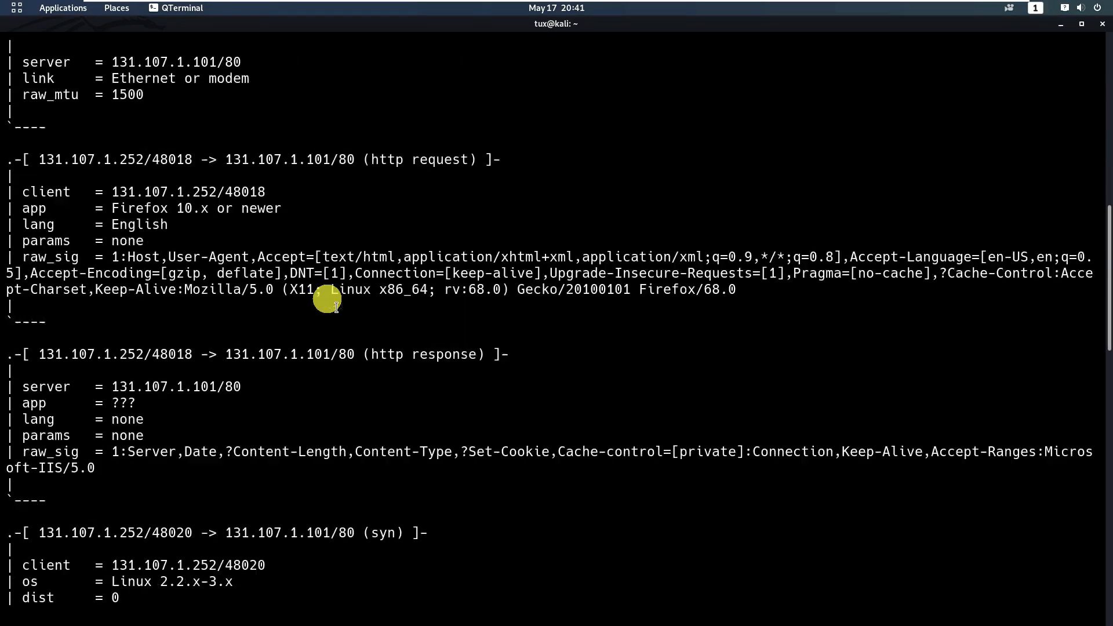
scroll(down, 3)
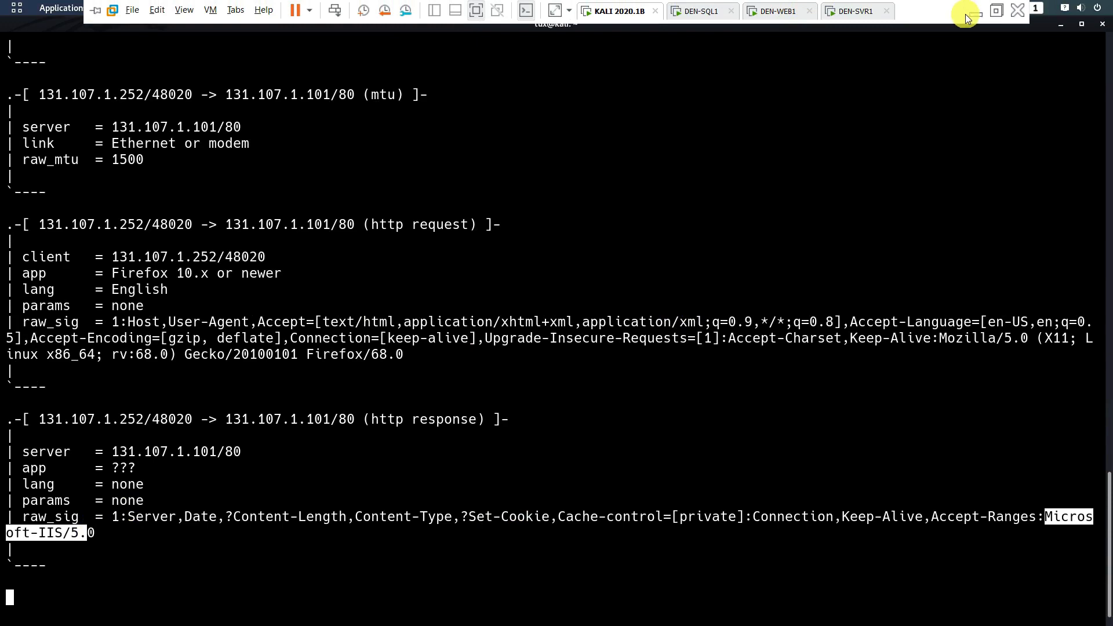
click(339, 610)
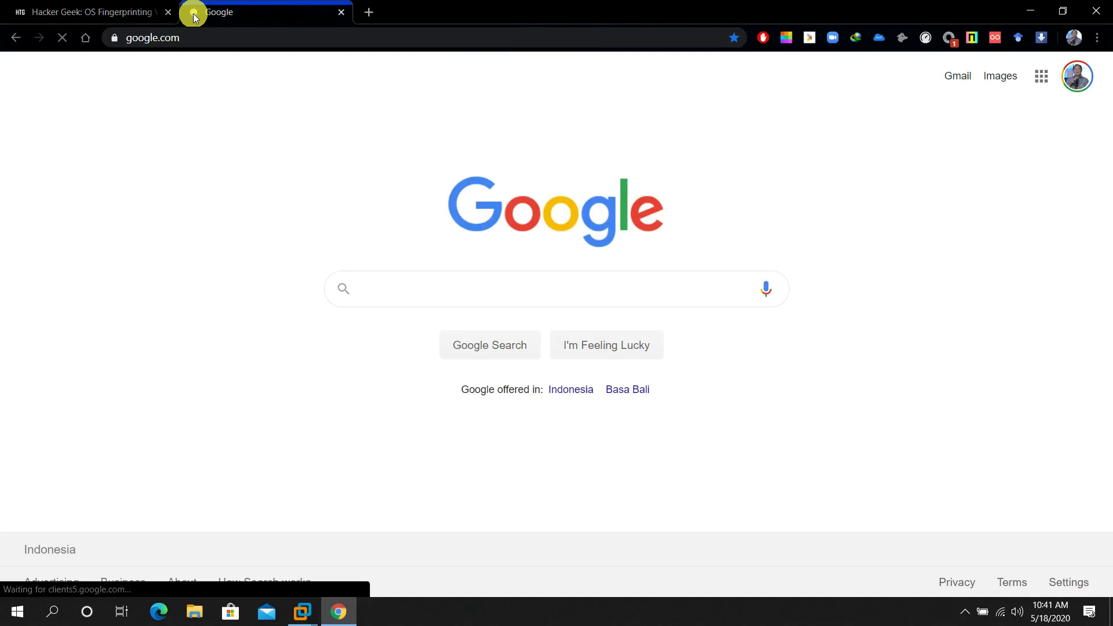
Google 'microsoft iis 5', highlight the Windows 2000 sentence on Microsoft's page, return to Kali
text(microsoft iis 5)
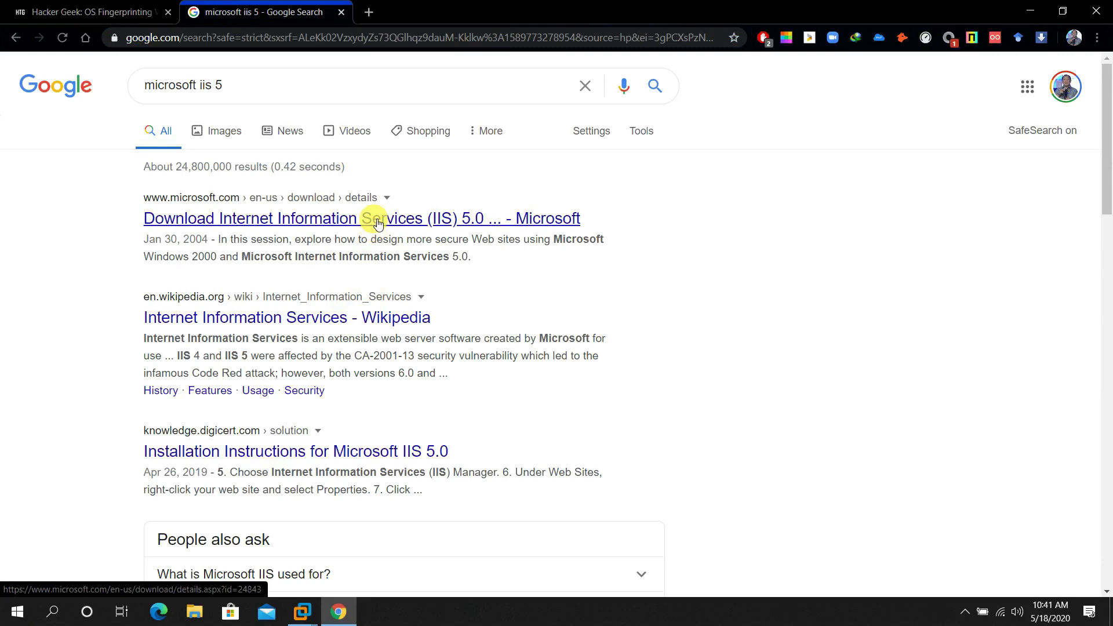
click(361, 218)
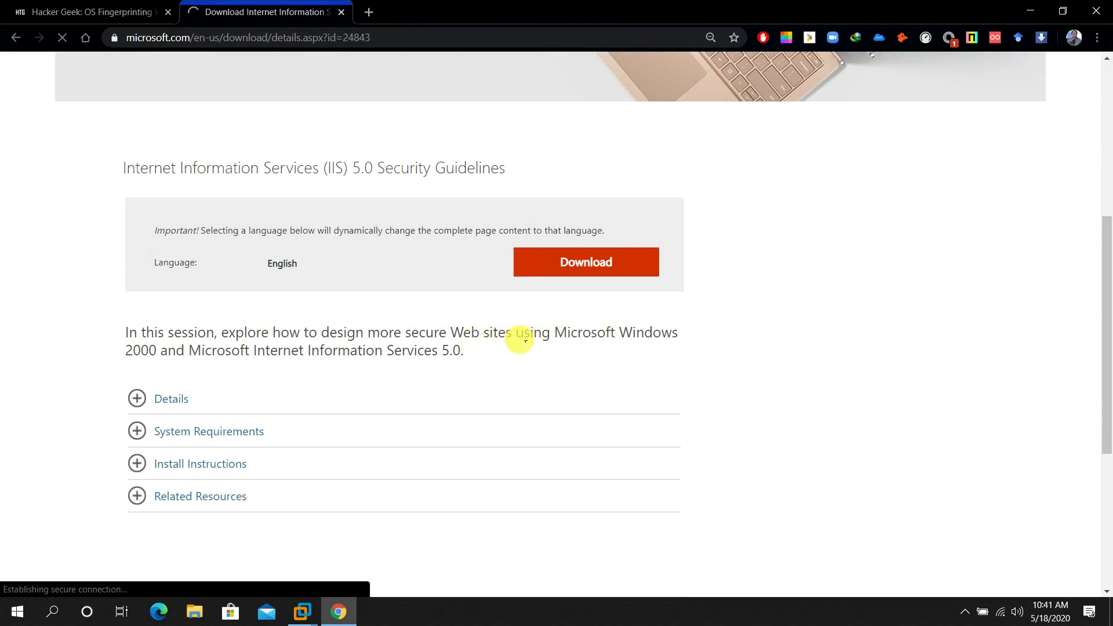
drag(555, 331, 180, 351)
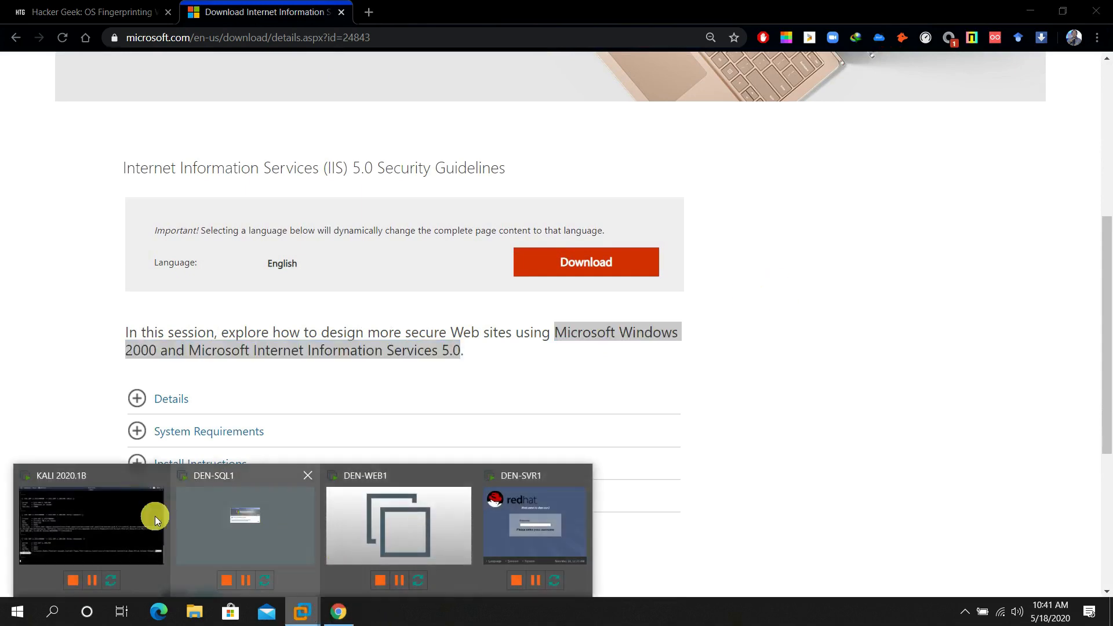
click(91, 525)
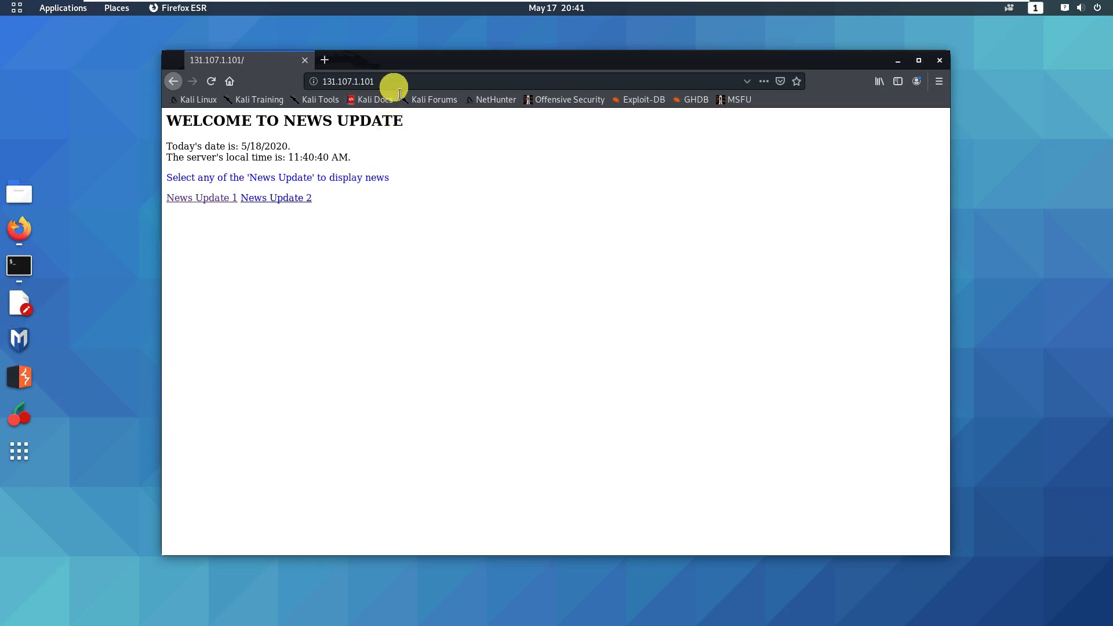
Try 192.168.1.125 in a new Firefox tab, then switch back to the p0f terminal
click(324, 60)
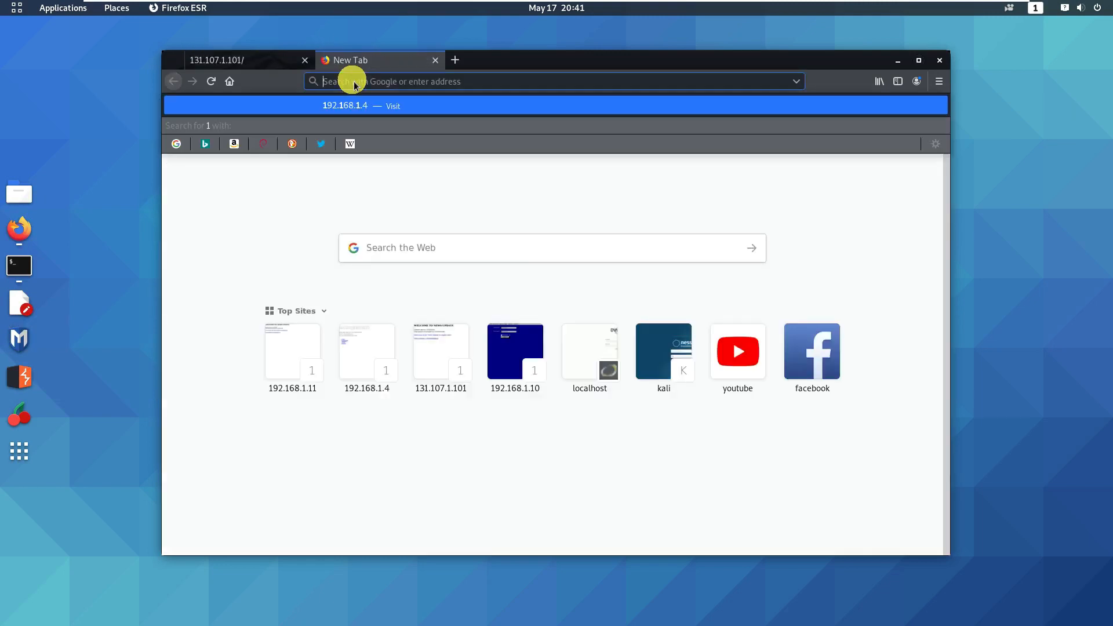
text(192.168.1.125)
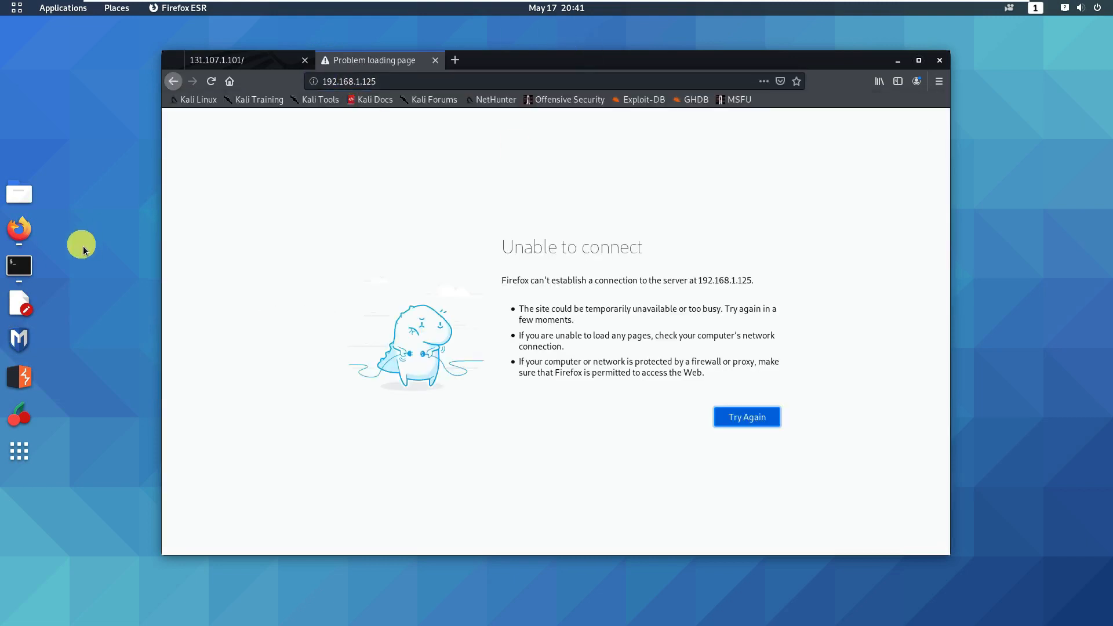
mouse_move(19, 272)
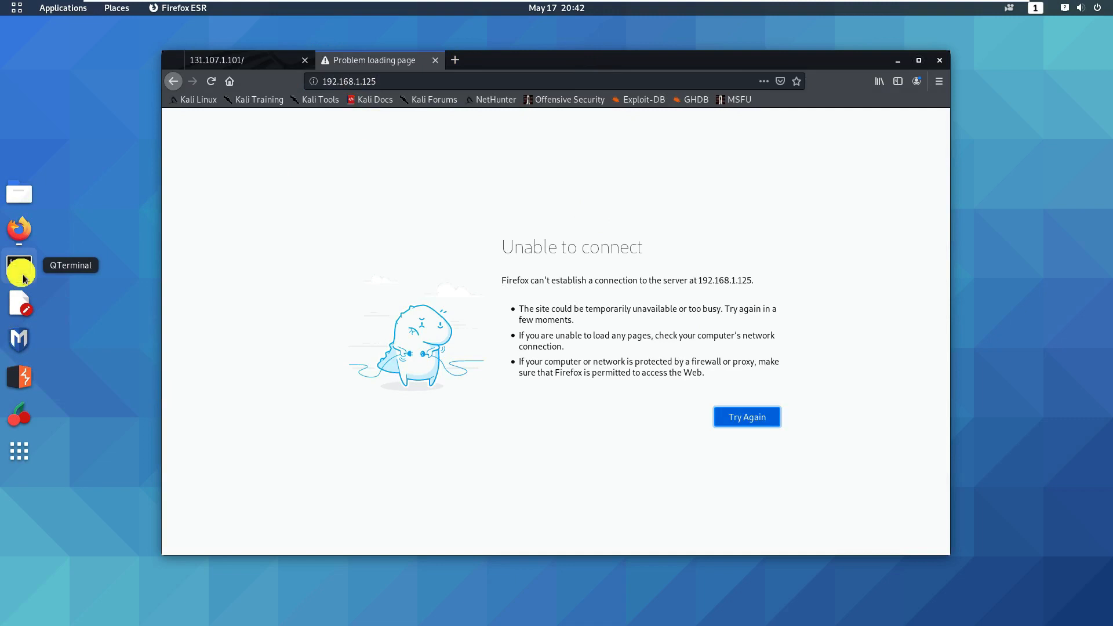
click(19, 265)
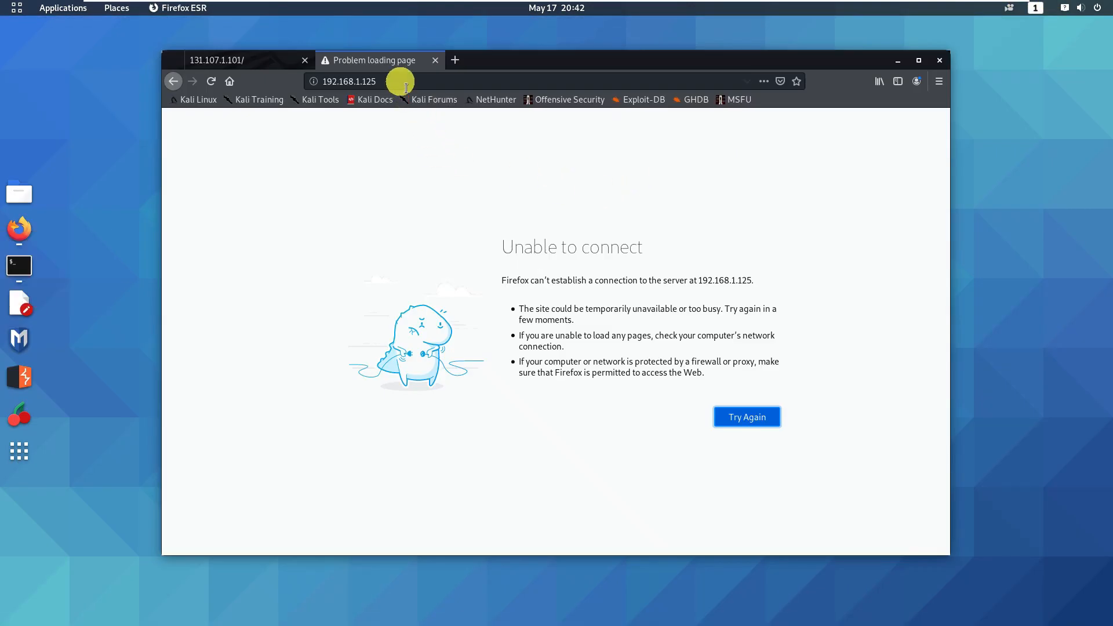
mouse_move(19, 266)
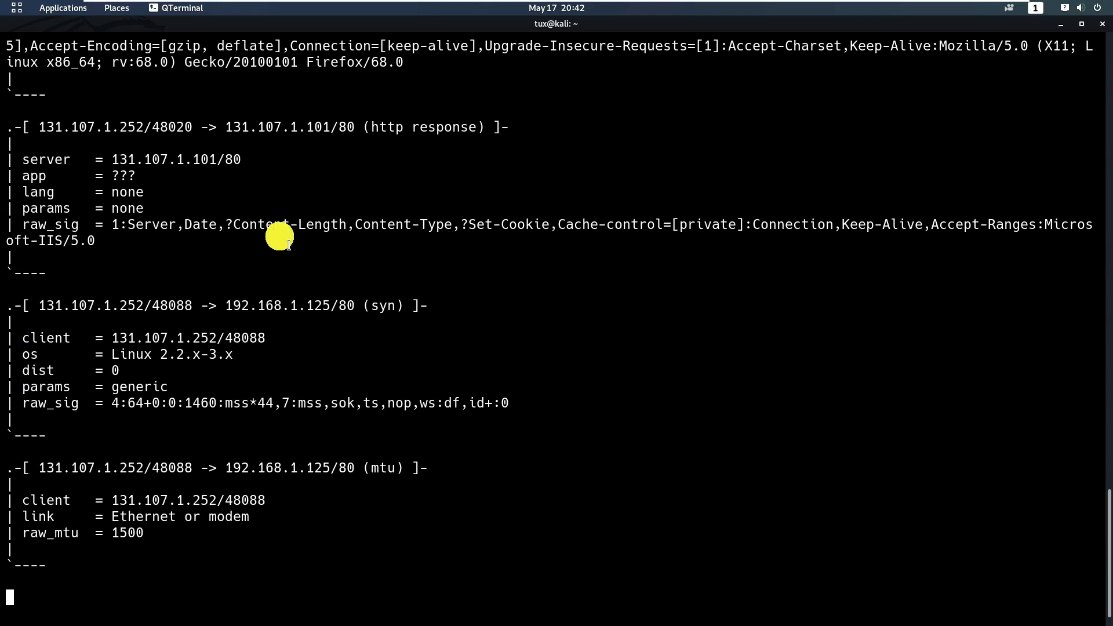
mouse_move(114, 355)
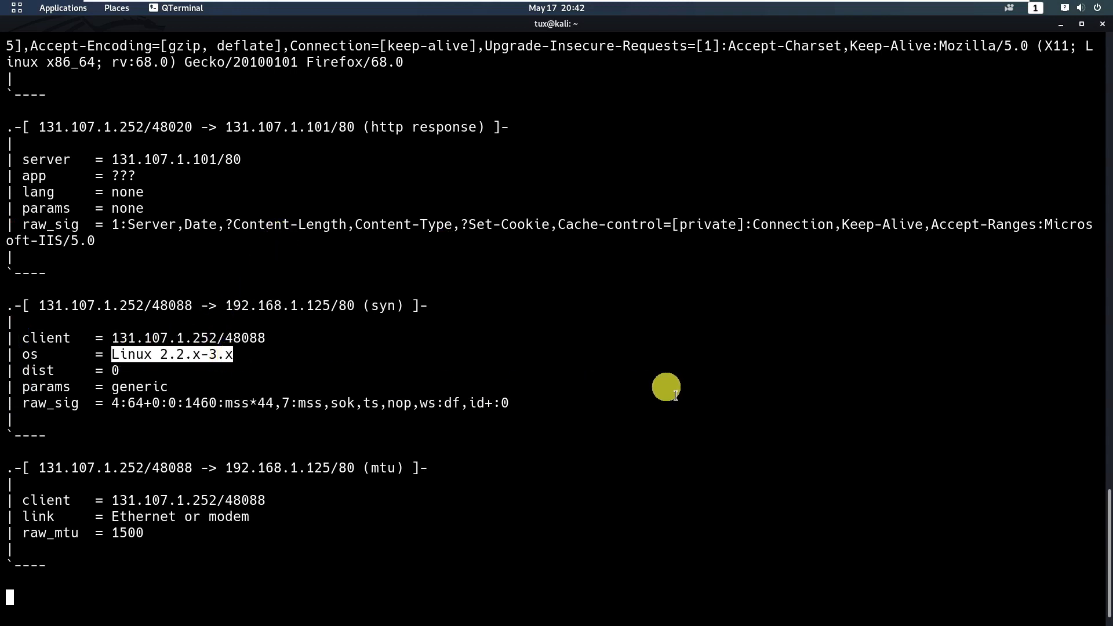
mouse_move(643, 334)
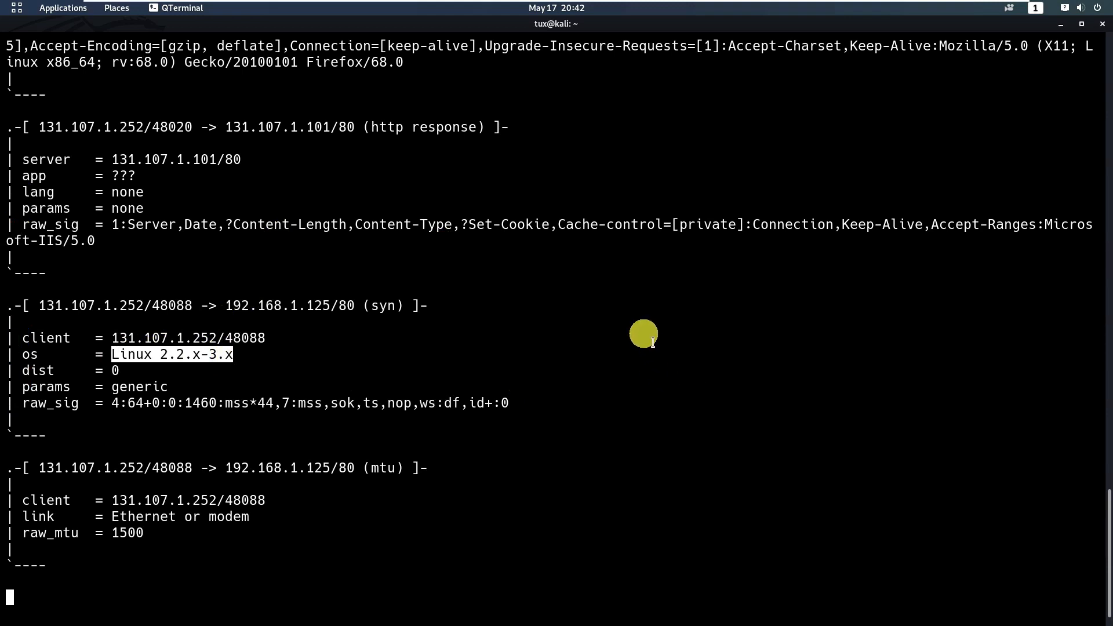
mouse_move(616, 292)
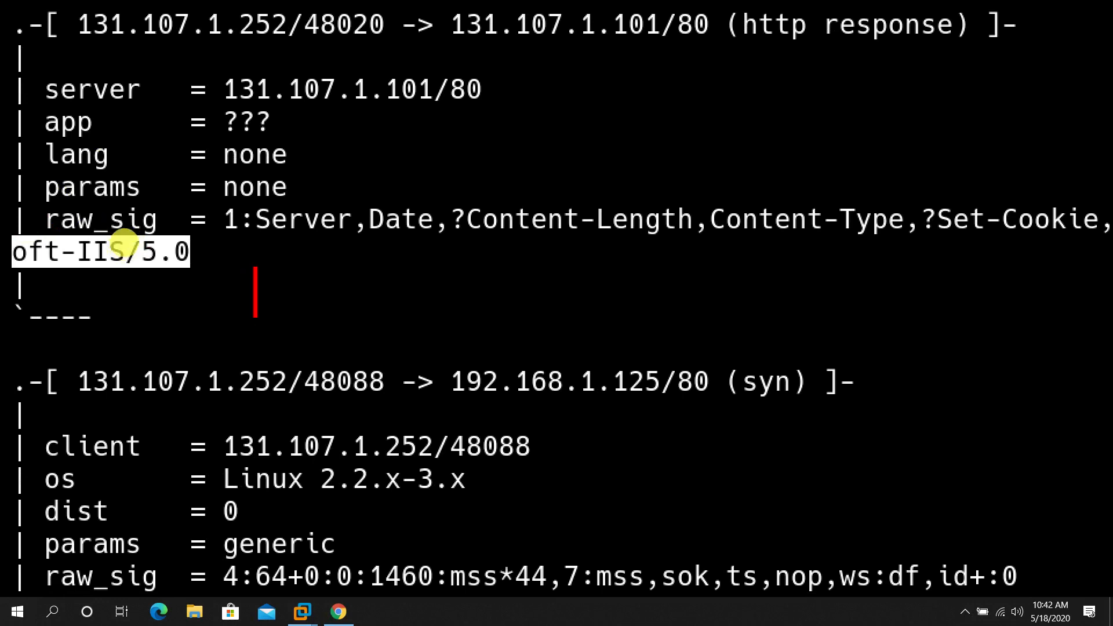
Select the Linux 2.2.x-3.x os line in the p0f output
text(Running on Windows 2000/XP)
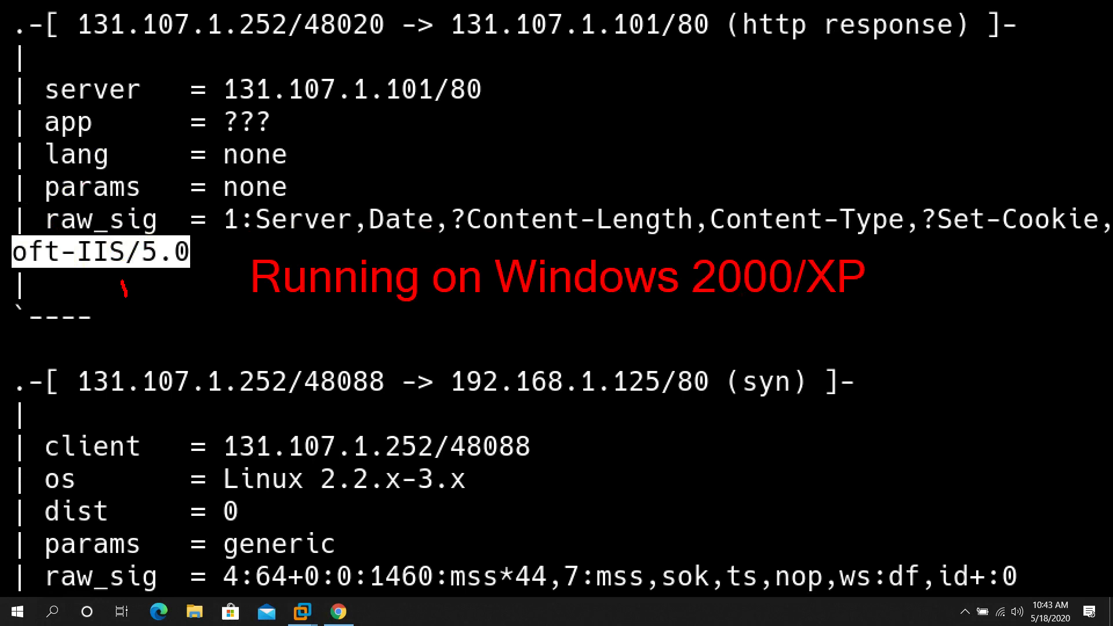
drag(117, 302, 242, 322)
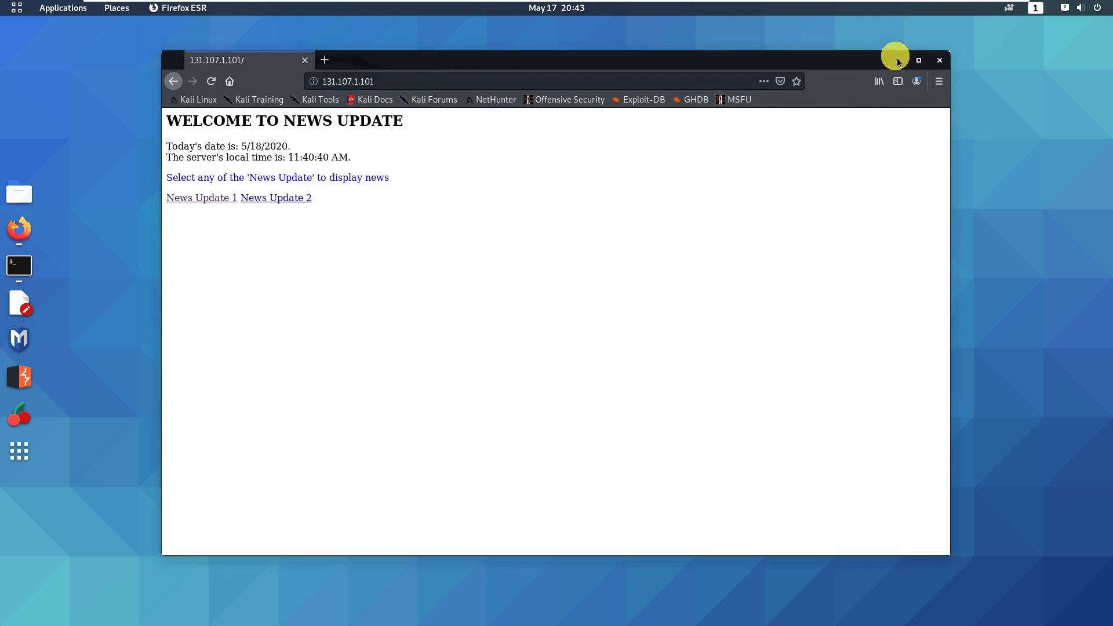
In a new terminal, run nc -v against 192.168.1.125 port 22, then cancel it
right_click(19, 266)
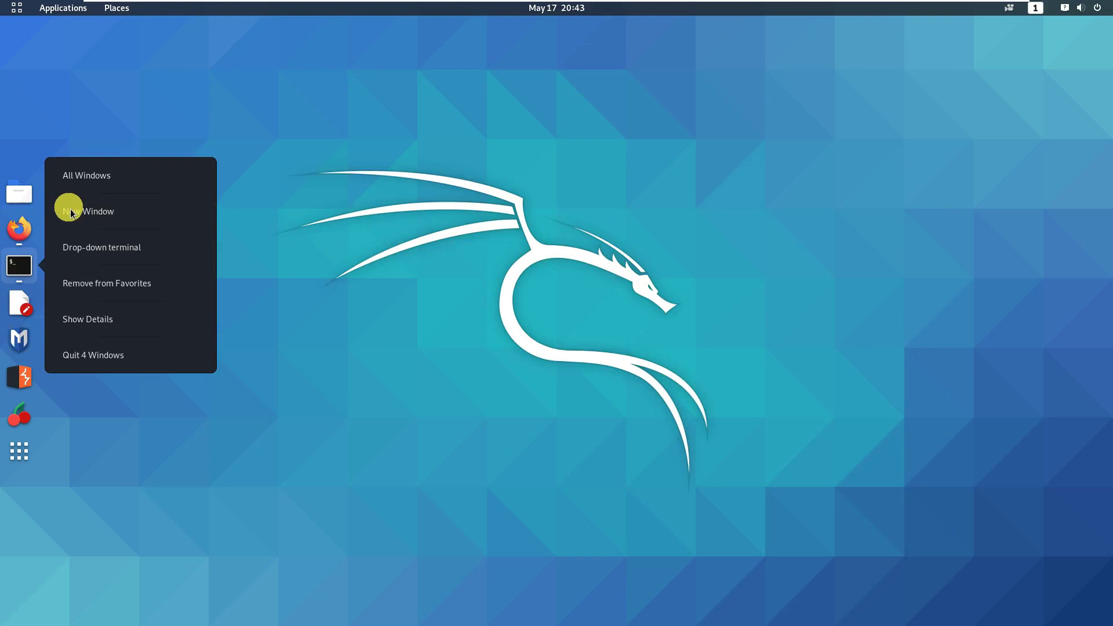
click(92, 211)
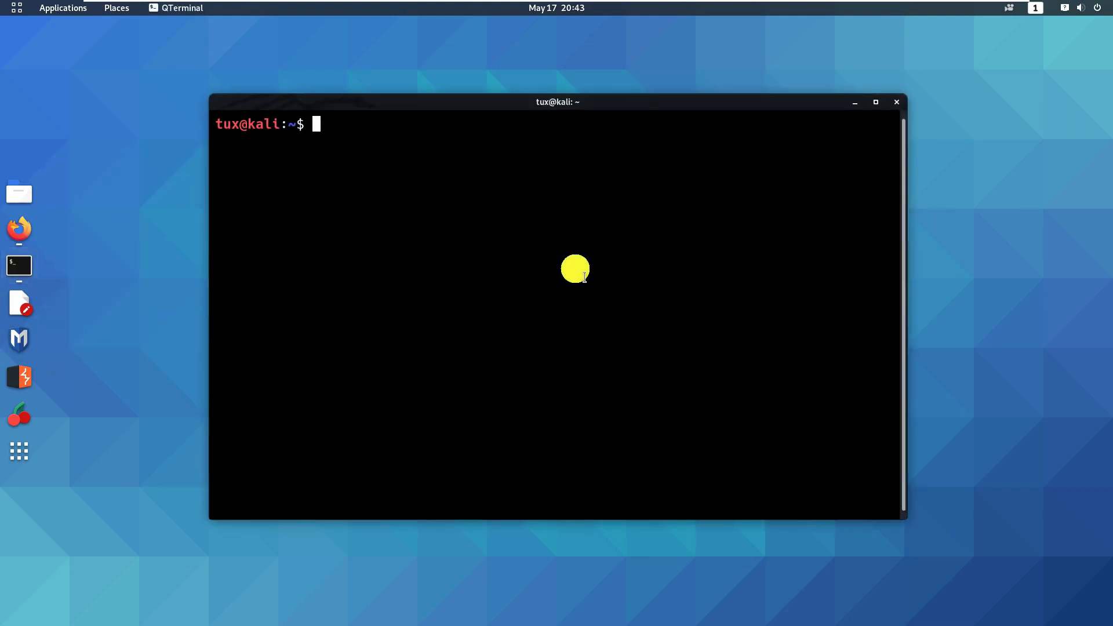
text(nc)
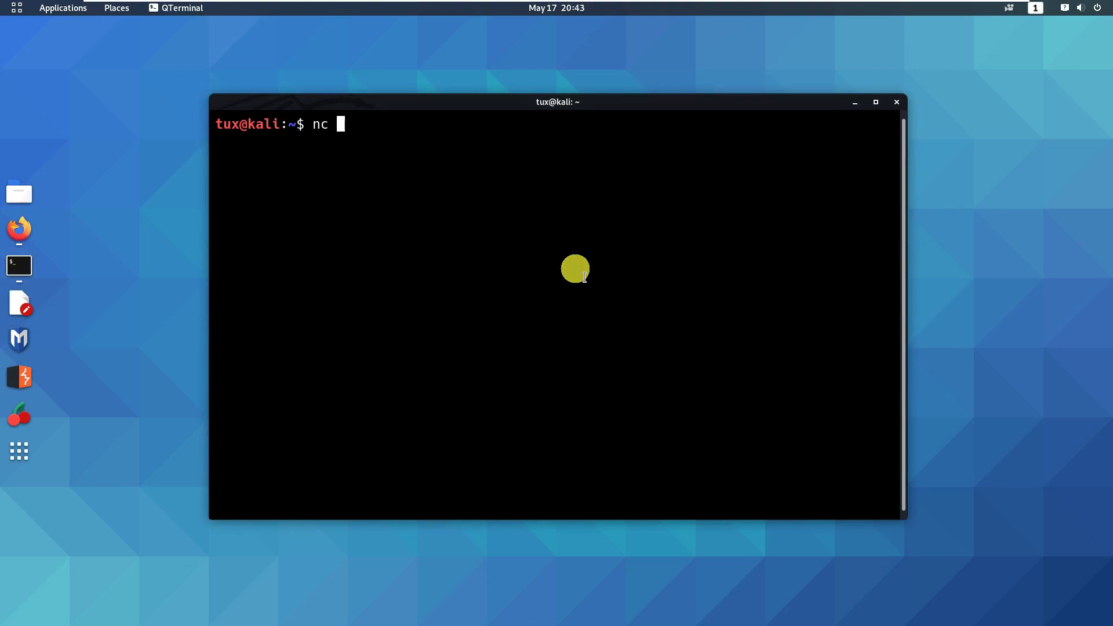
text(-v)
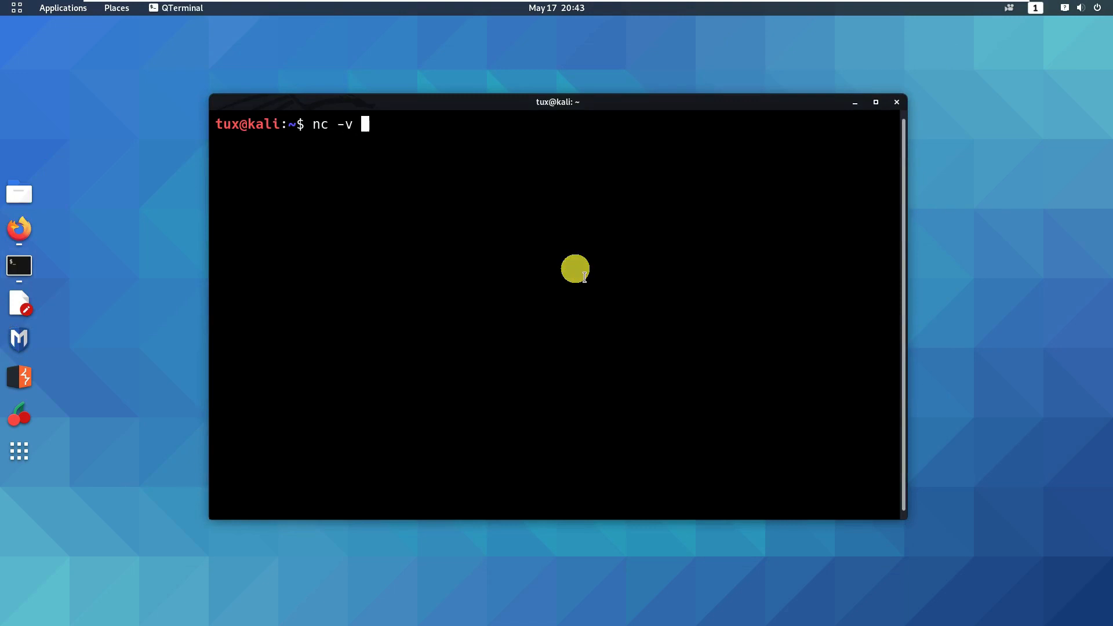
text(1921)
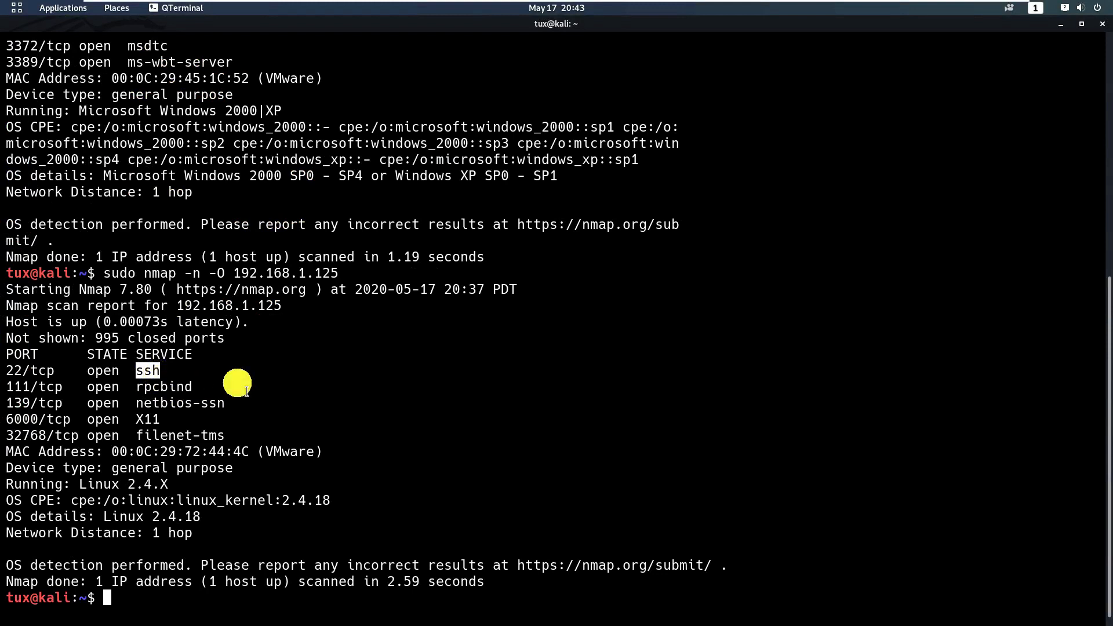
mouse_move(1062, 26)
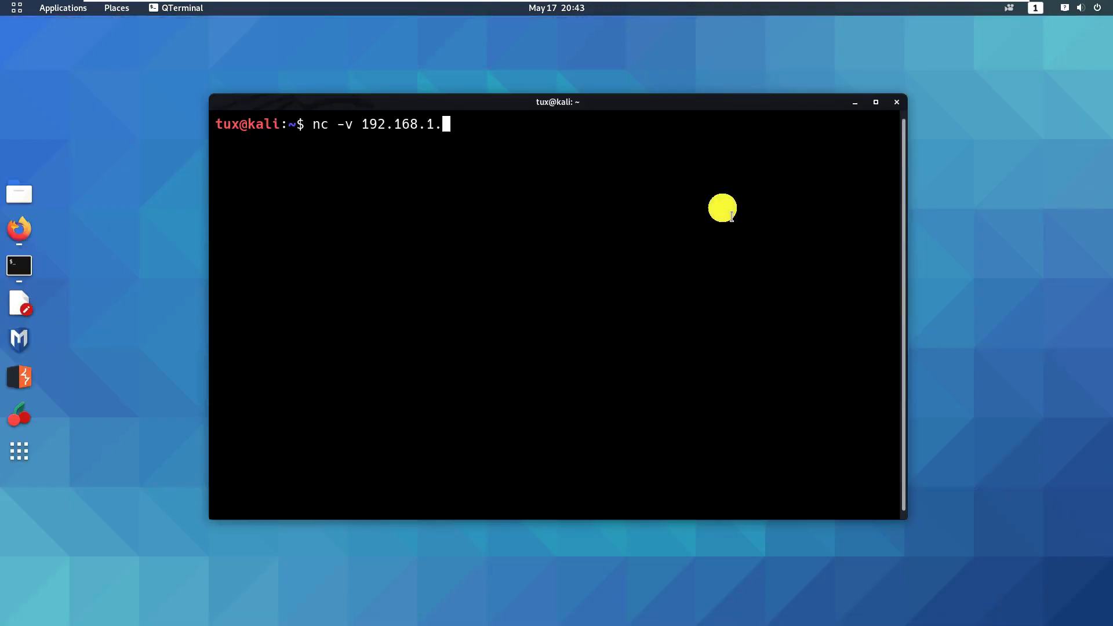
text(125)
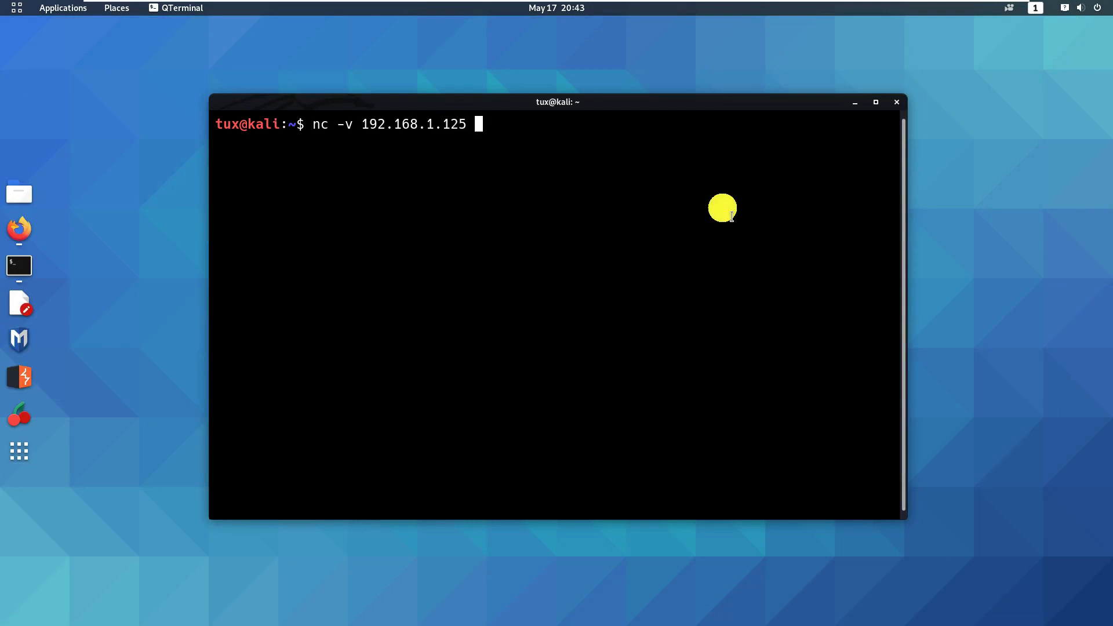
text(22)
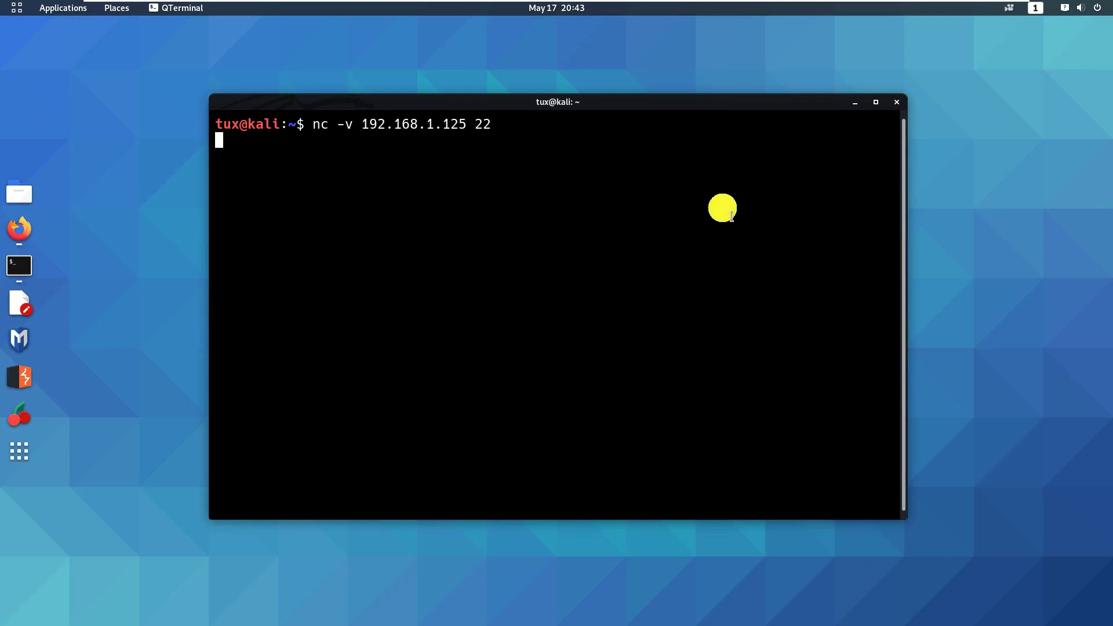
key(ctrl+c)
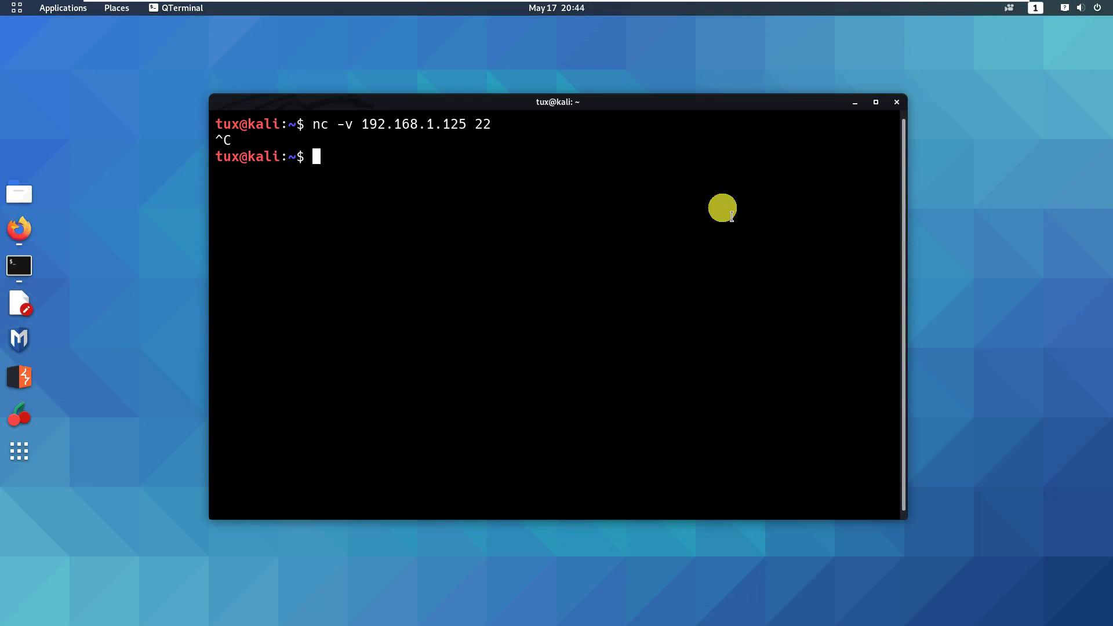
text(ssh)
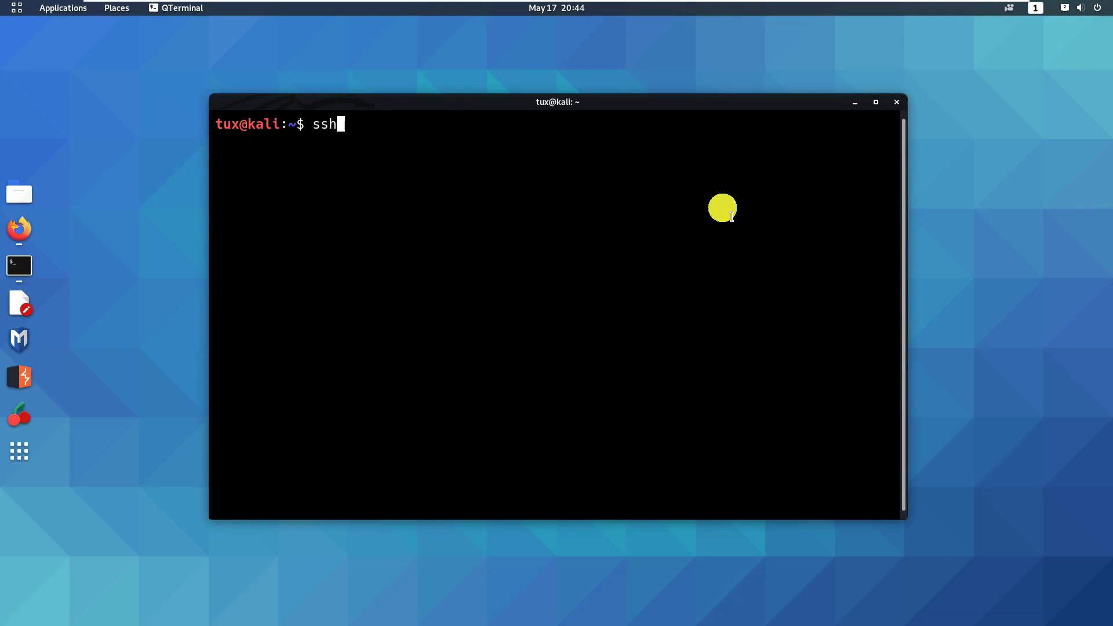
text(ro)
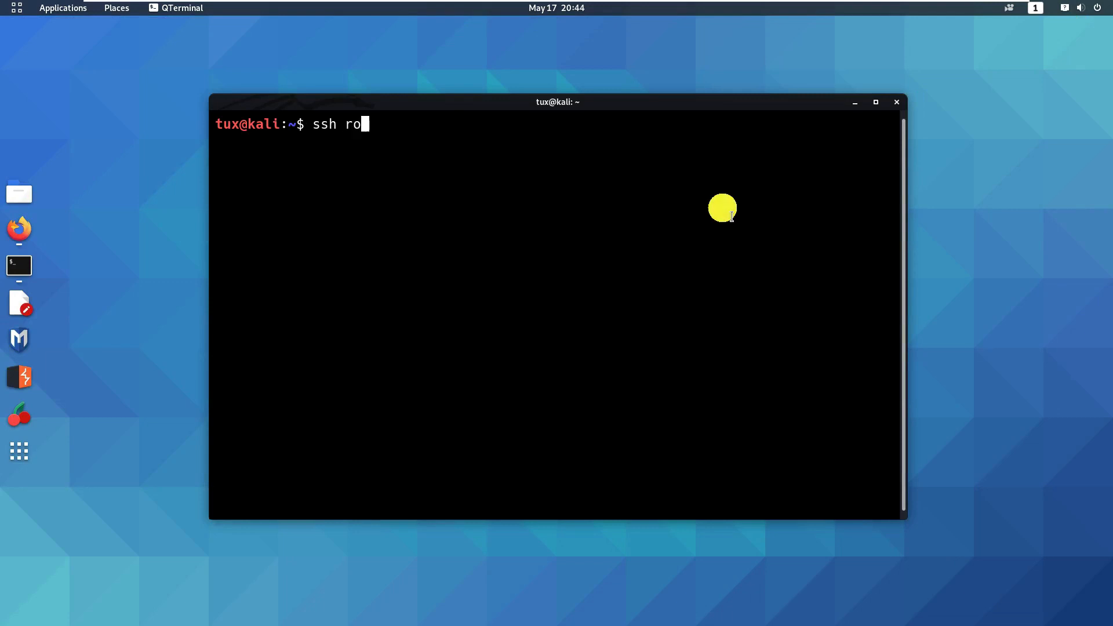
text(ot@192.1)
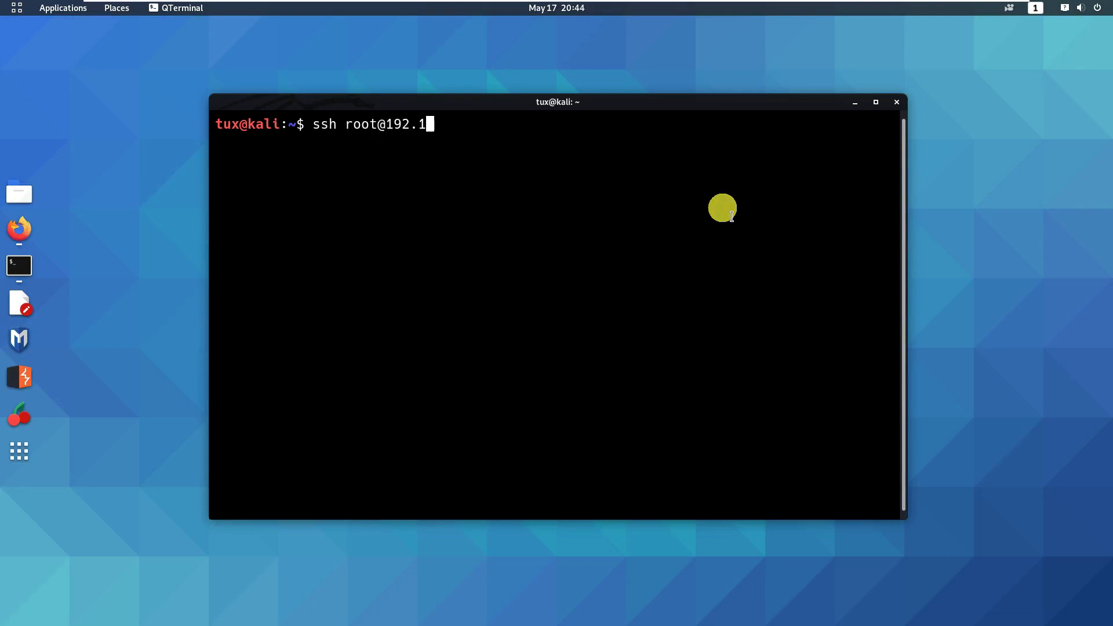
text(68.1.125)
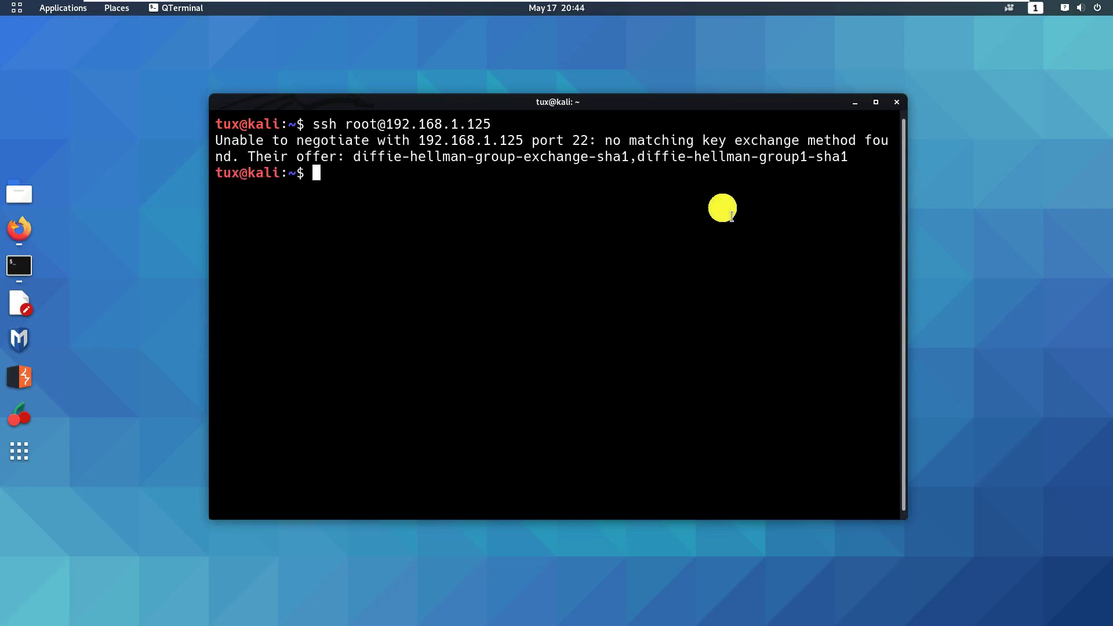
mouse_move(440, 204)
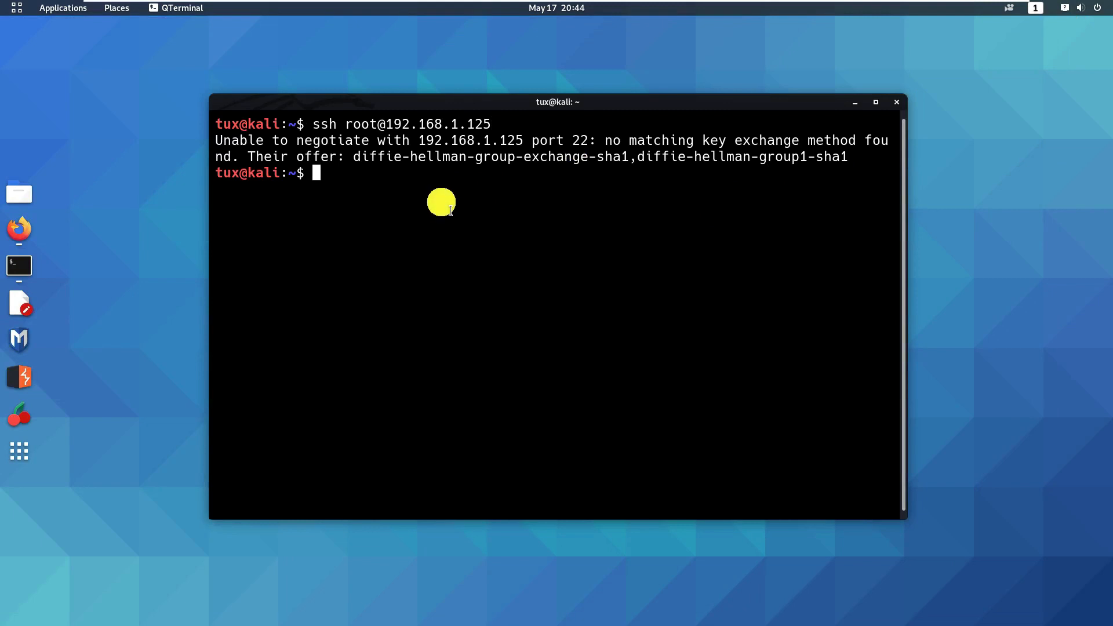
mouse_move(221, 229)
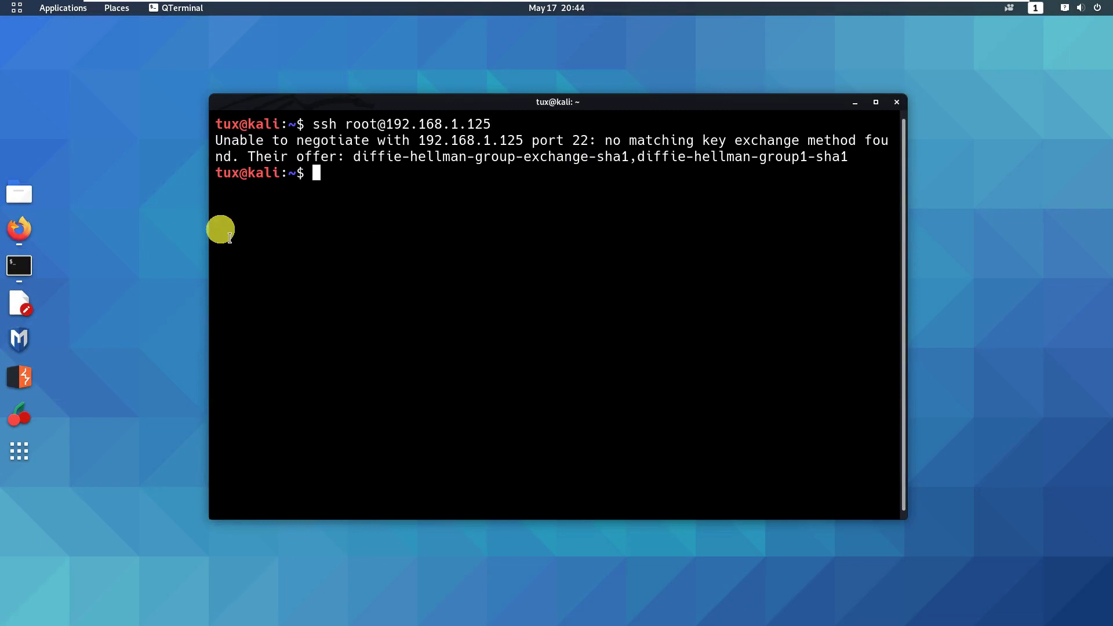
click(19, 266)
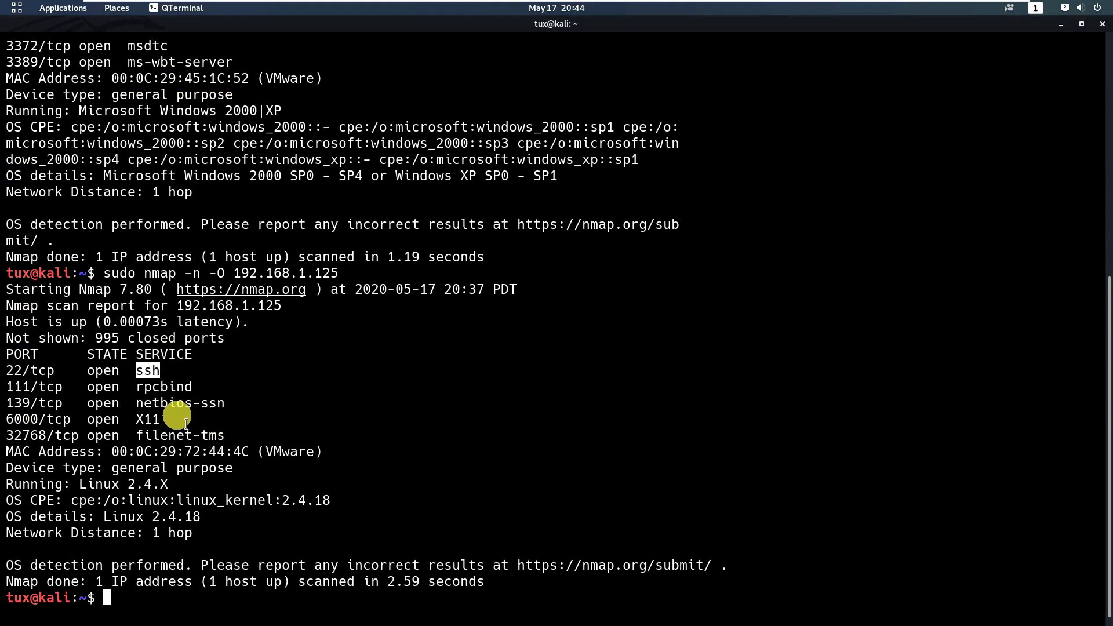
mouse_move(744, 361)
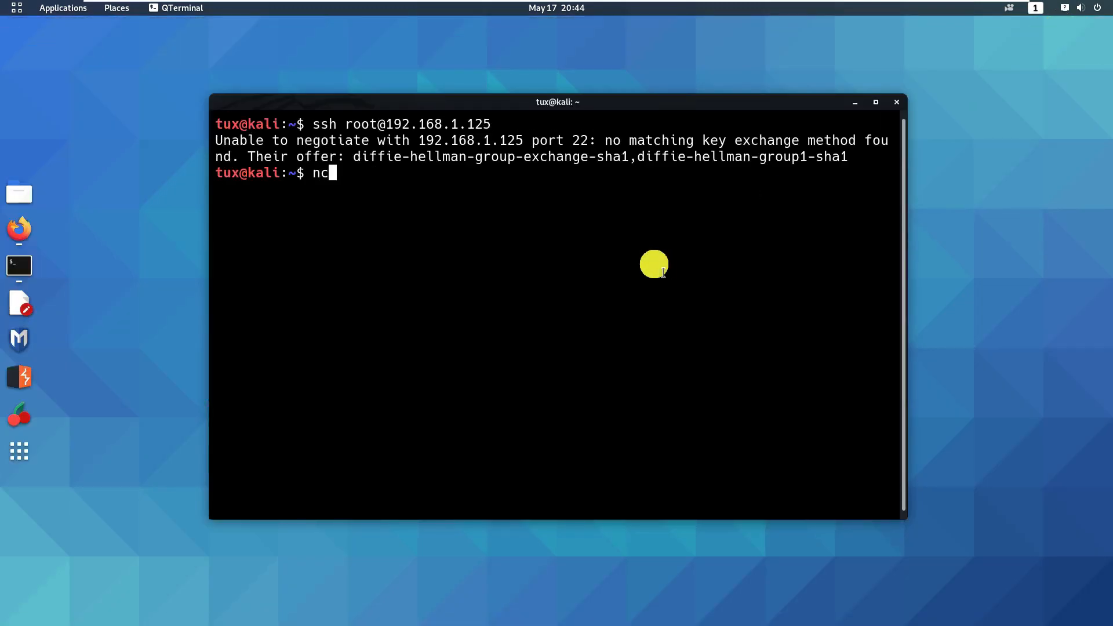
Connect netcat to 192.168.1.125 port 6000 and switch to the p0f terminal
text(-v 19)
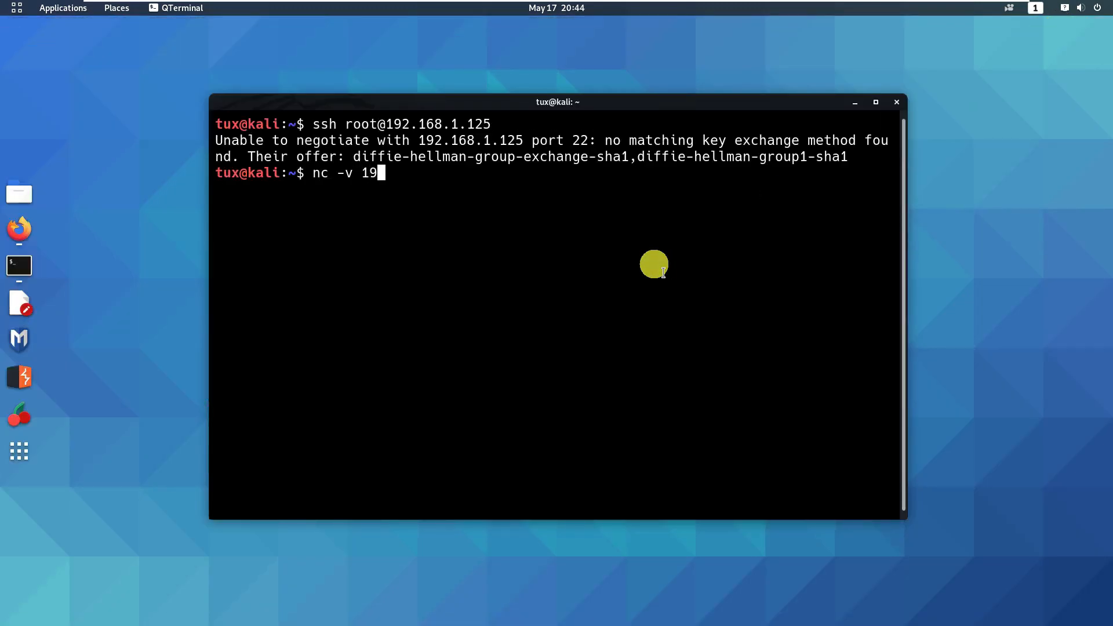
text(2.168.1.125 6000)
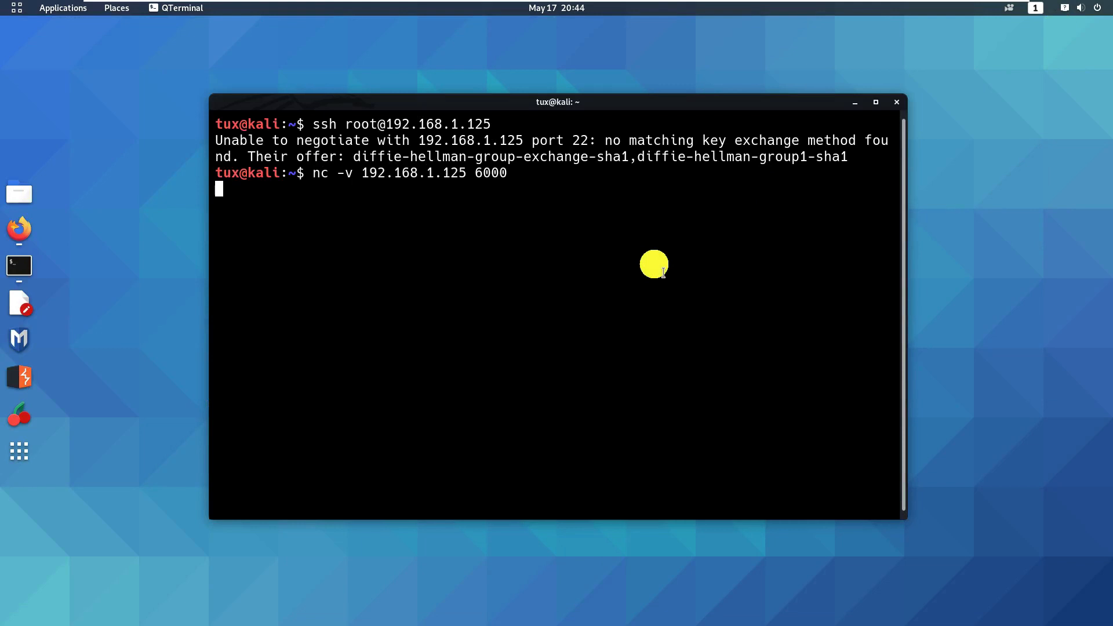
mouse_move(19, 266)
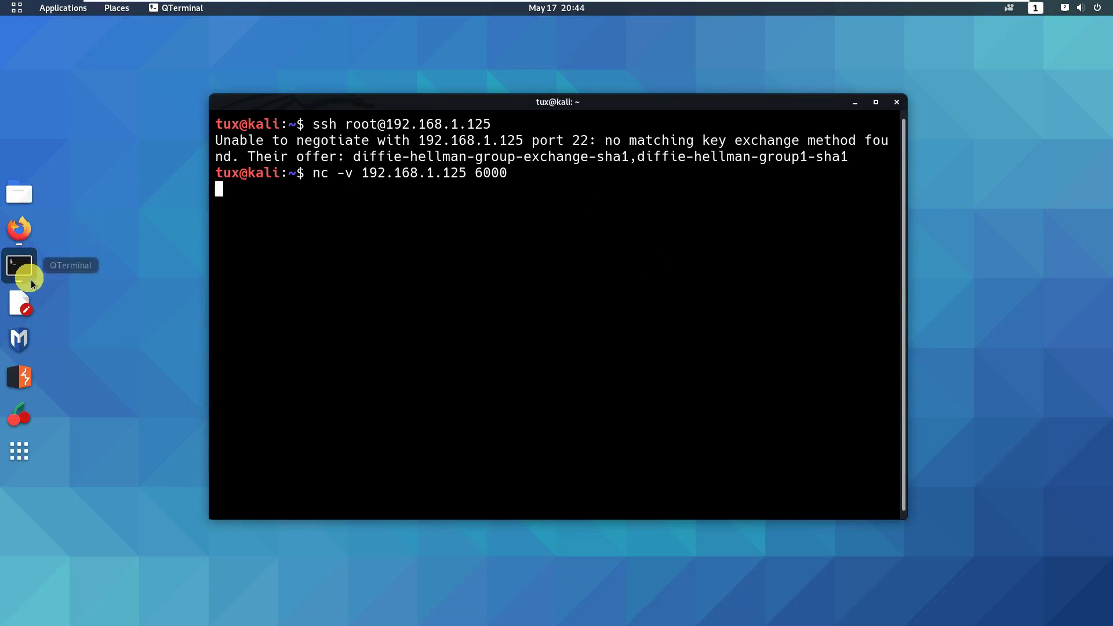
click(875, 102)
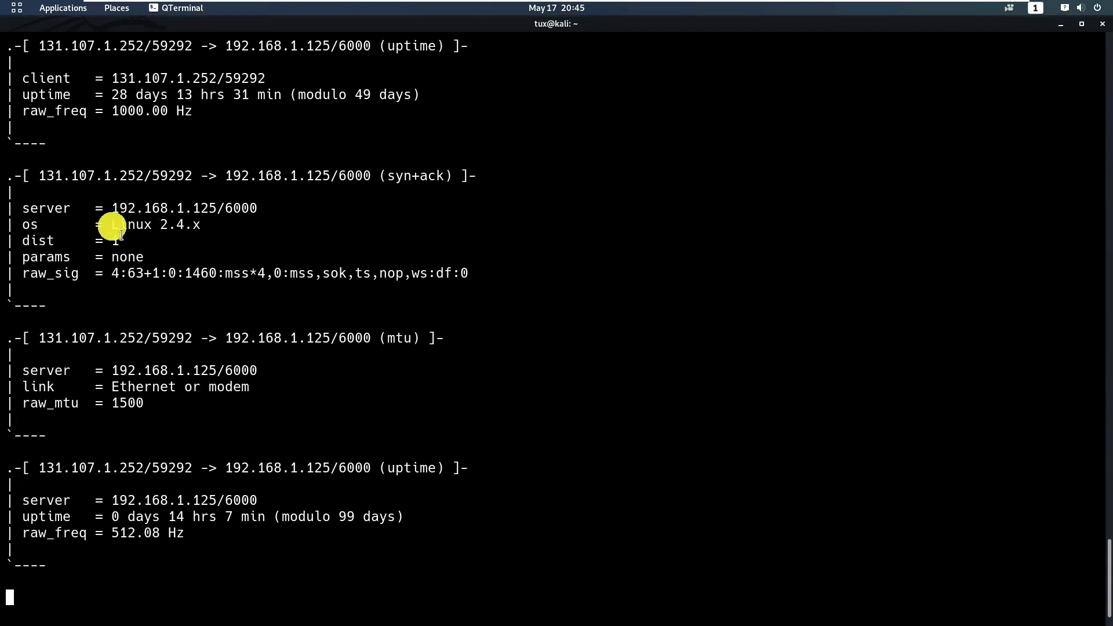
mouse_move(227, 361)
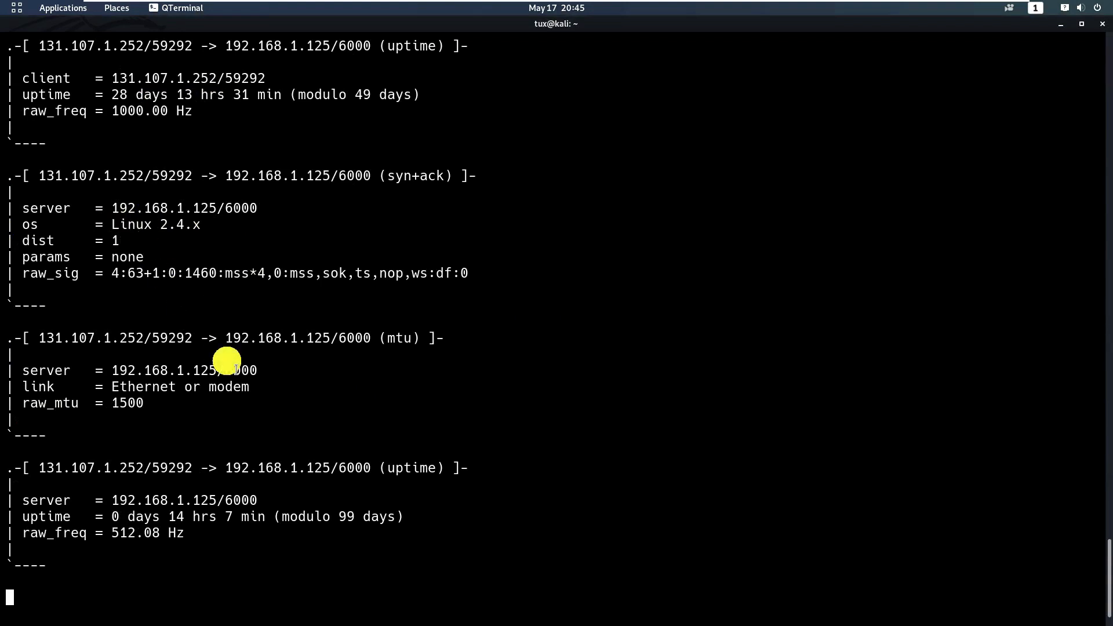
mouse_move(46, 177)
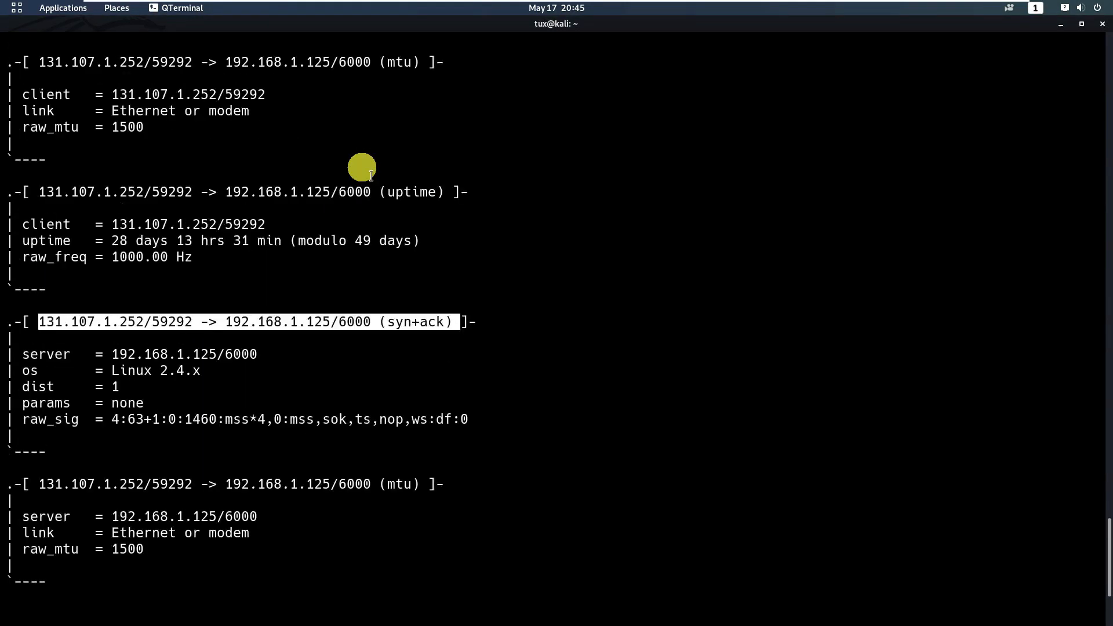
Scroll through p0f's Linux 2.4.x result: distance 1, MTU 1500, up 14 hours
scroll(down, 3)
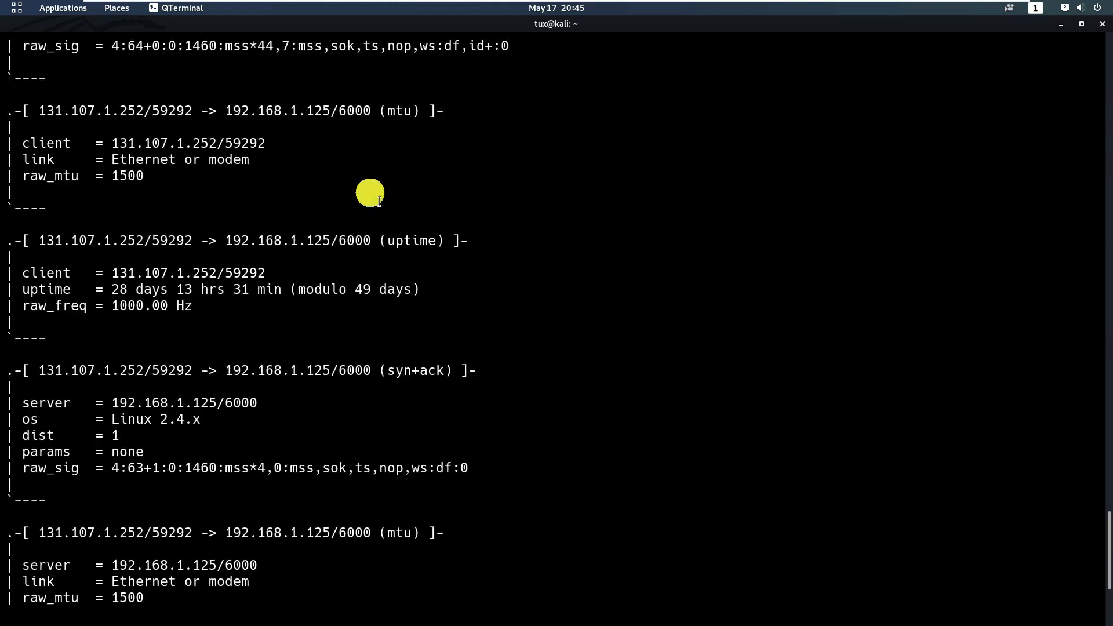
scroll(down, 3)
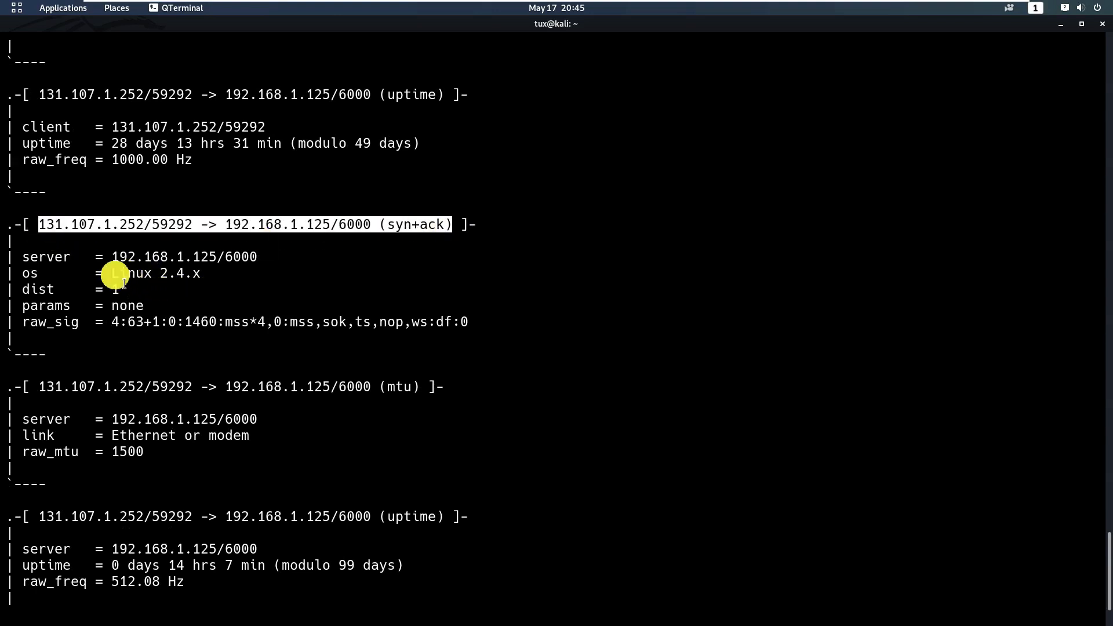
mouse_move(113, 278)
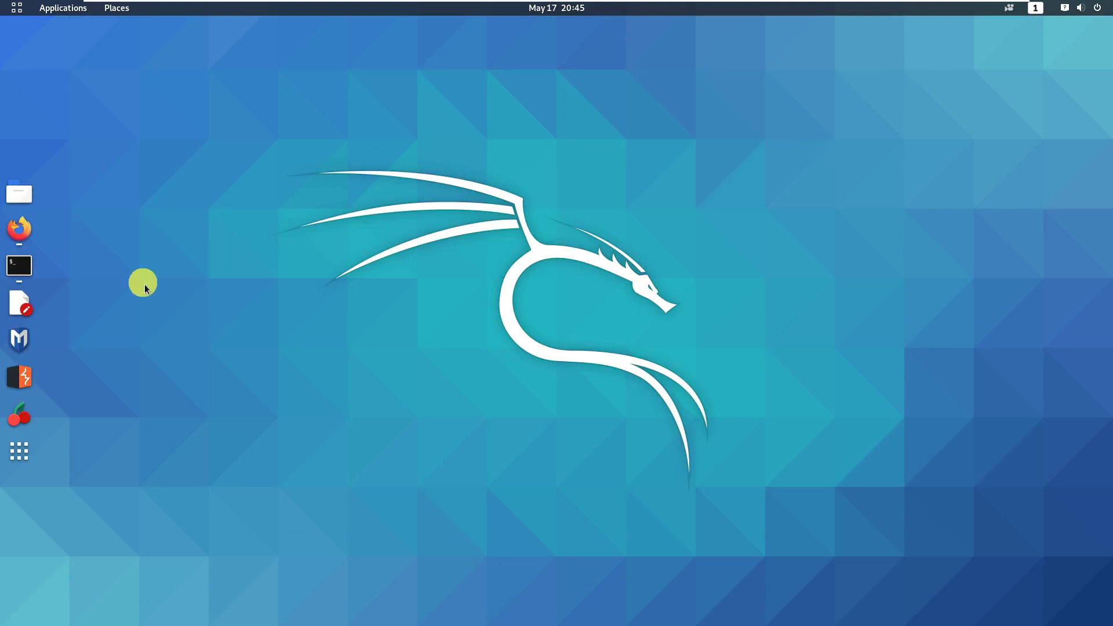
Bring QTerminal back to compare the ping results: ttl=128 for 131.107.1.101, ttl=63 for 192.168.1.125
click(18, 265)
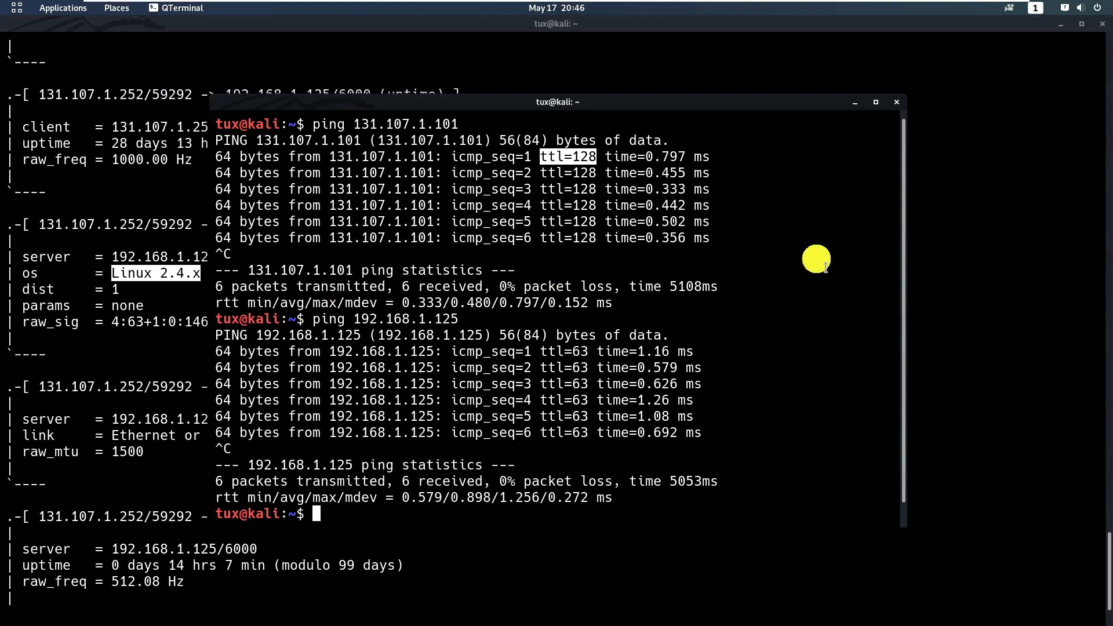
mouse_move(852, 211)
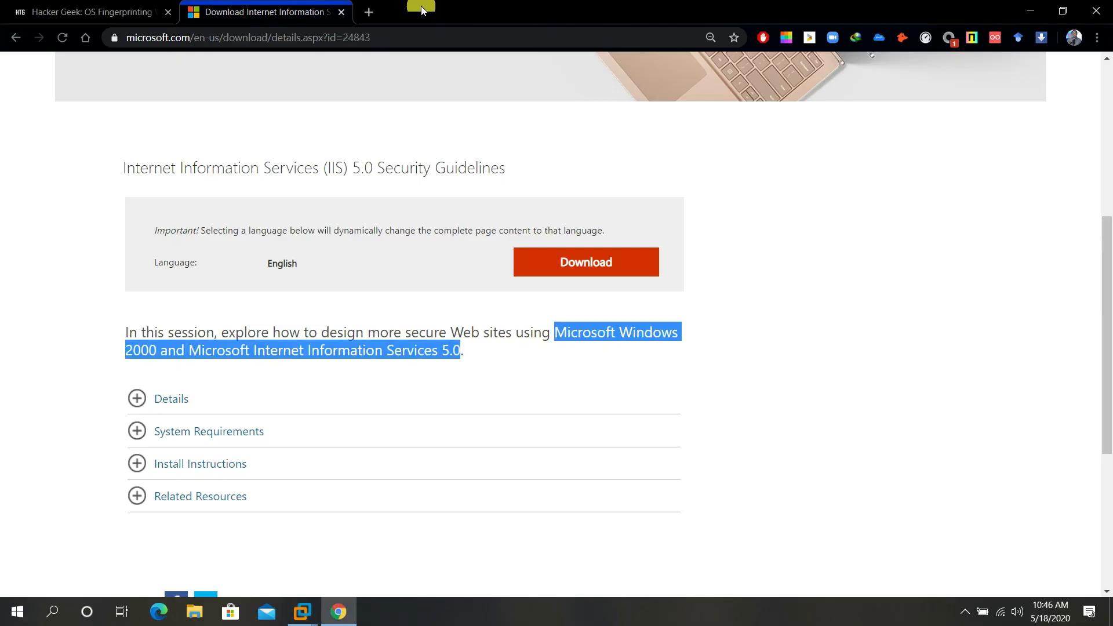
In the How-To Geek article, scroll to the default TTL and TCP window size table
click(85, 12)
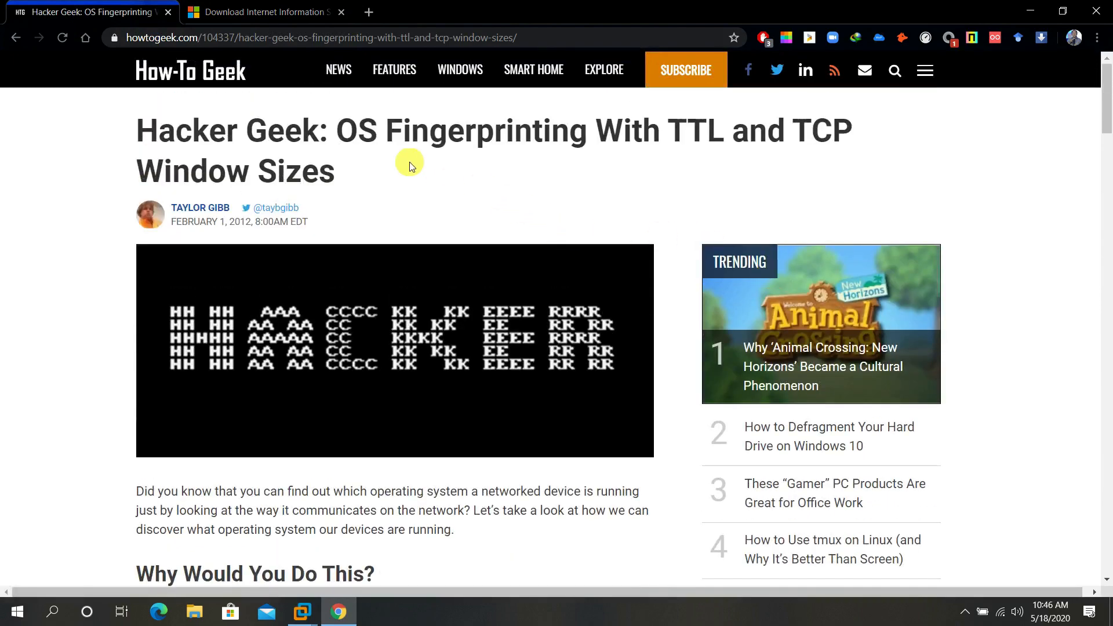
scroll(down, 3)
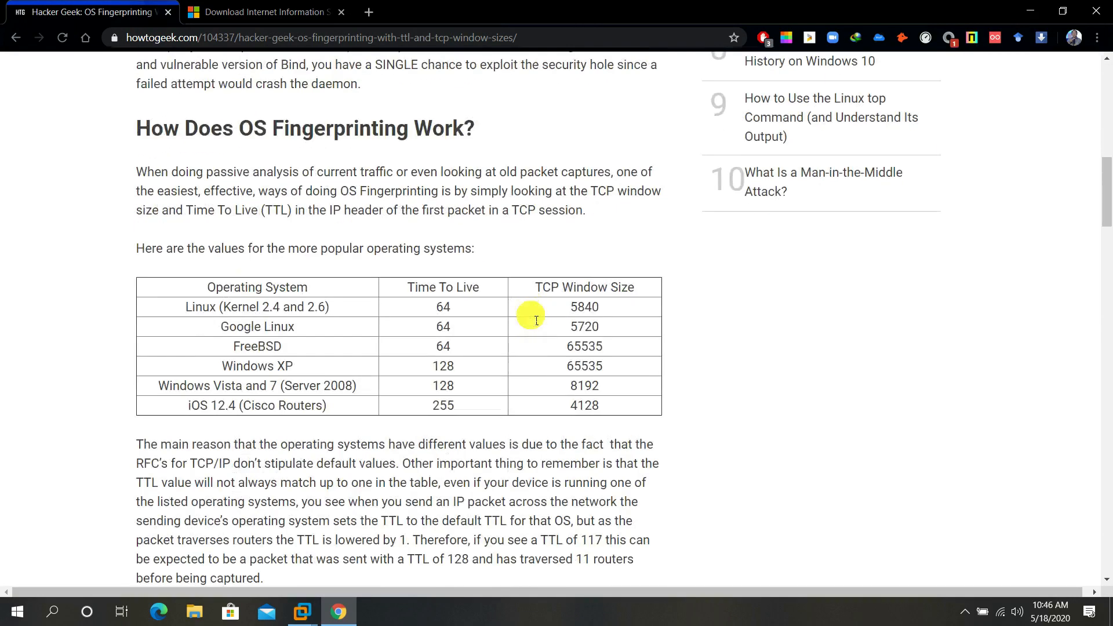
double_click(256, 287)
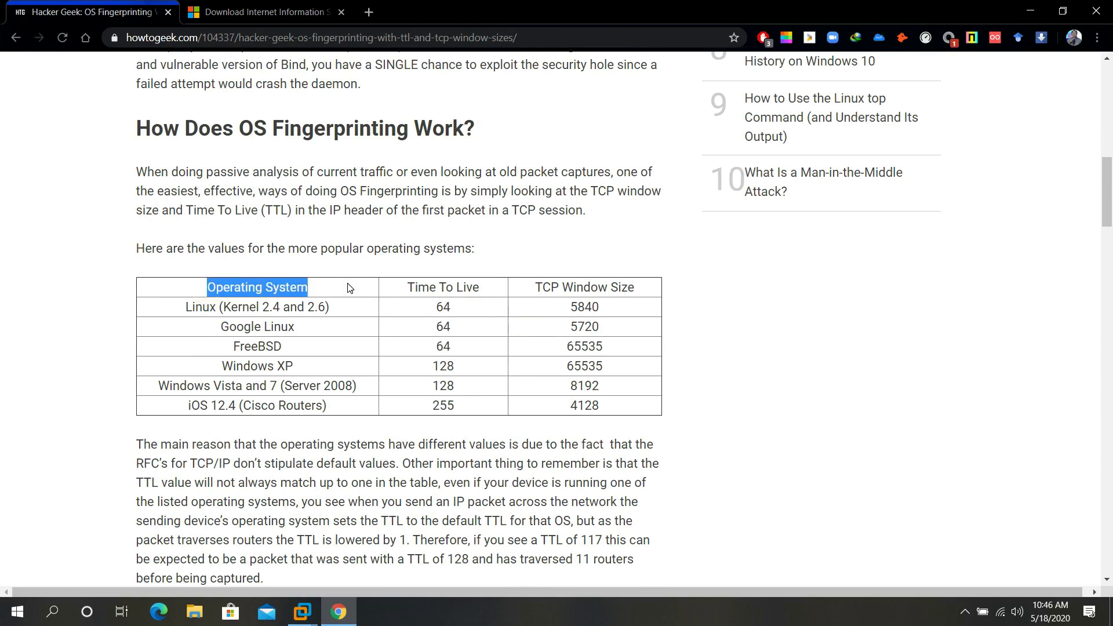
click(717, 304)
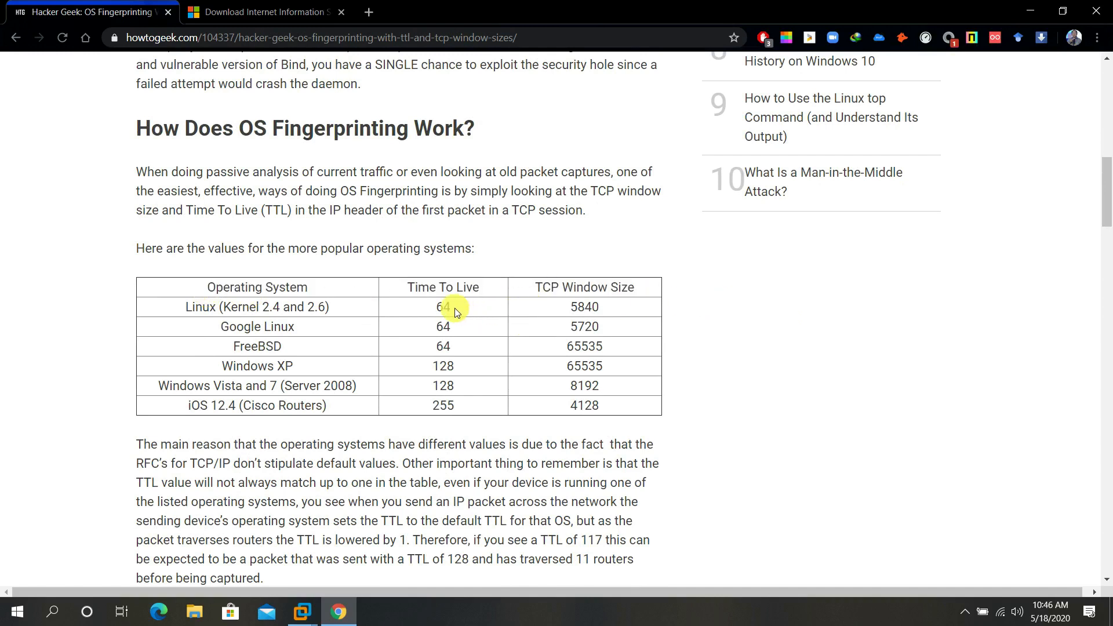
mouse_move(629, 297)
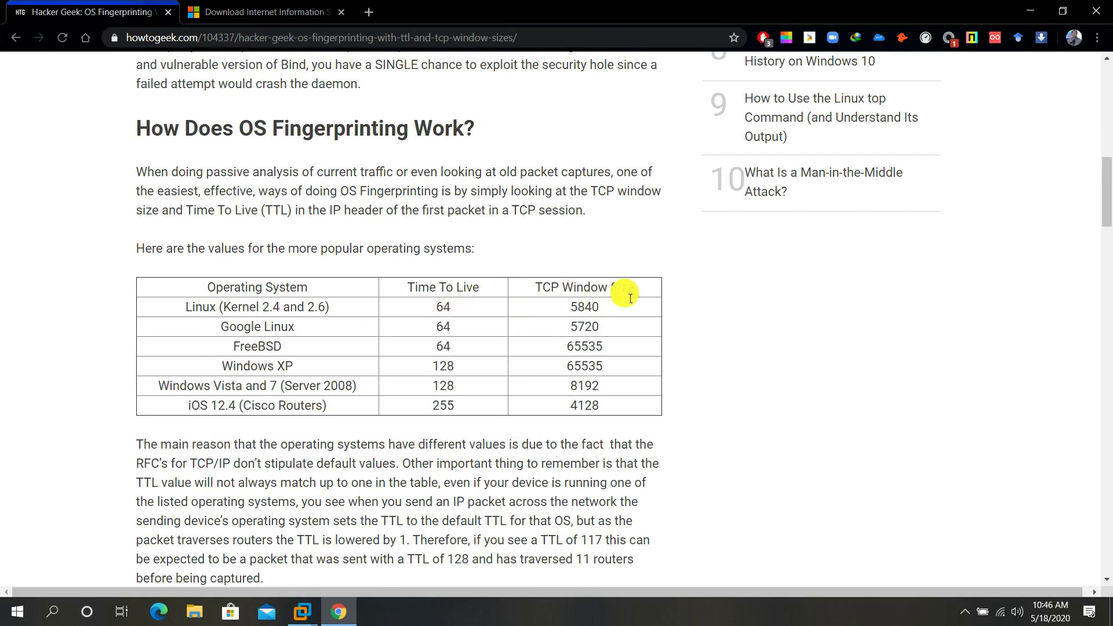